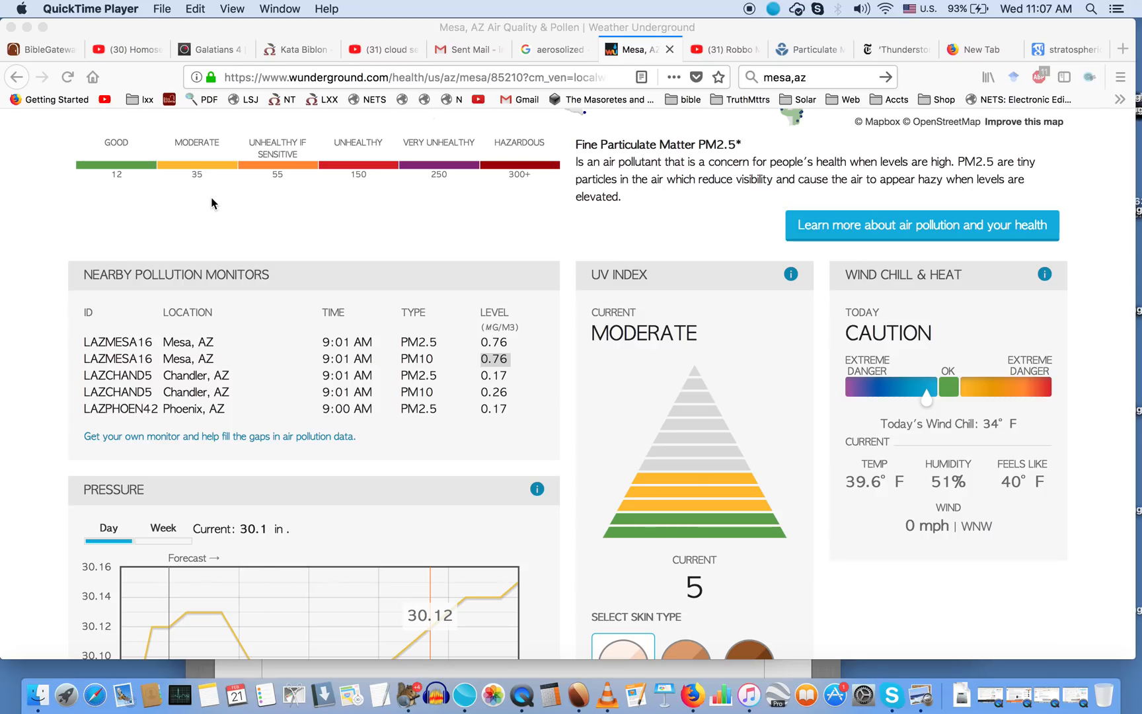
Step: Scroll the PM2.5 readings, glance at the cloud seeding results, then bring up EPA PM Basics
scroll("down", 3)
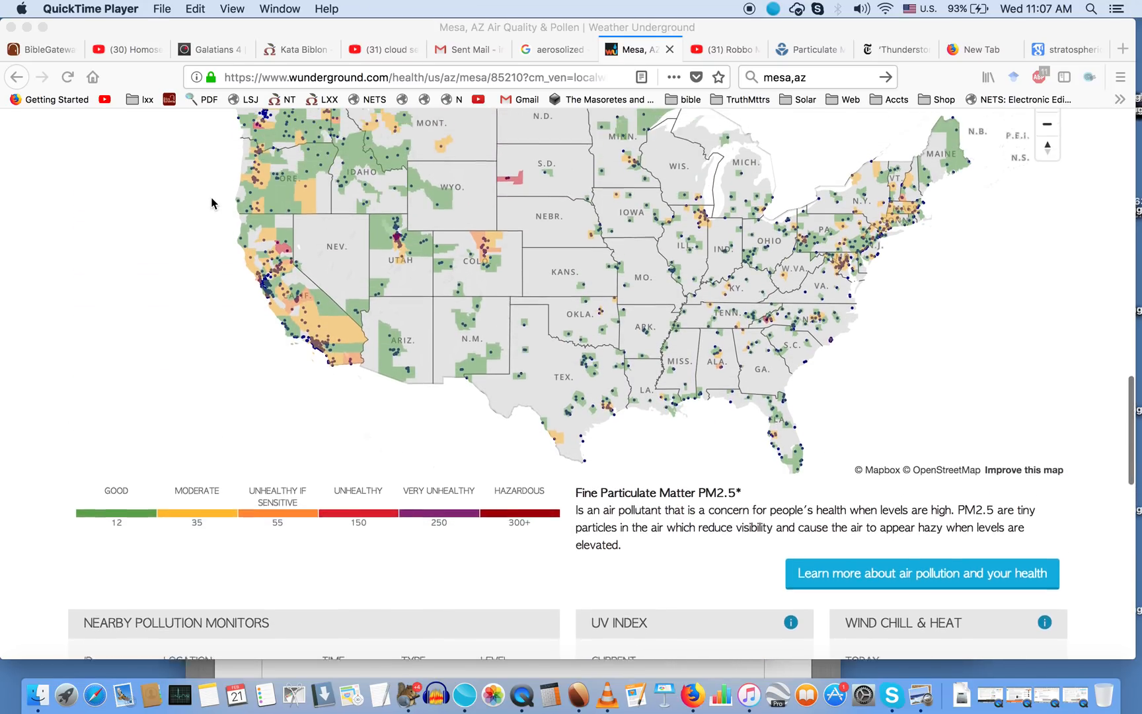
scroll("down", 3)
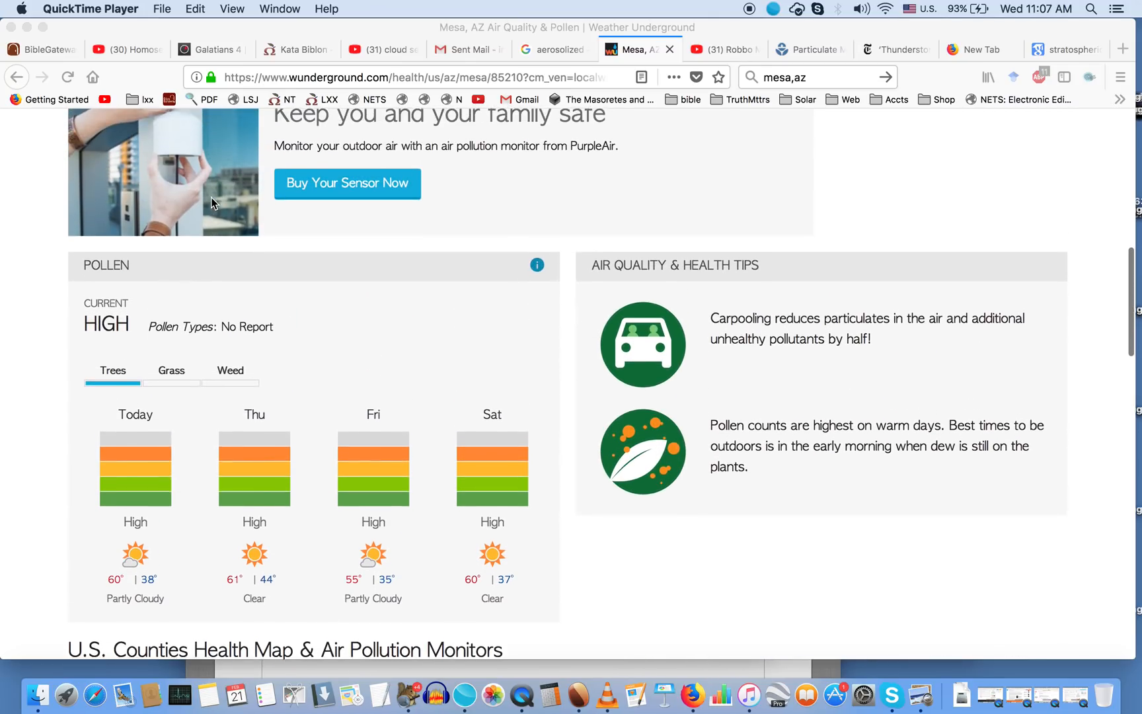
scroll("down", 3)
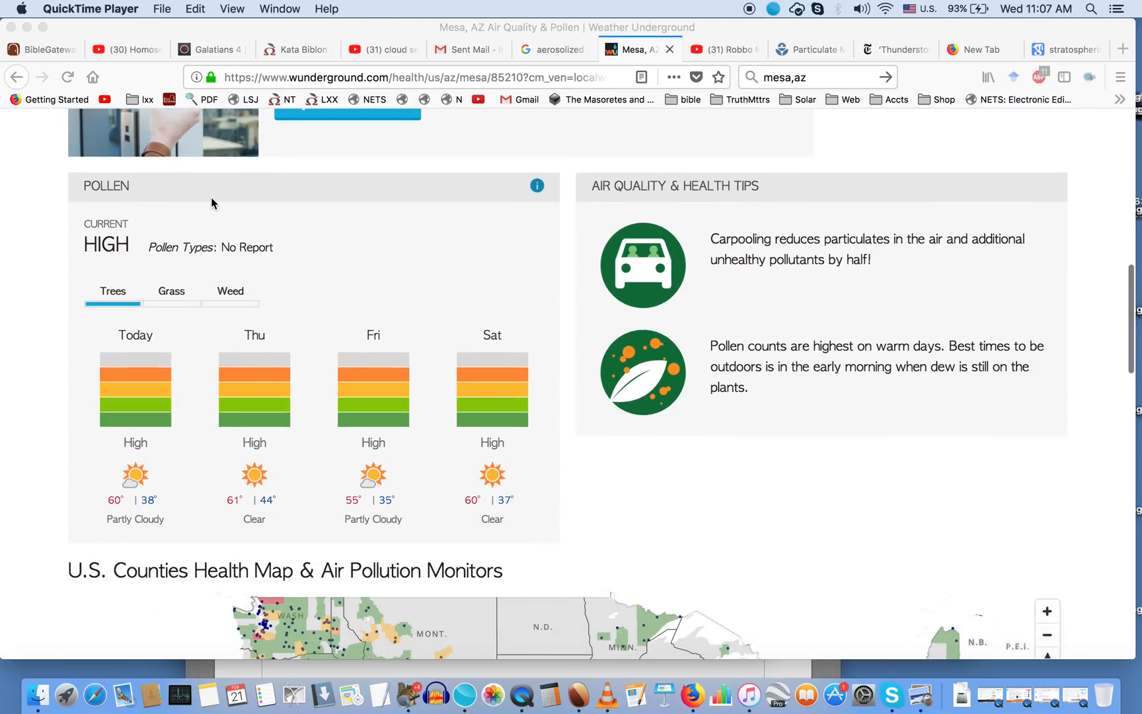
scroll("down", 3)
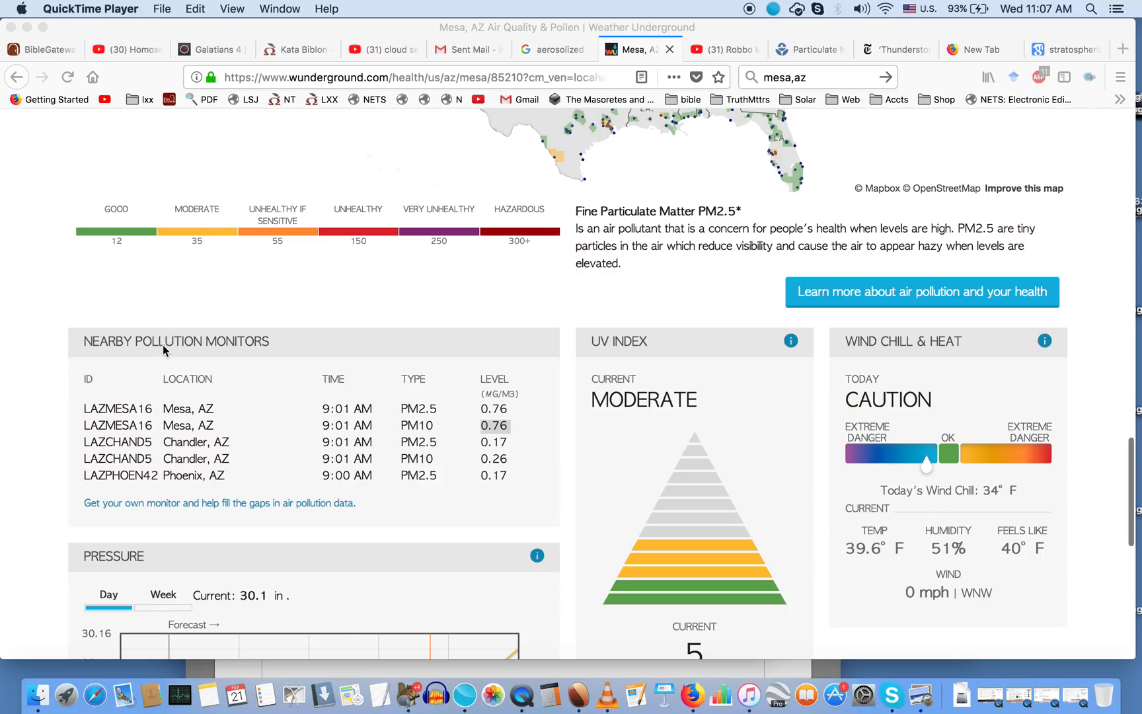
mouse_move(280, 344)
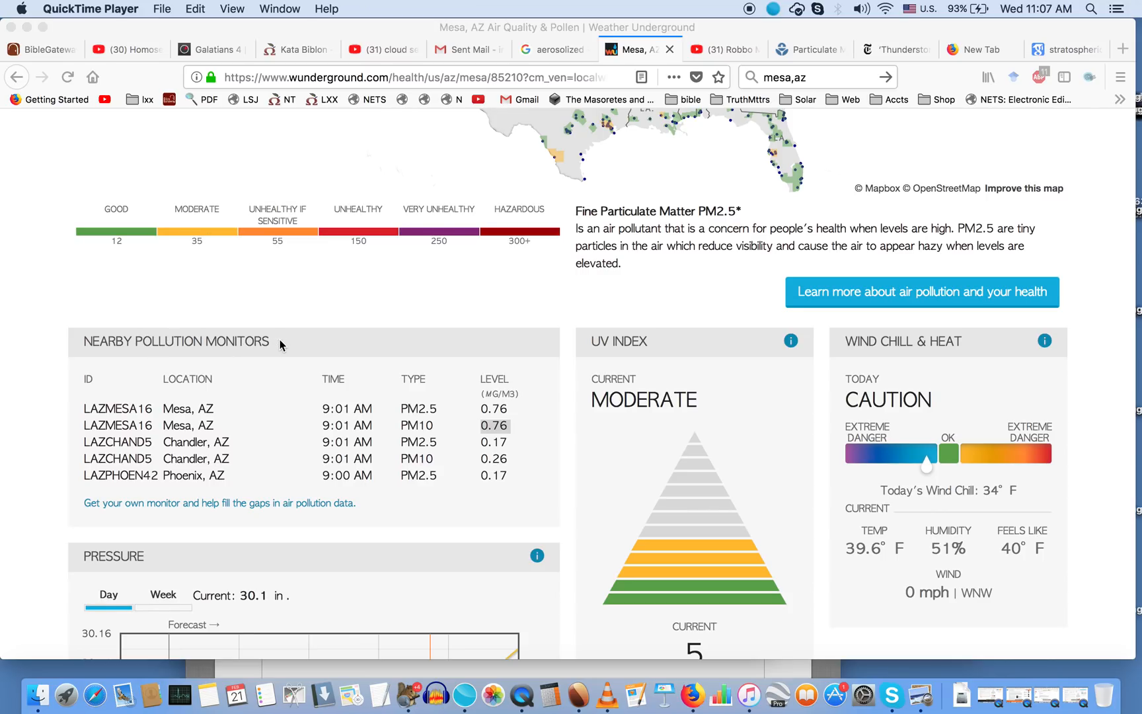
mouse_move(518, 440)
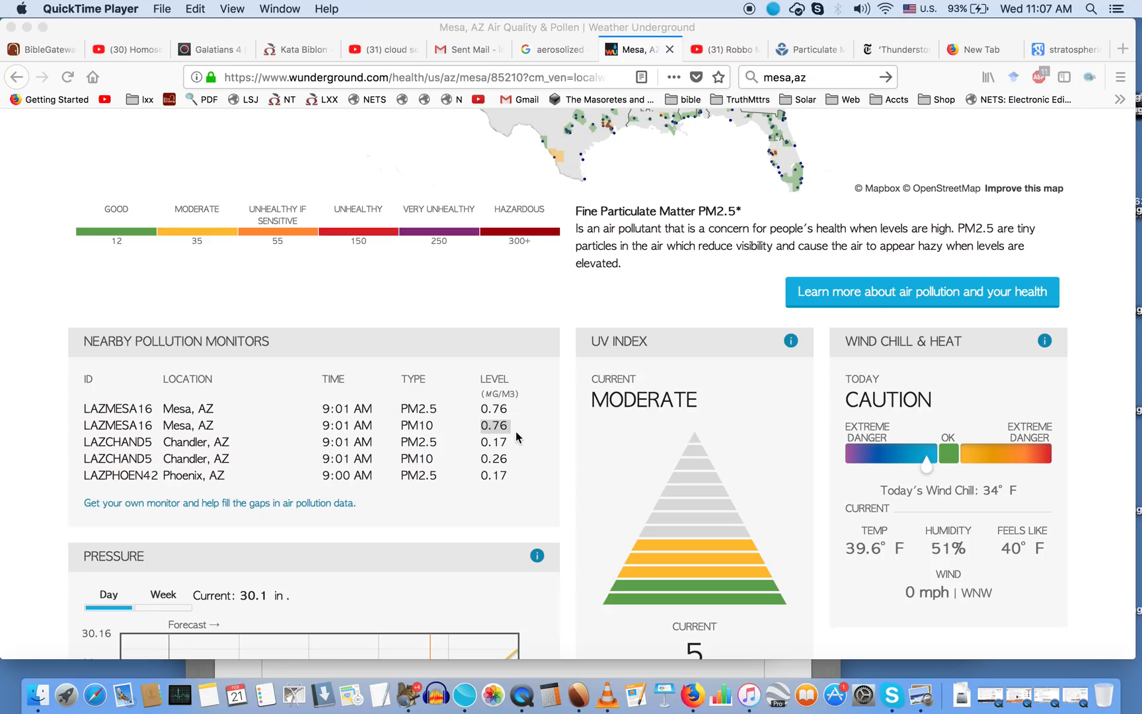
mouse_move(414, 414)
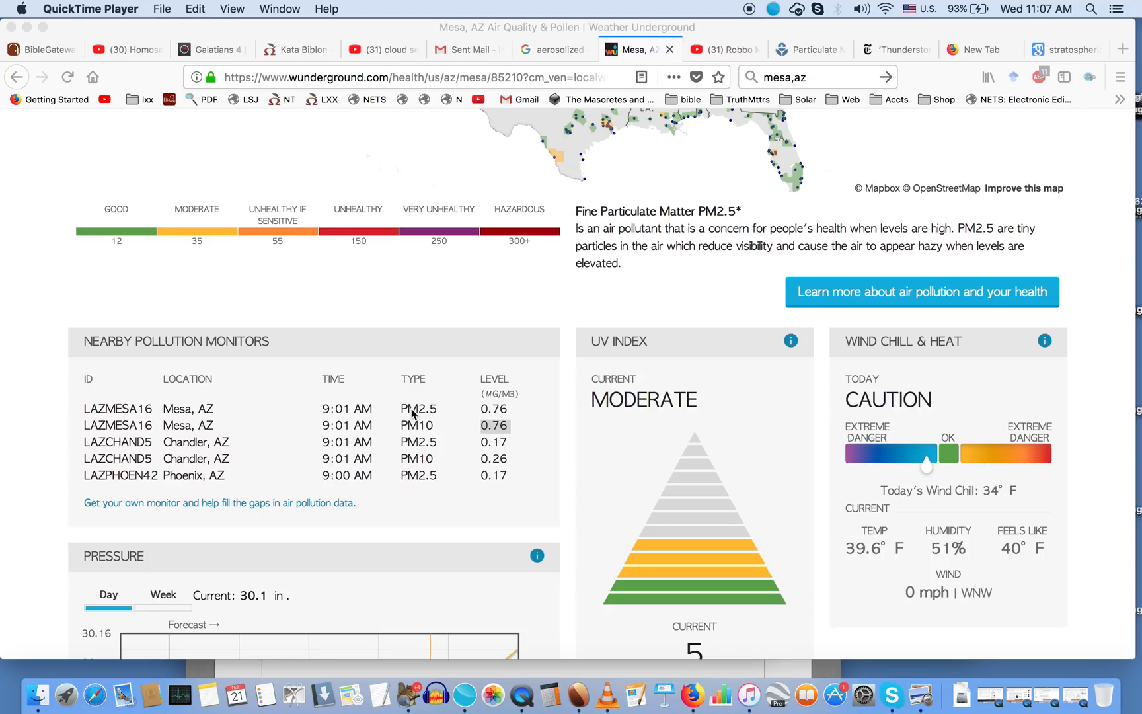
mouse_move(439, 418)
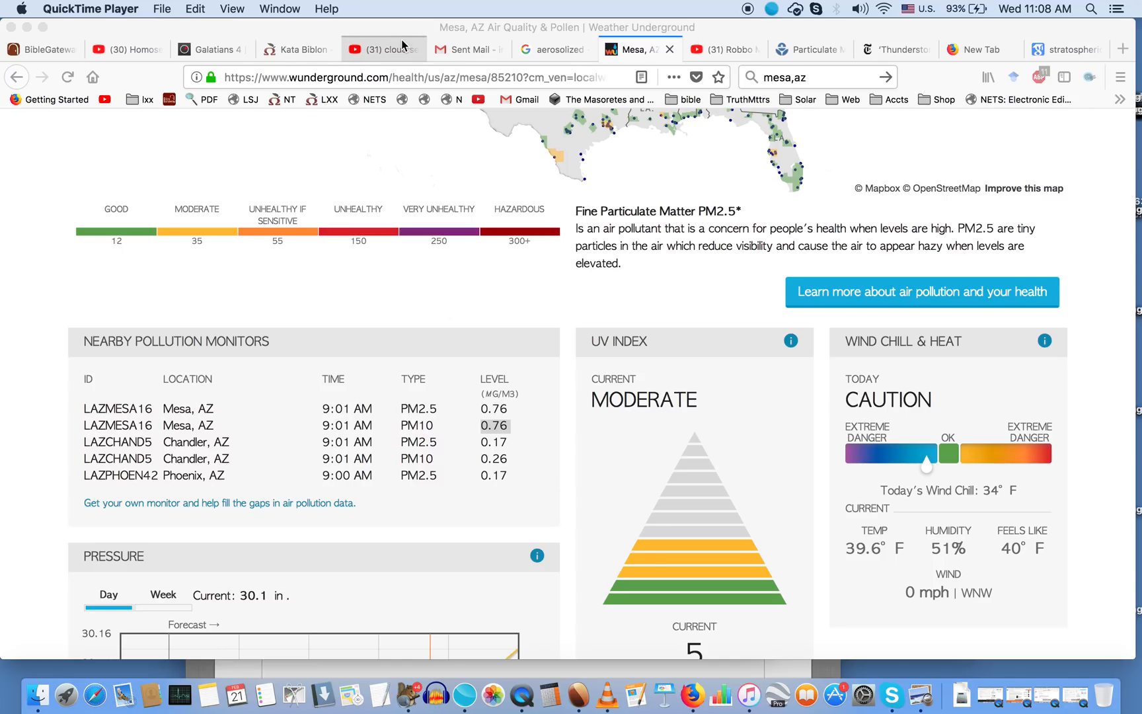
left_click(384, 48)
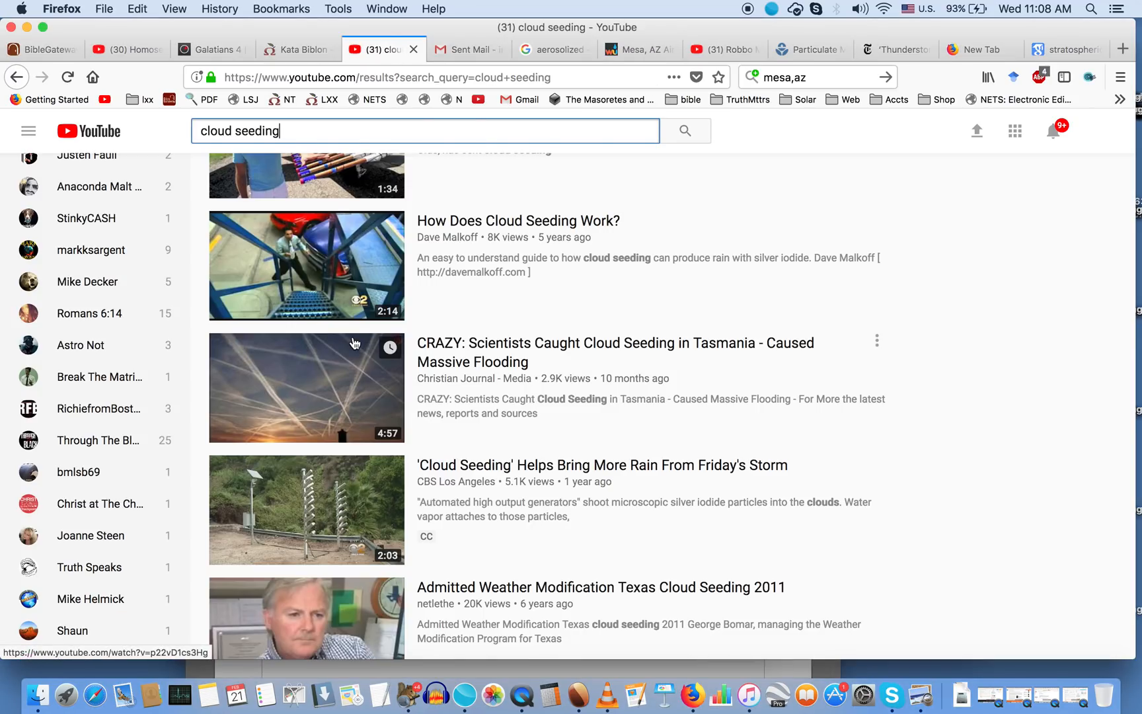
mouse_move(235, 376)
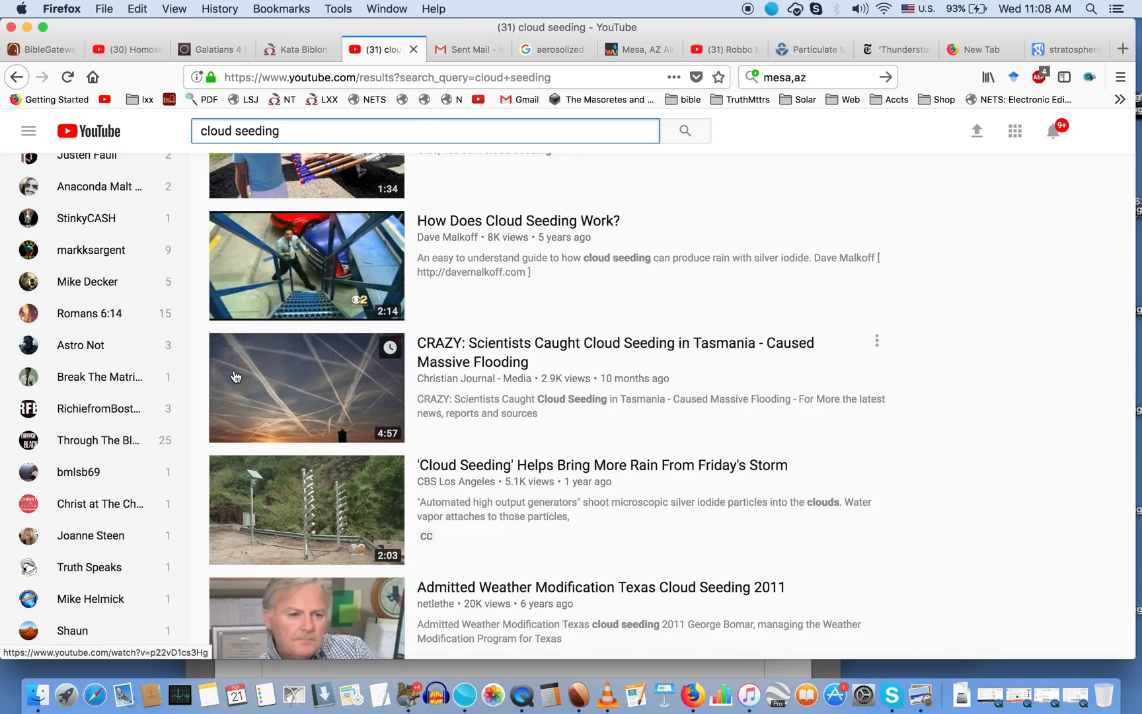
mouse_move(260, 350)
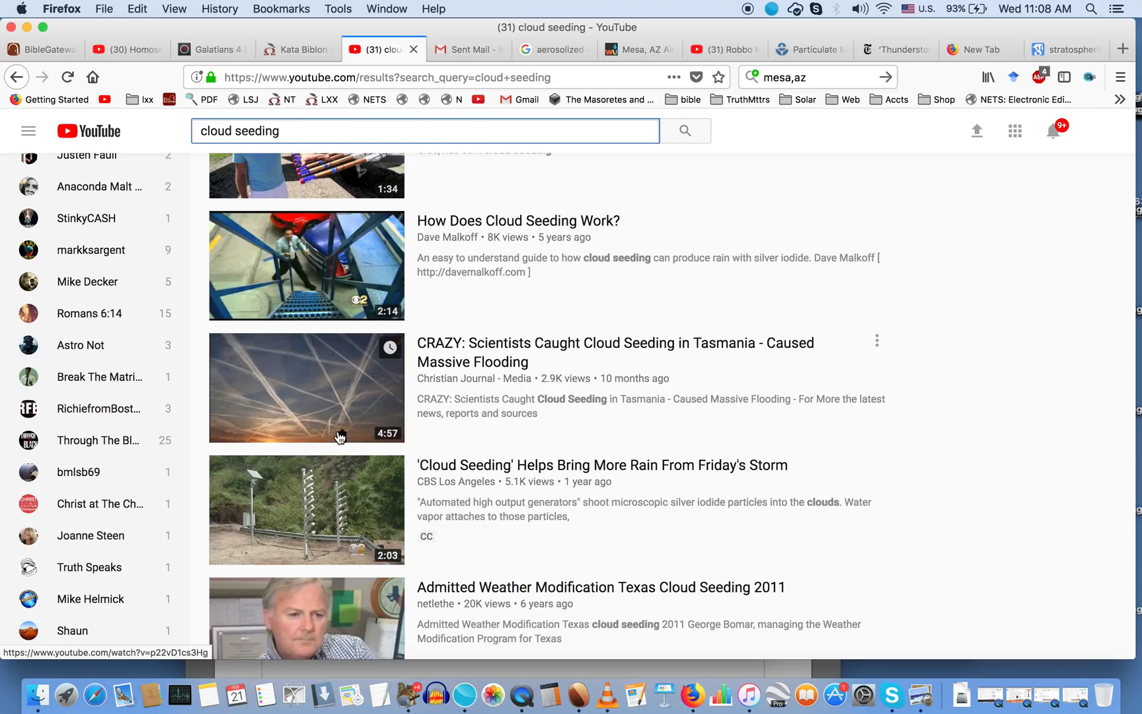
left_click(424, 130)
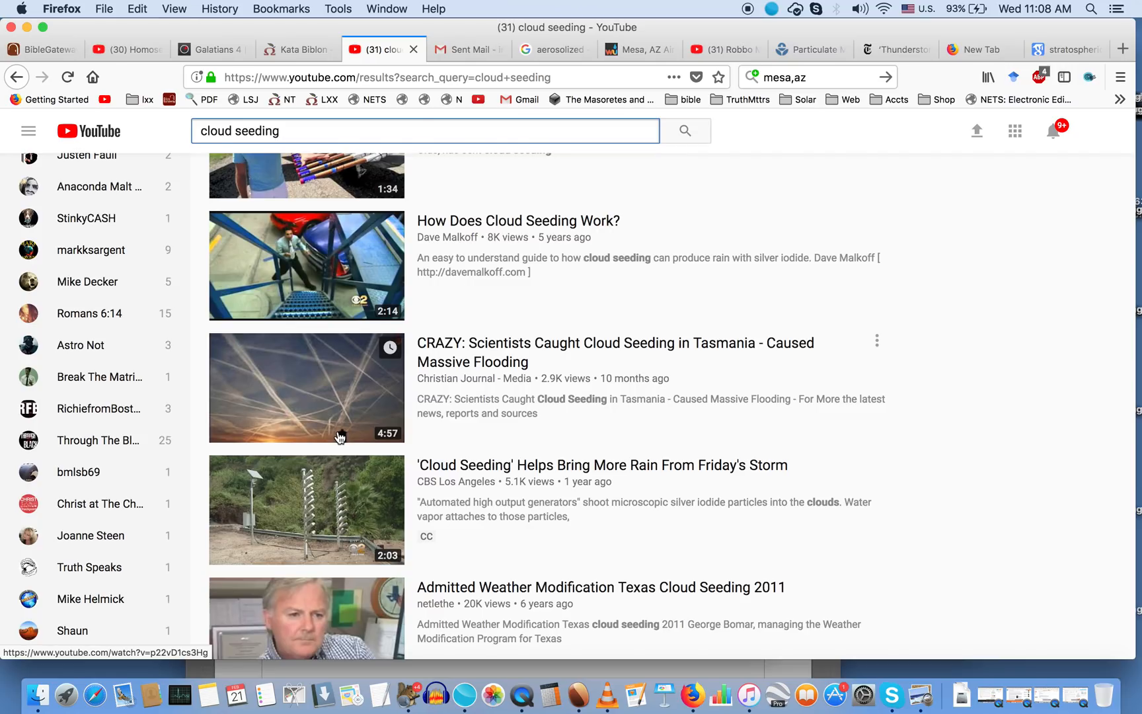
mouse_move(640, 49)
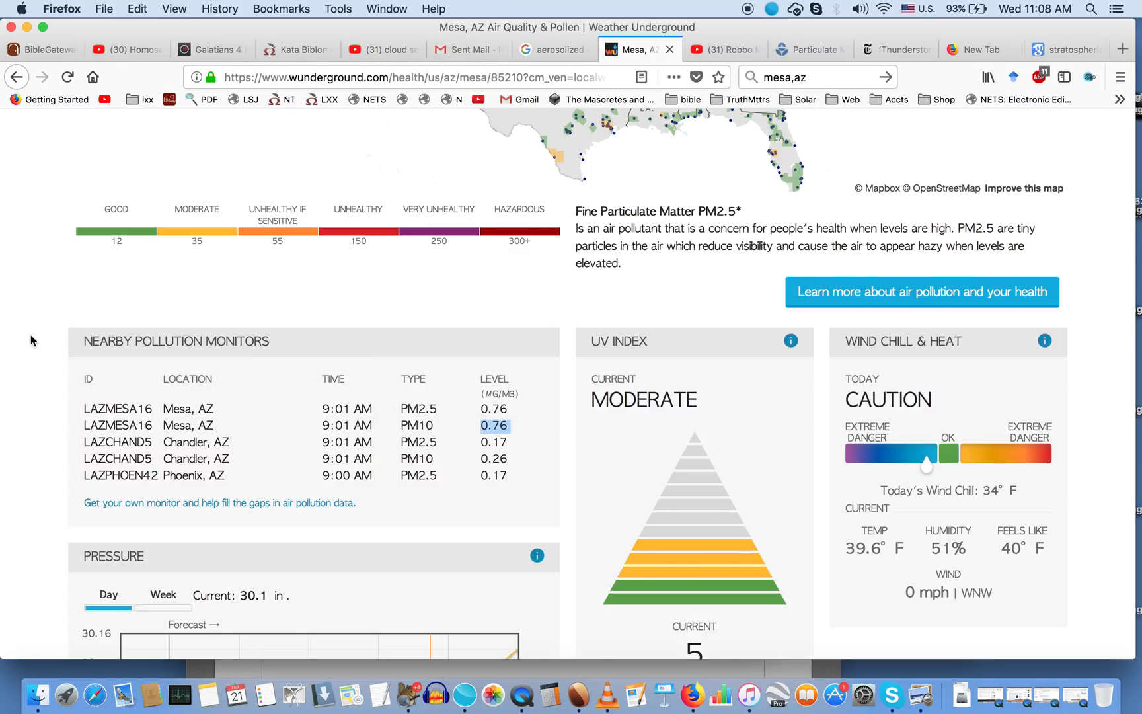
mouse_move(291, 347)
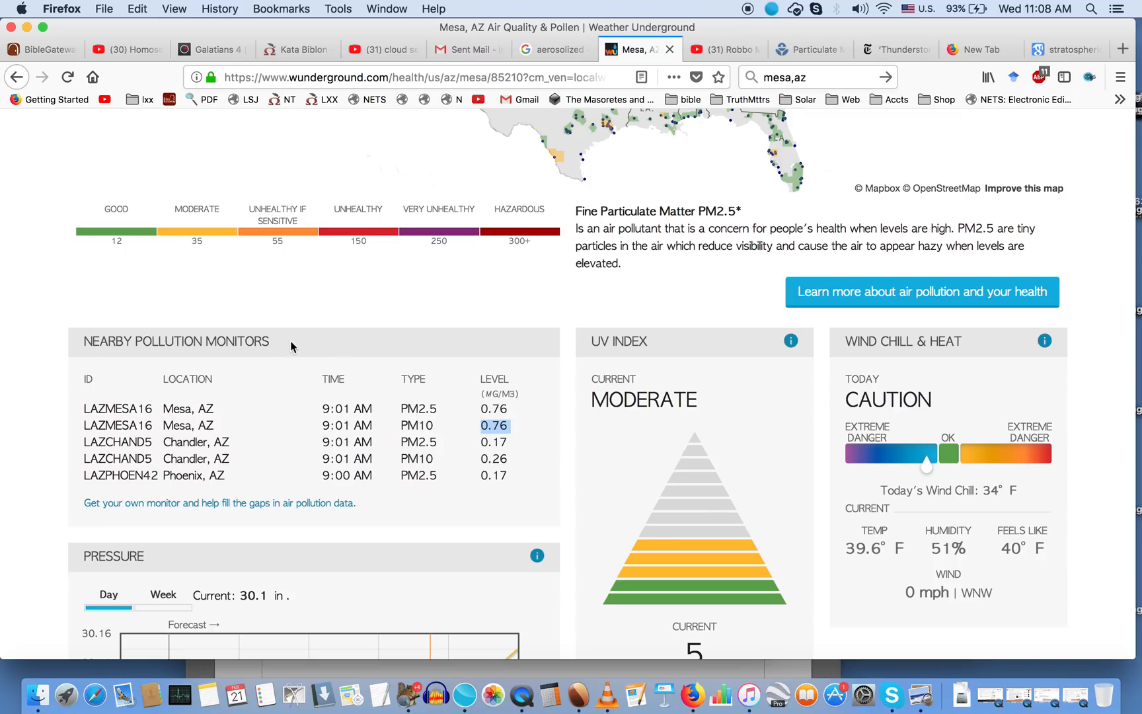
mouse_move(540, 431)
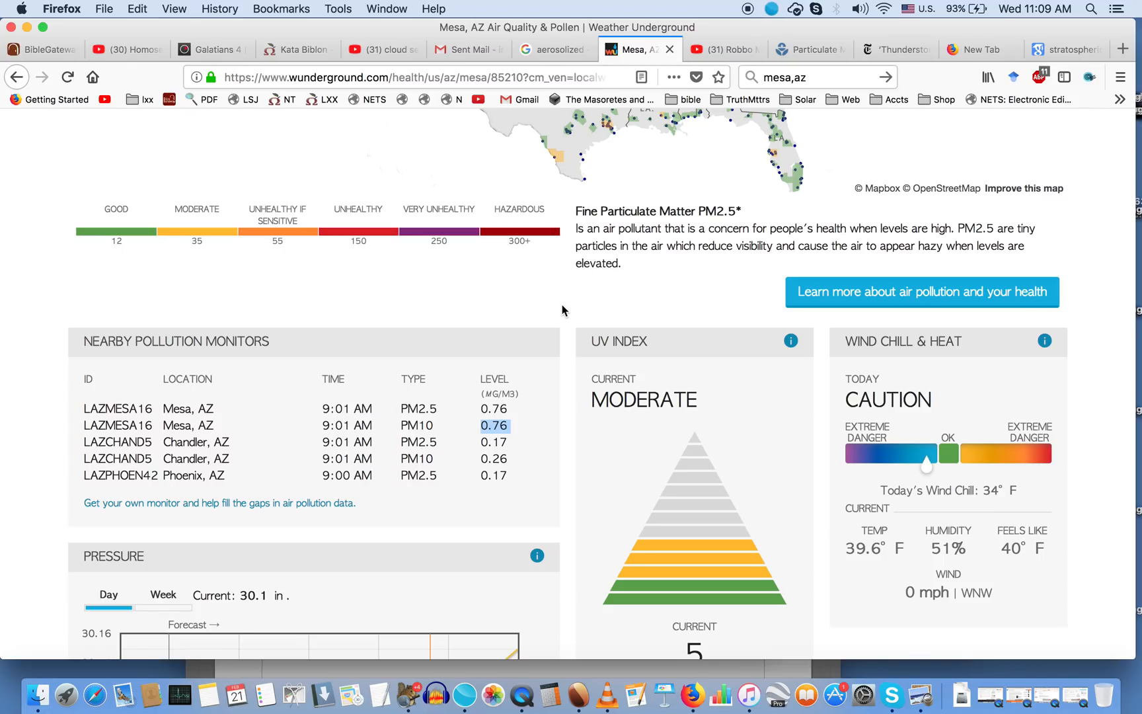
left_click(801, 49)
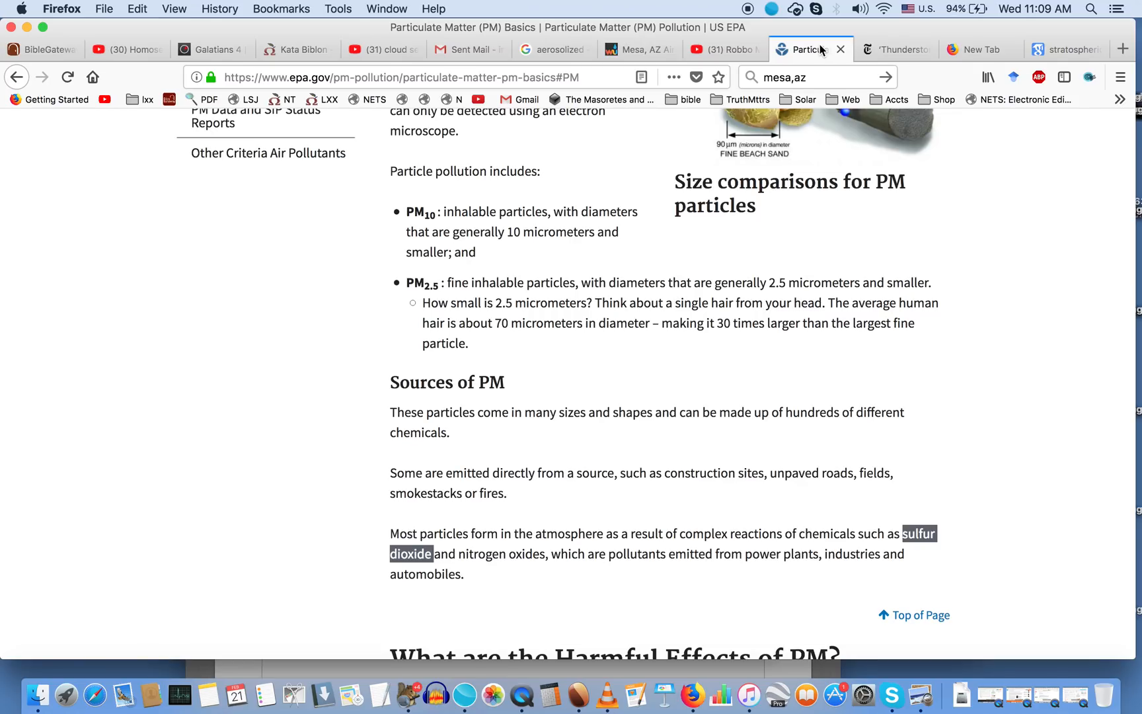
Step: Scroll the EPA page and select 'PM2.5' in the fine inhalable particles definition
scroll("up", 3)
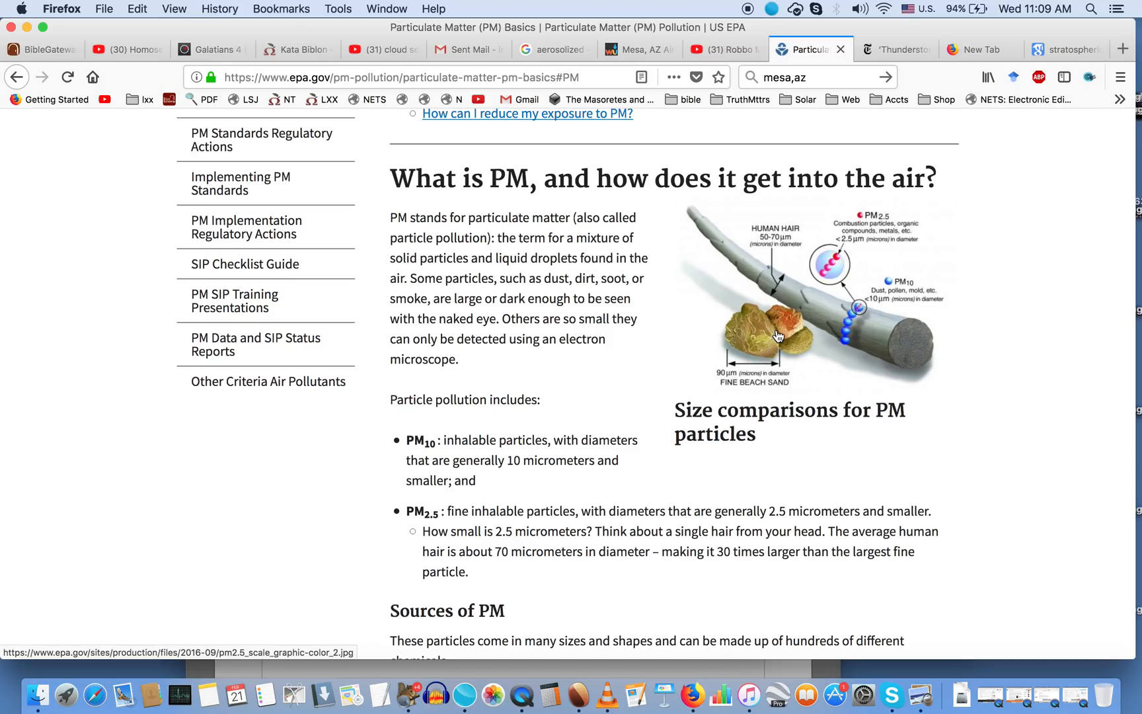
scroll("down", 3)
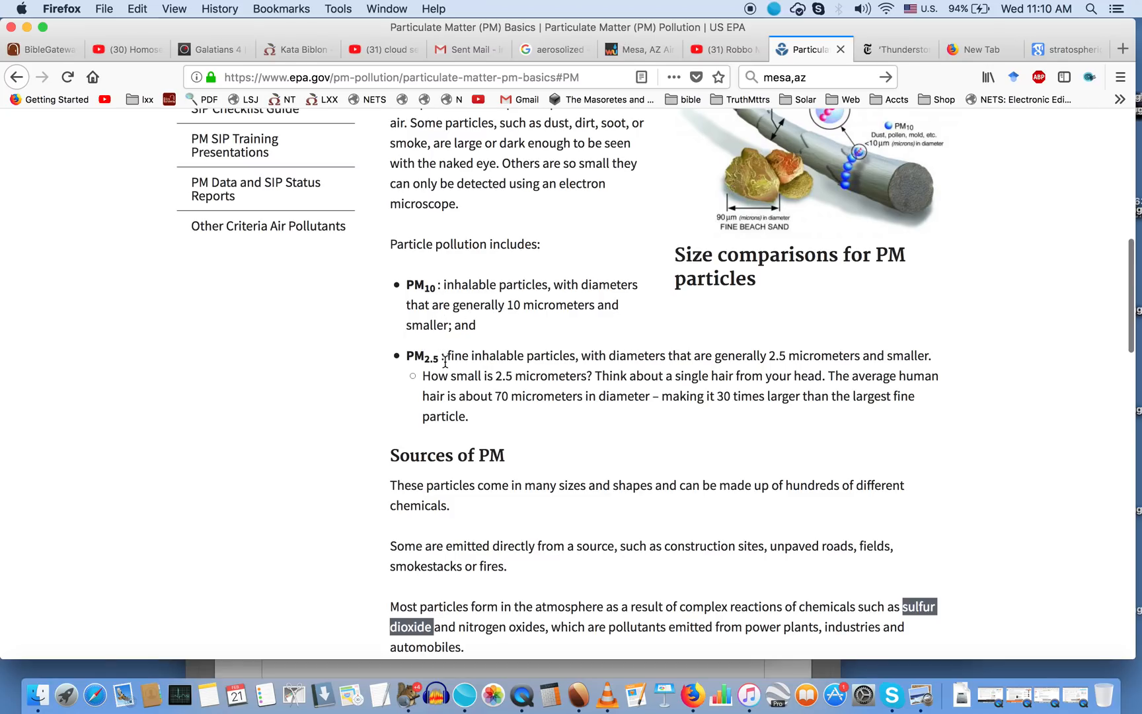
double_click(420, 356)
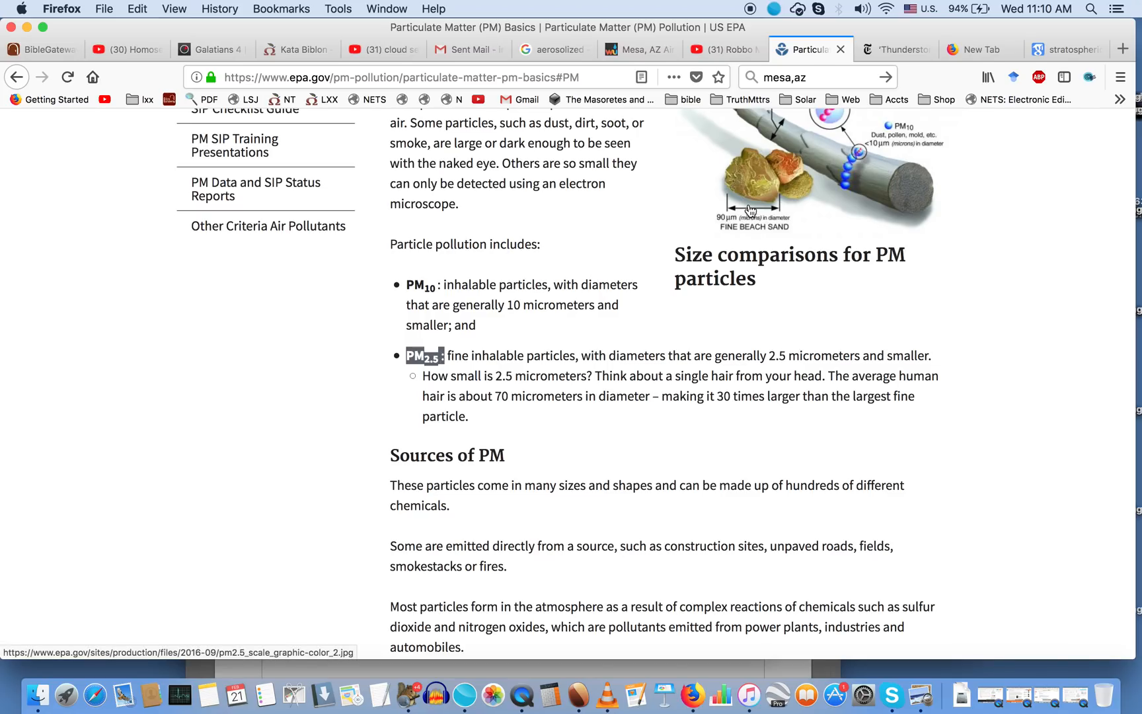
mouse_move(903, 198)
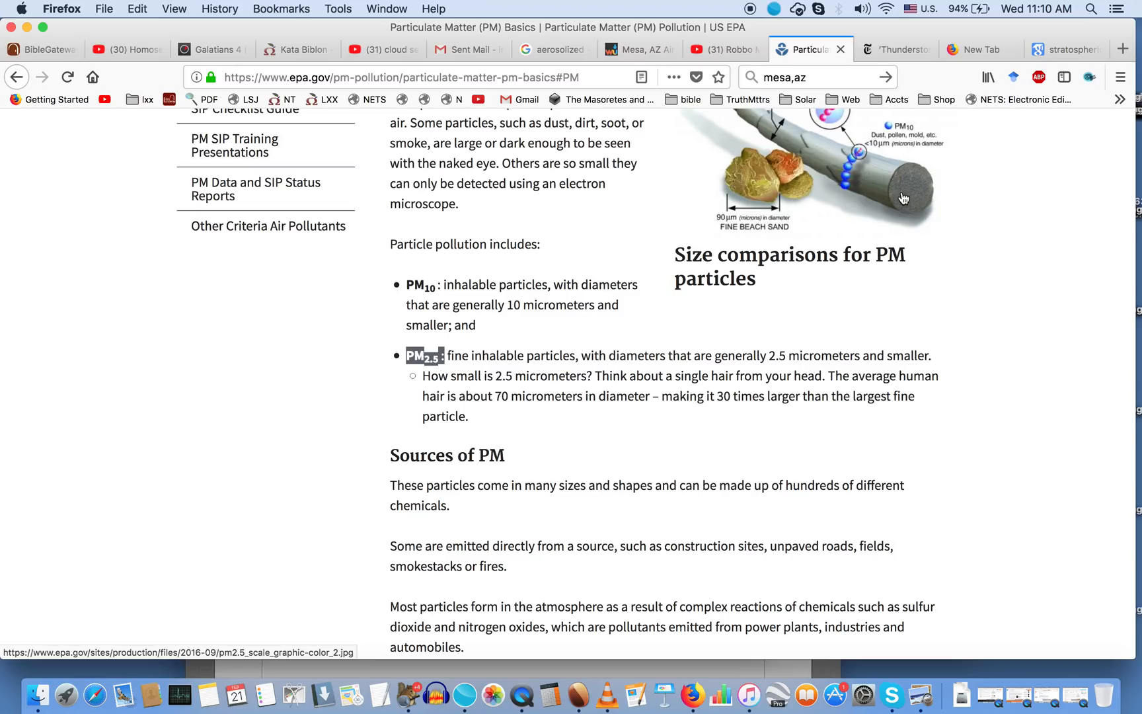
mouse_move(469, 286)
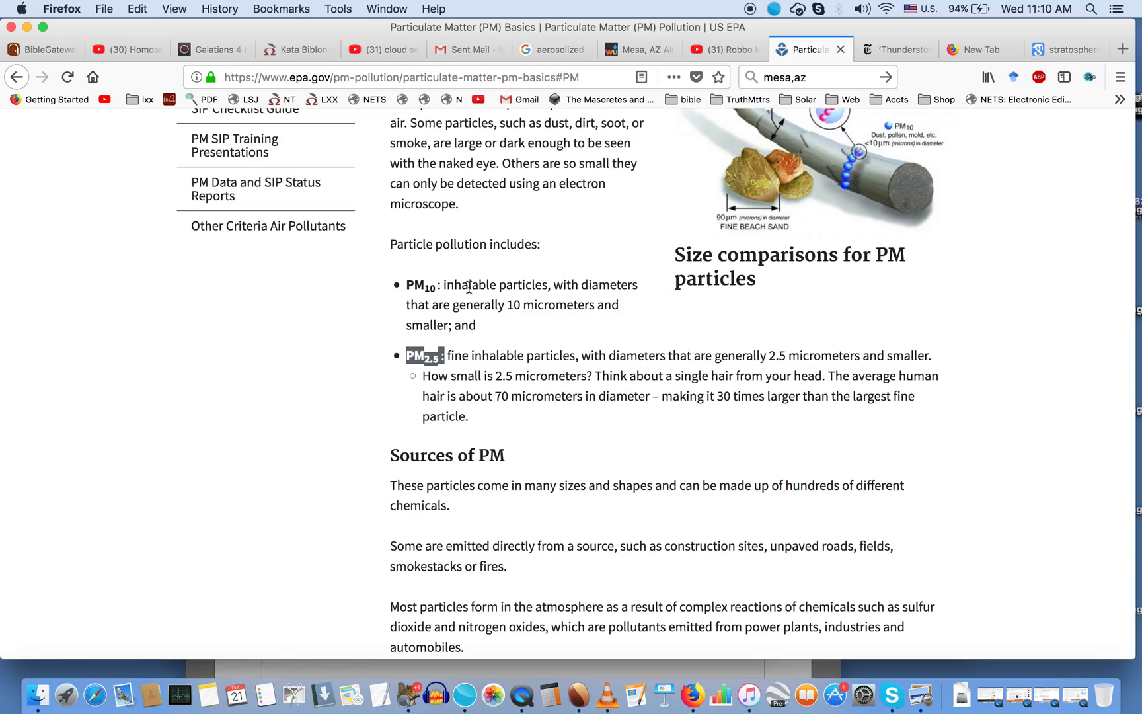
mouse_move(522, 290)
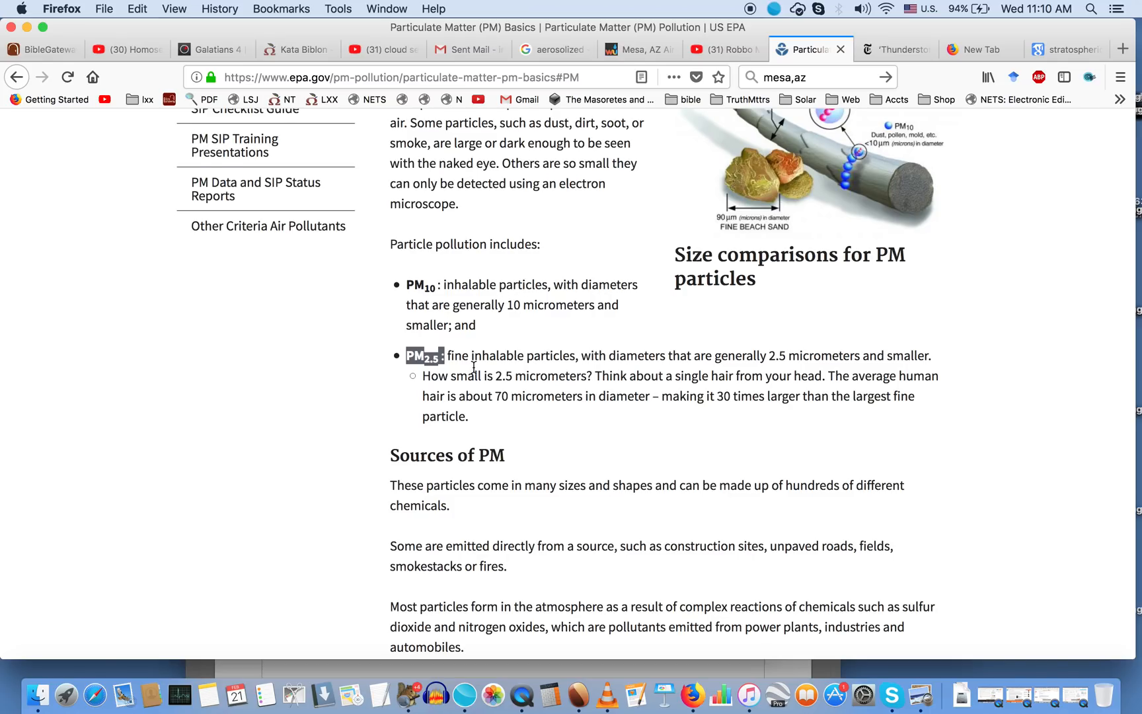
Step: Highlight the Sources of PM sentence from 'complex' through 'automobiles.'
scroll("down", 3)
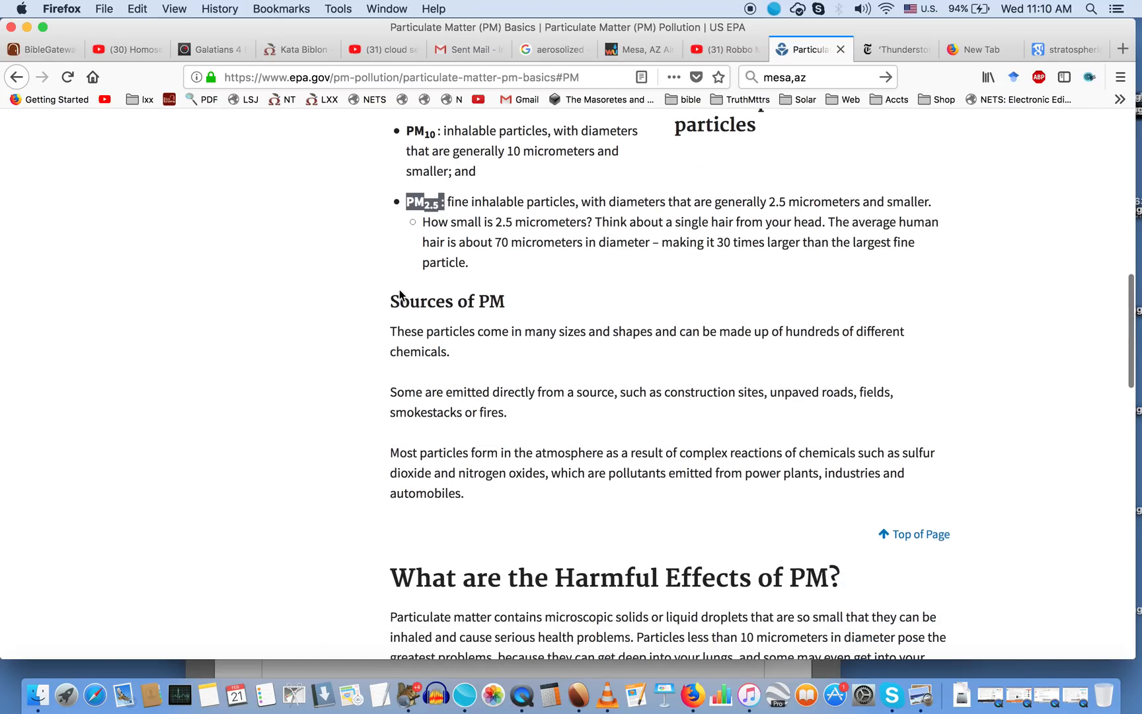
mouse_move(570, 338)
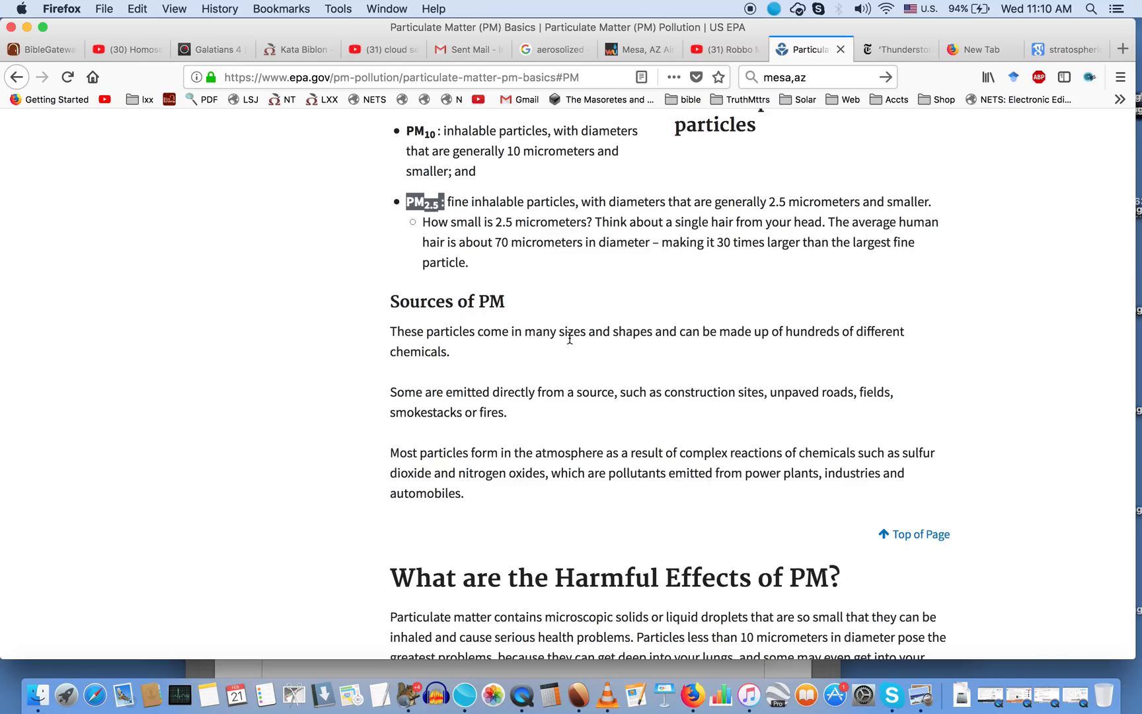
mouse_move(430, 390)
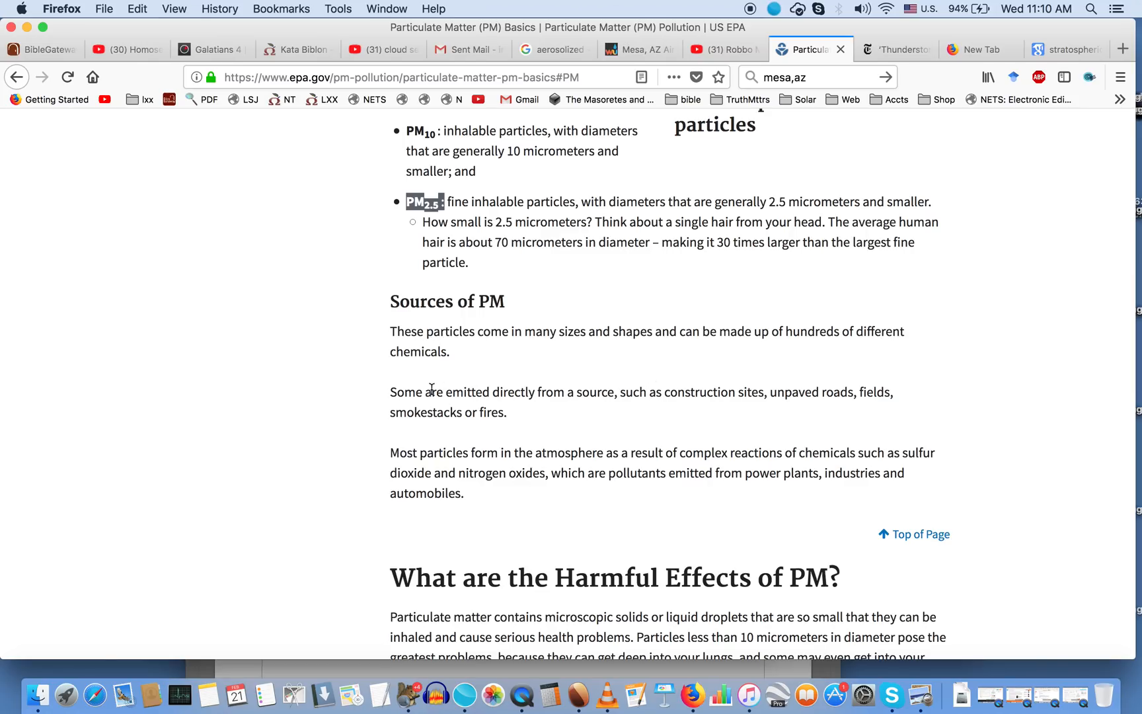
mouse_move(590, 393)
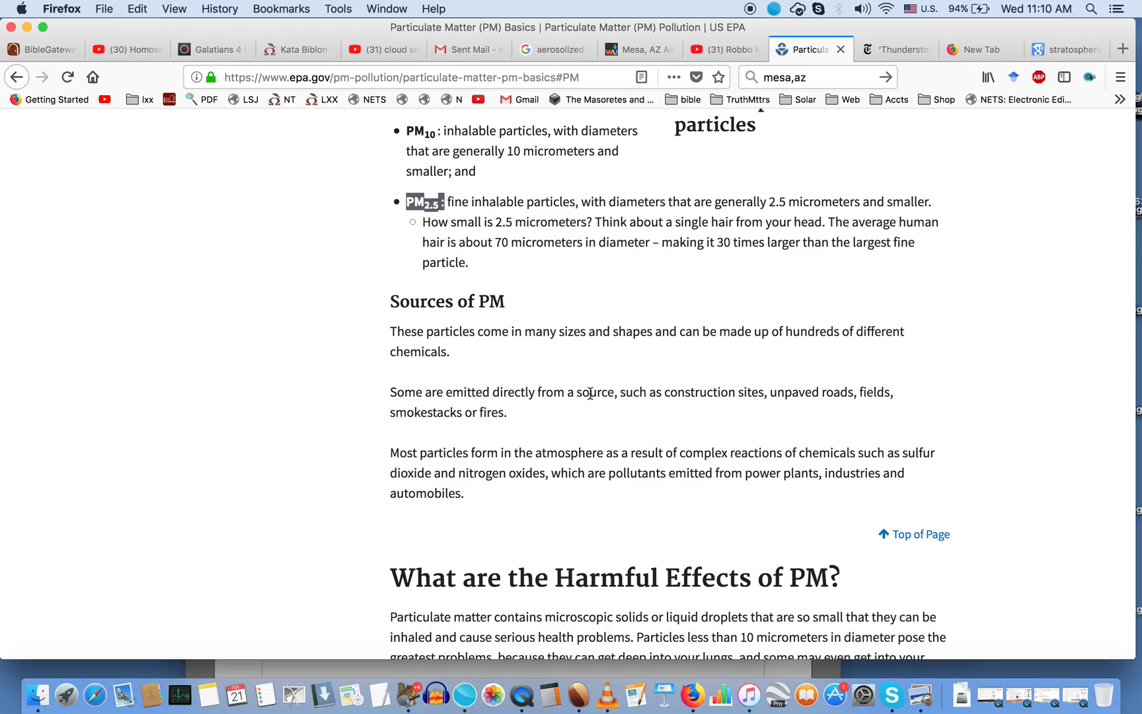
mouse_move(775, 395)
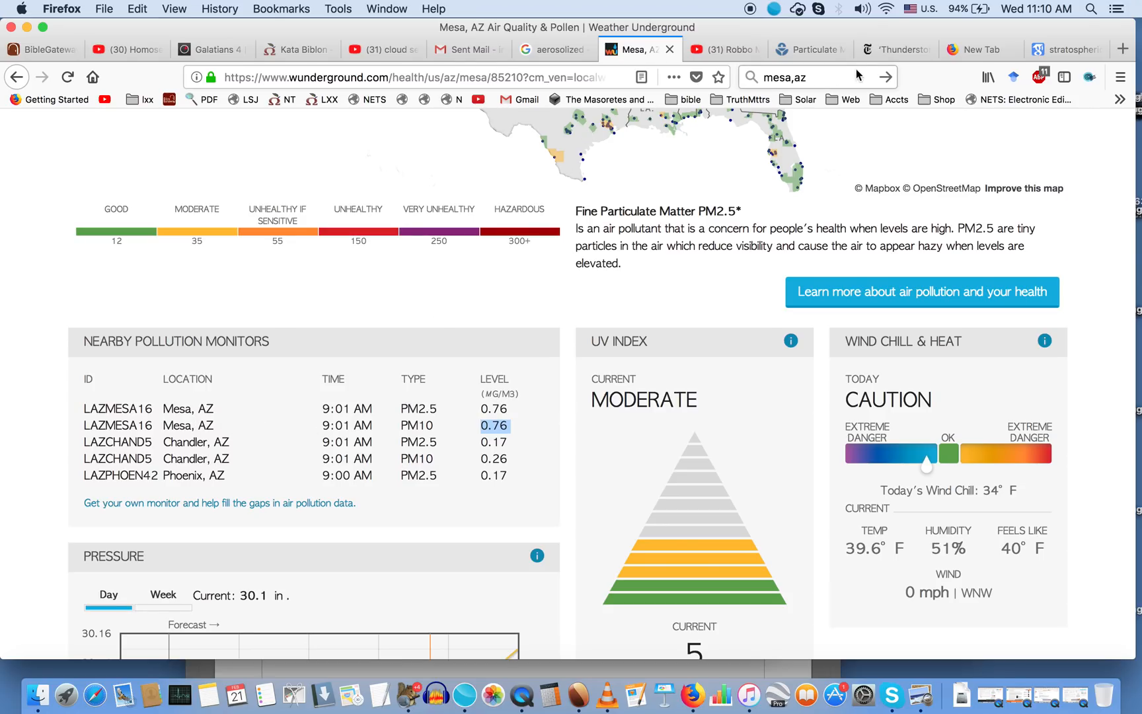
left_click(808, 49)
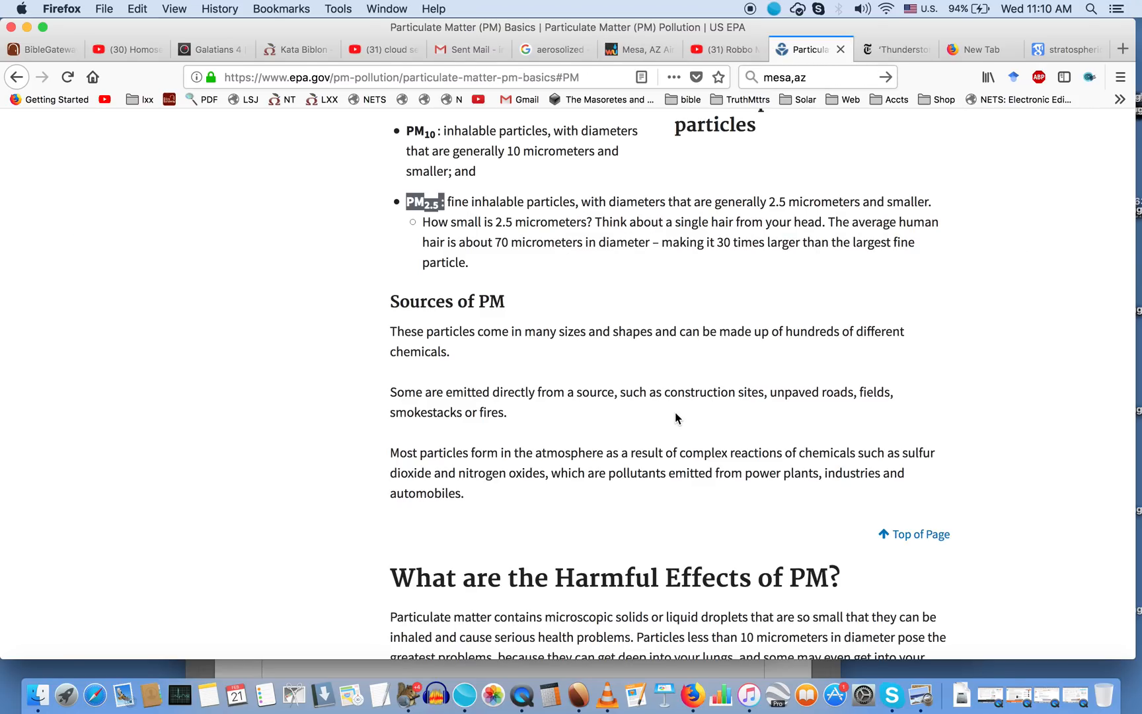
mouse_move(520, 466)
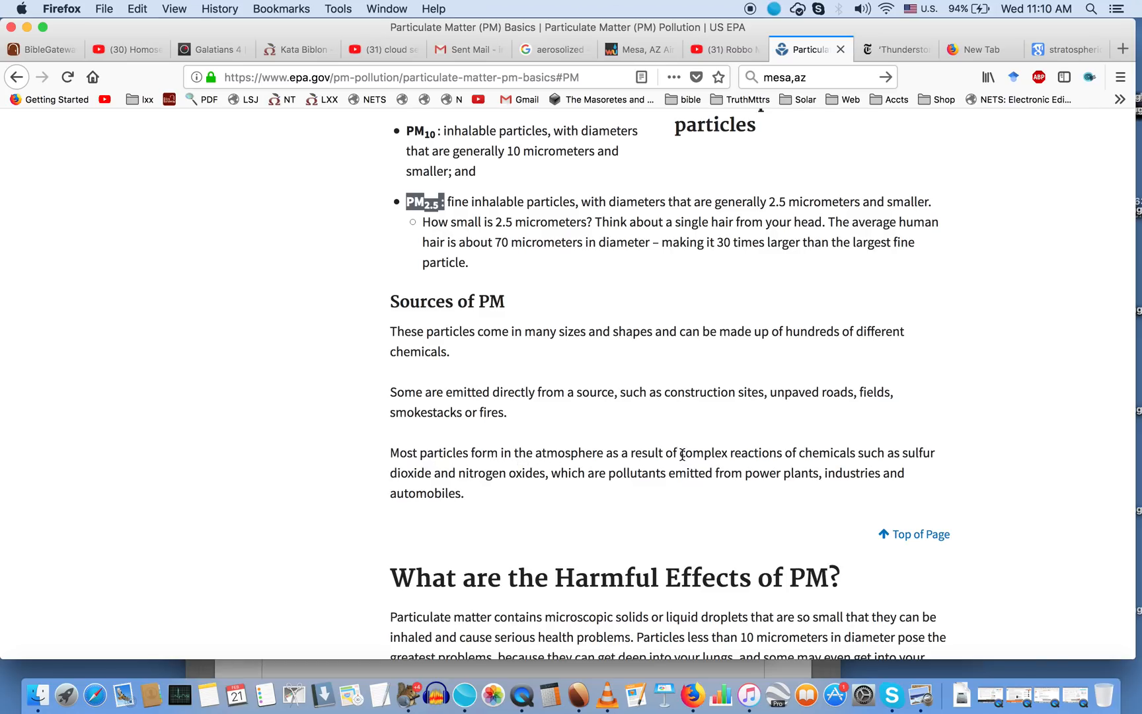
double_click(724, 452)
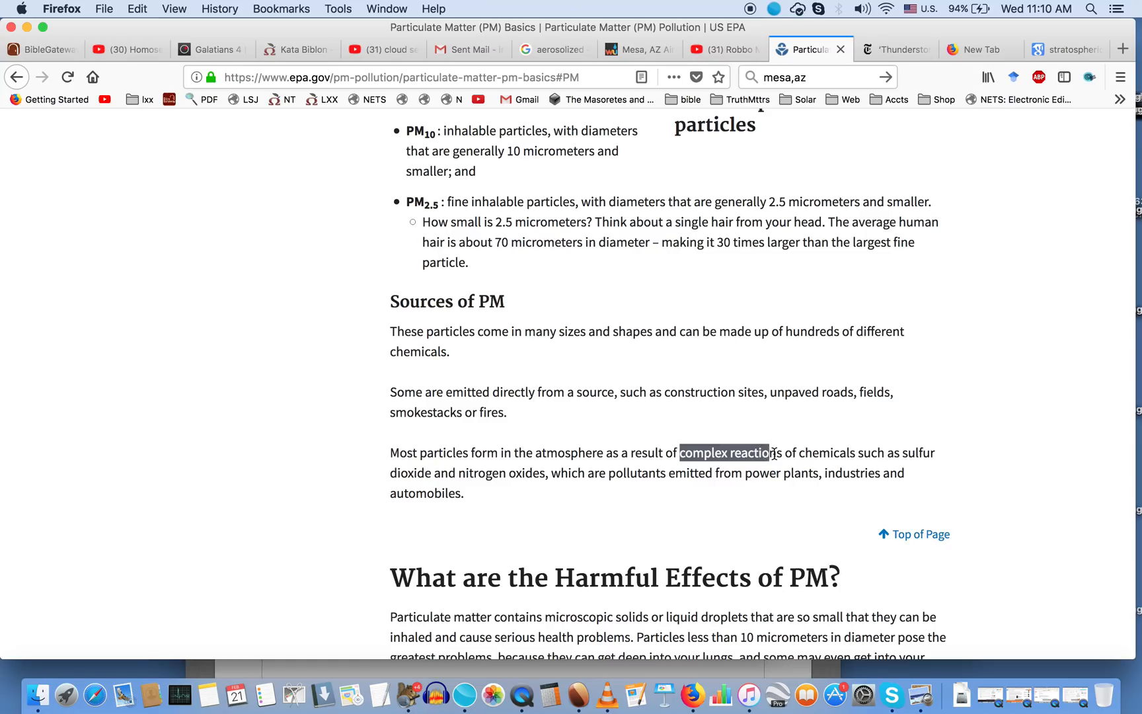
left_click_drag(770, 452, 860, 452)
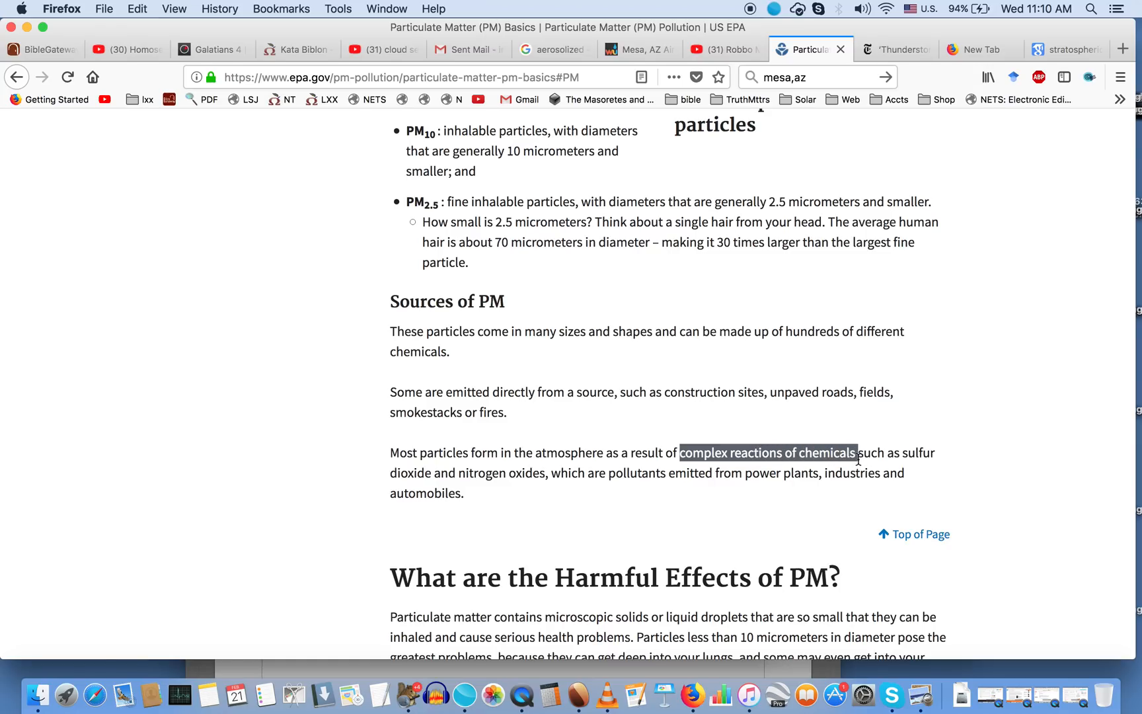
left_click_drag(857, 452, 811, 472)
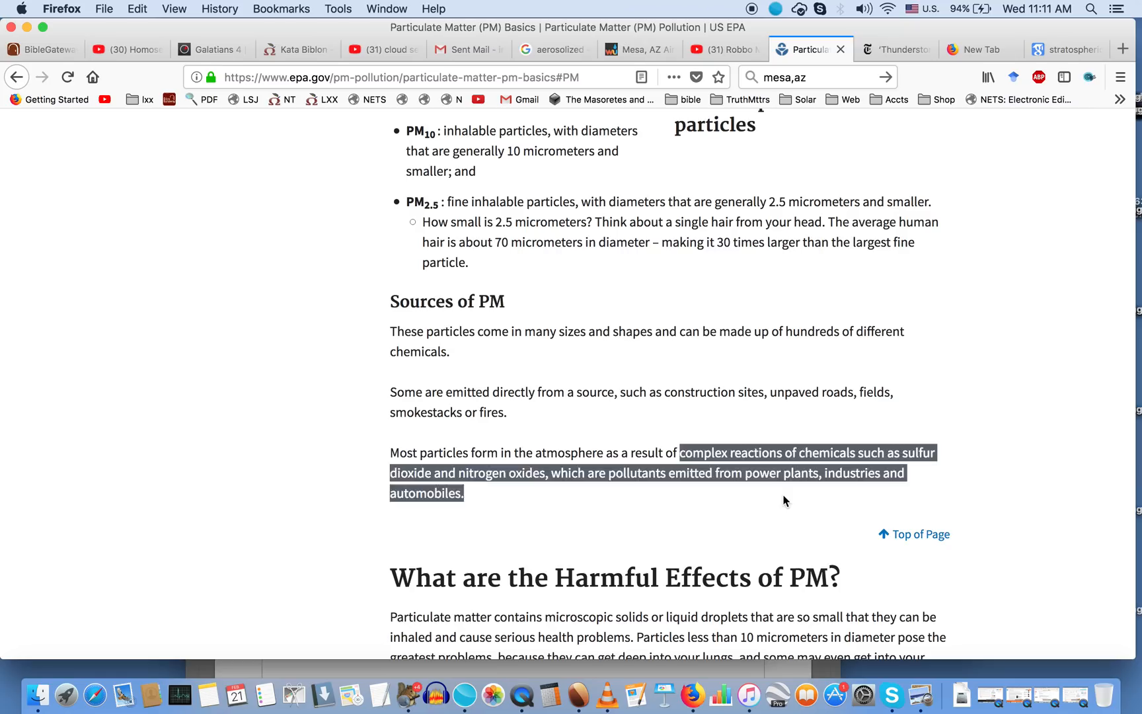
Step: Select 'power plants, industries and automobiles', recheck Mesa readings, then highlight the sulfur dioxide phrase
left_click(784, 501)
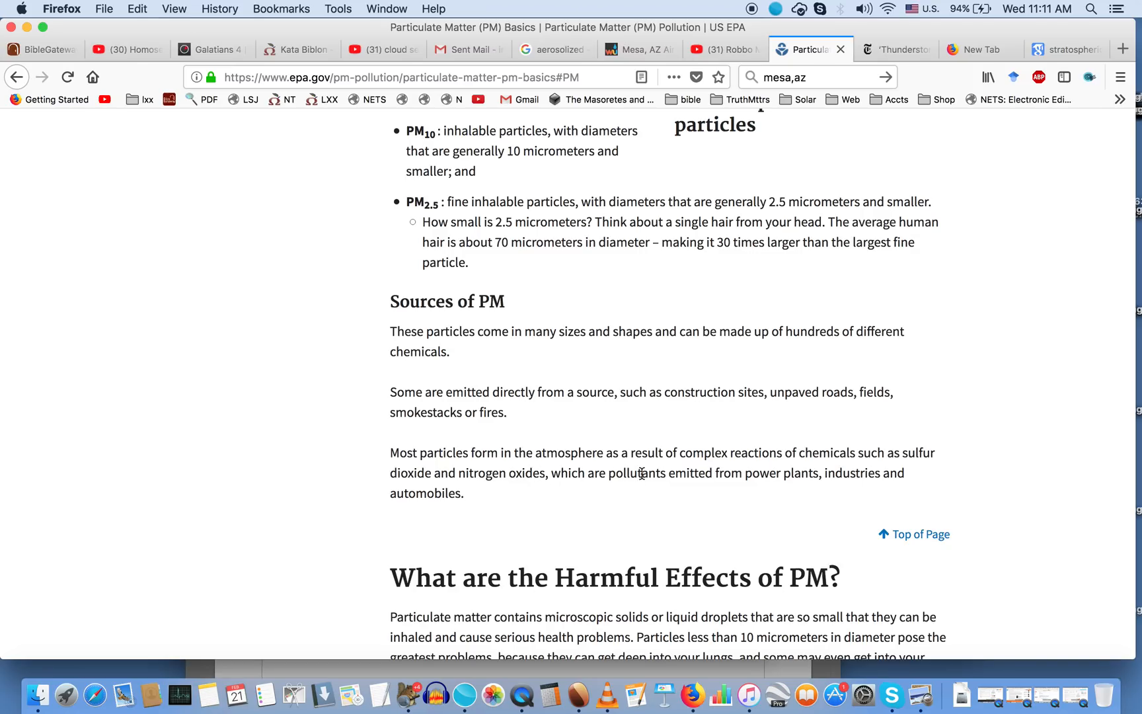
mouse_move(744, 473)
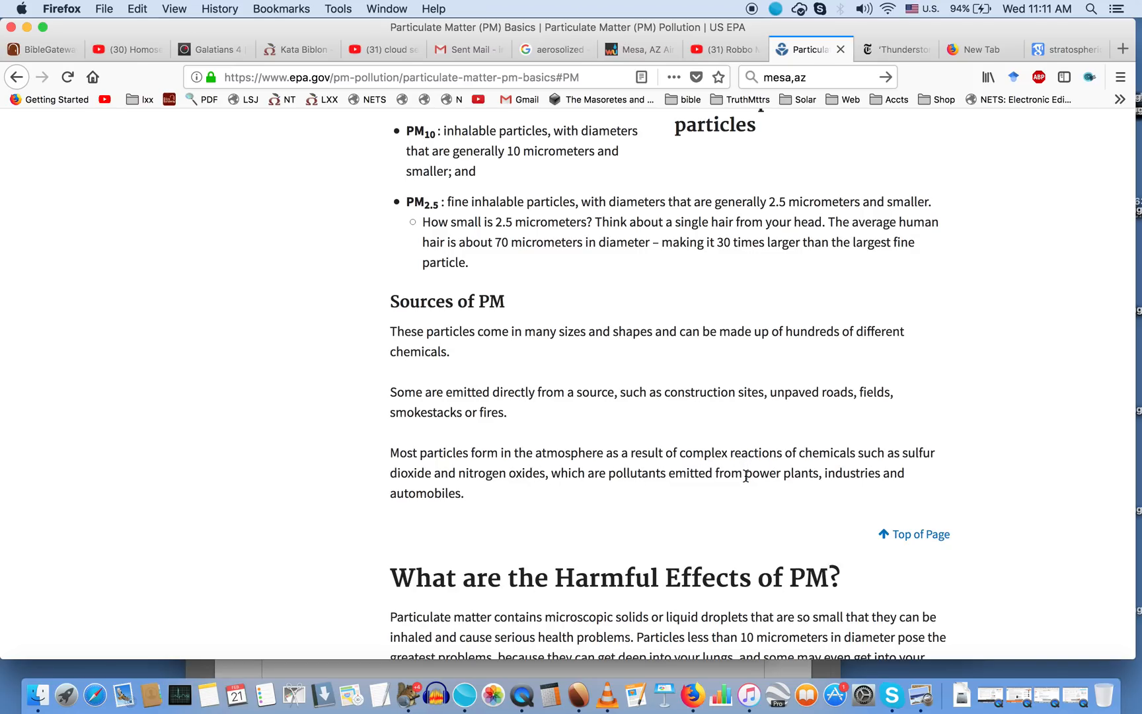
left_click_drag(744, 472, 463, 493)
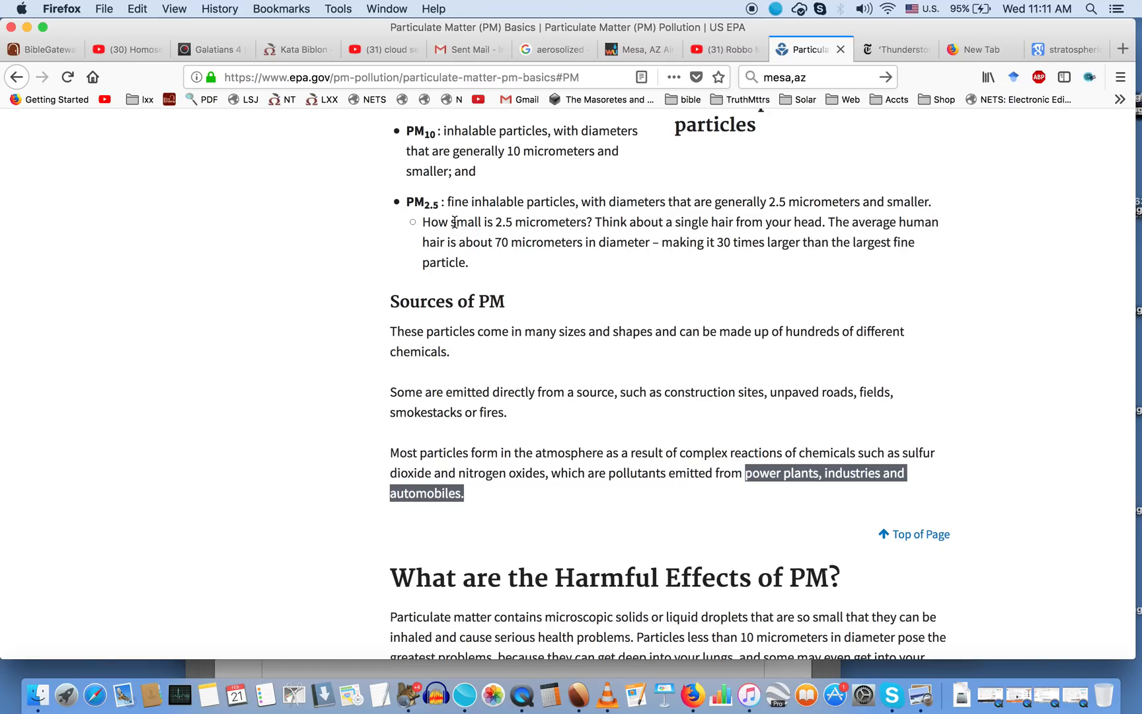
left_click(638, 49)
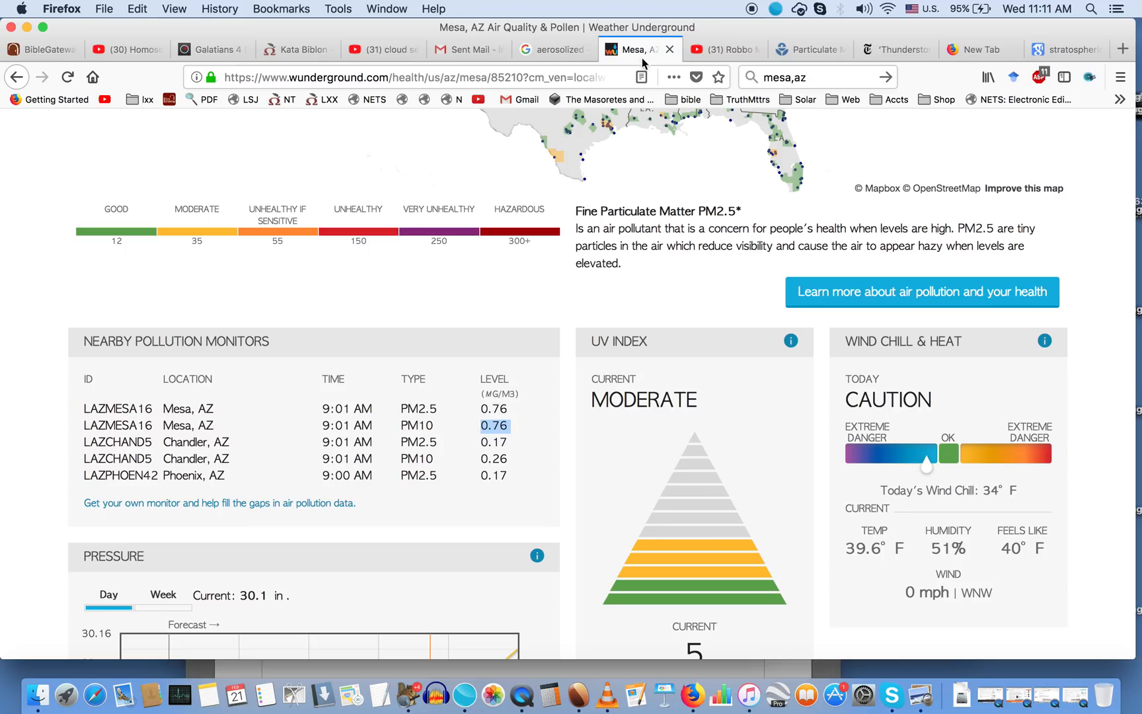
mouse_move(516, 407)
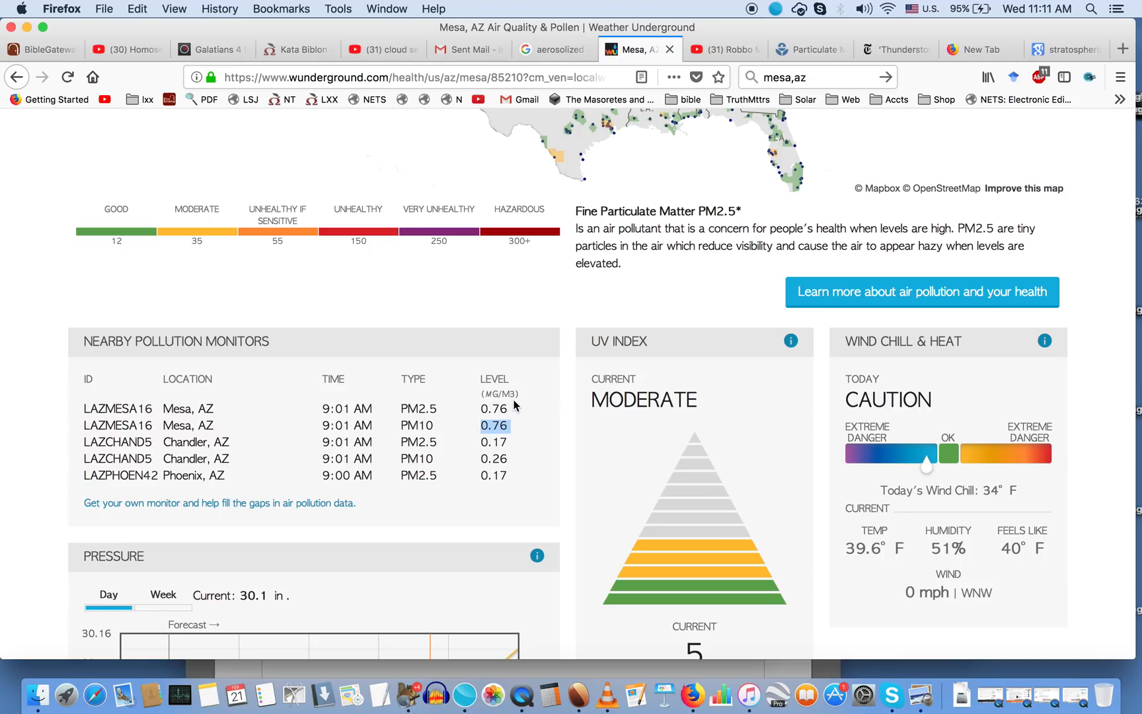
left_click(808, 49)
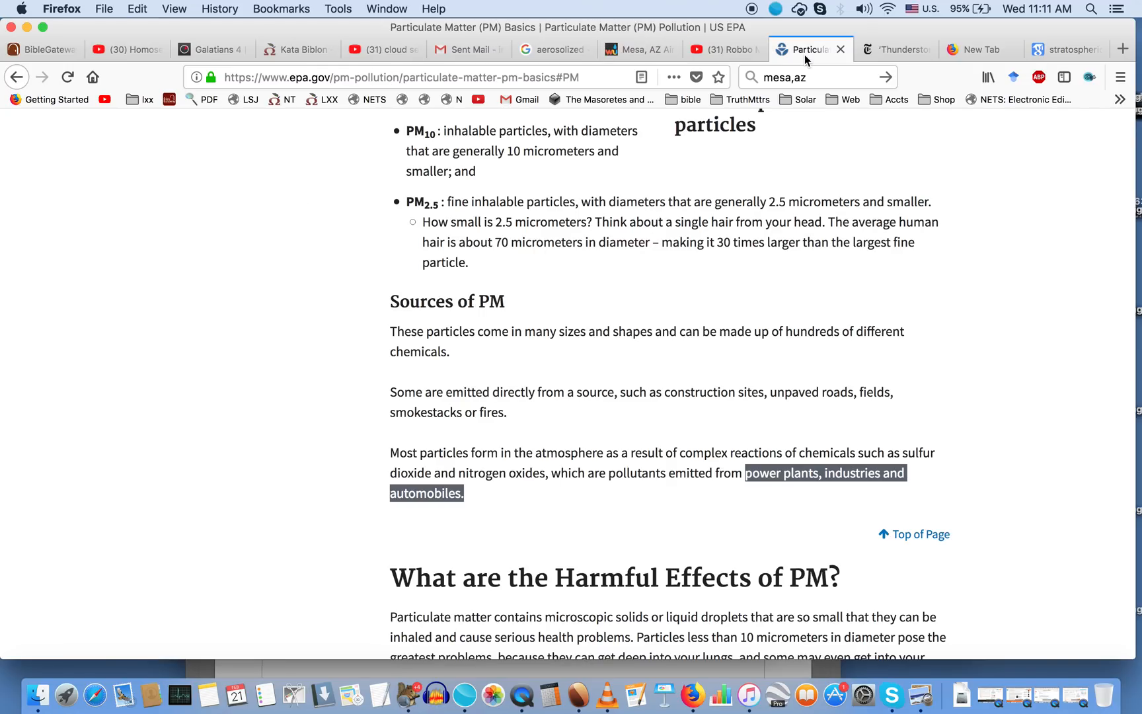
mouse_move(816, 455)
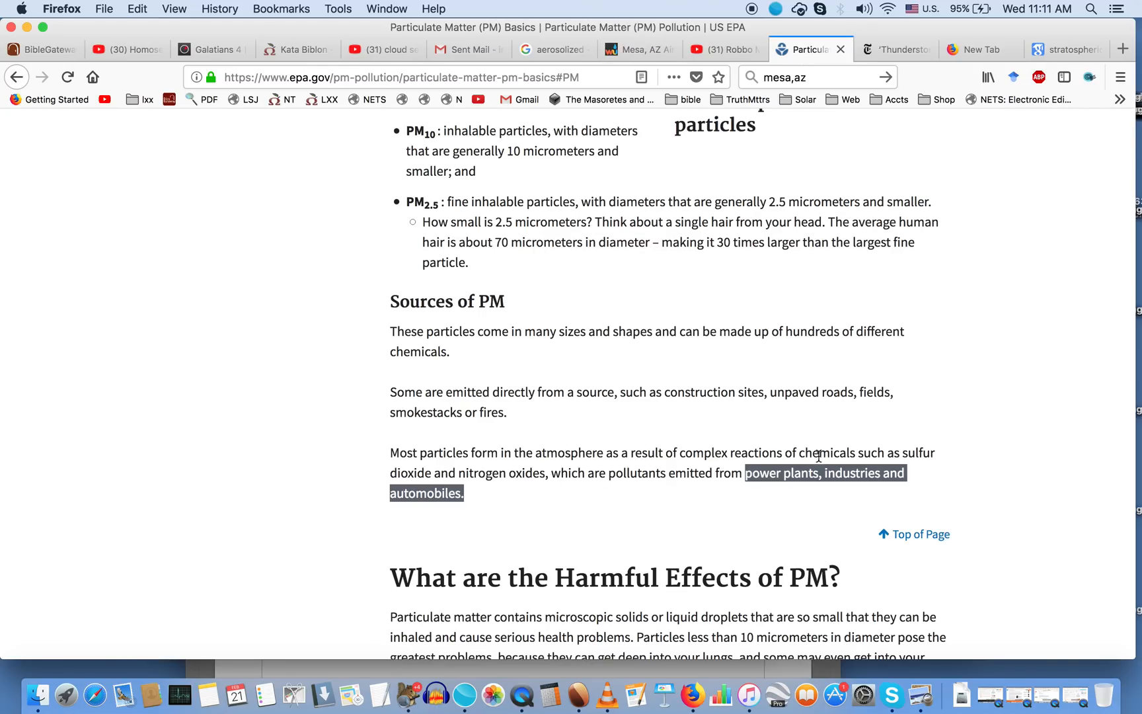
left_click(726, 455)
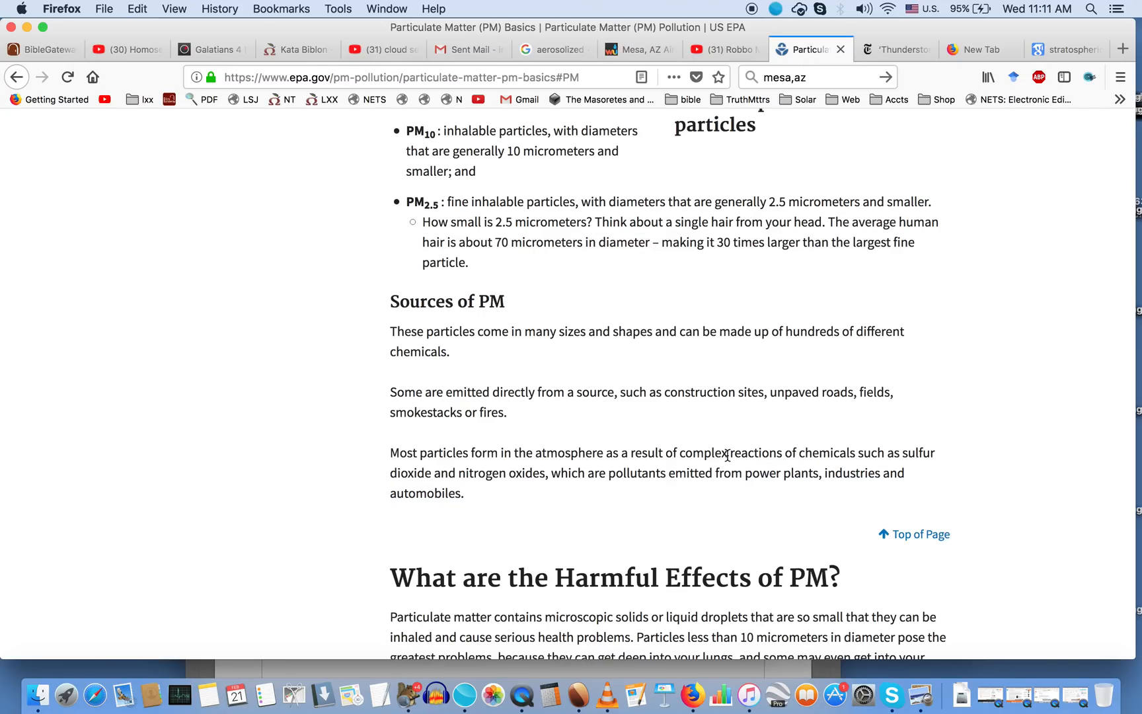
mouse_move(796, 457)
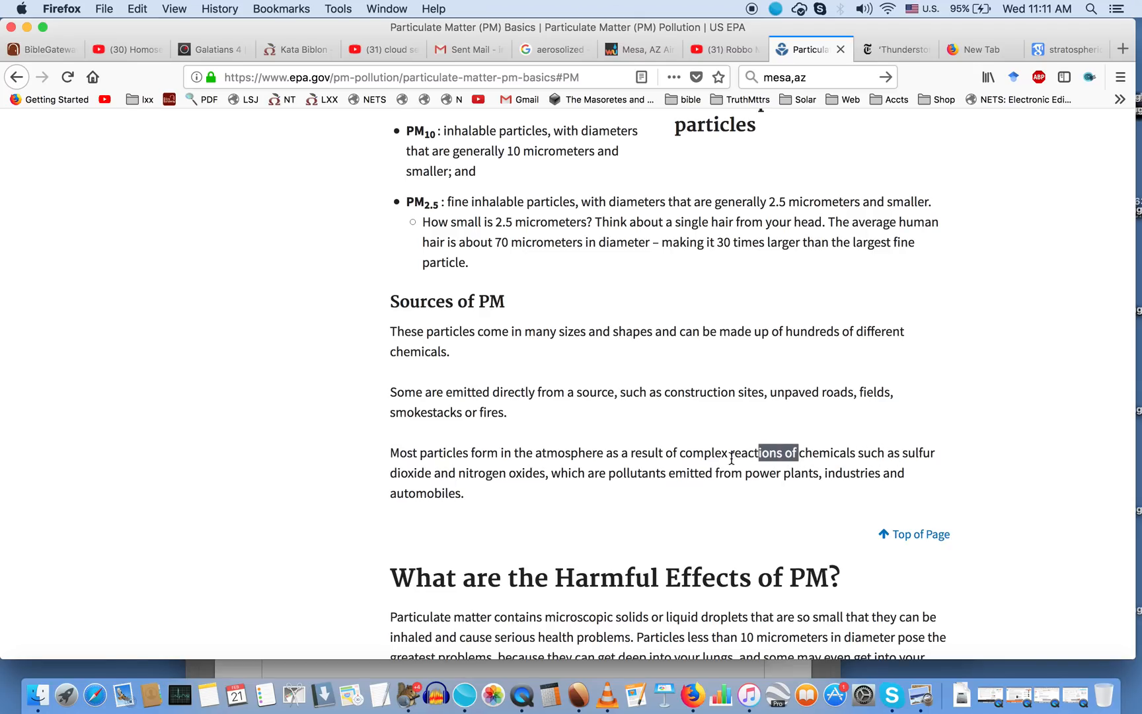
left_click_drag(755, 452, 545, 473)
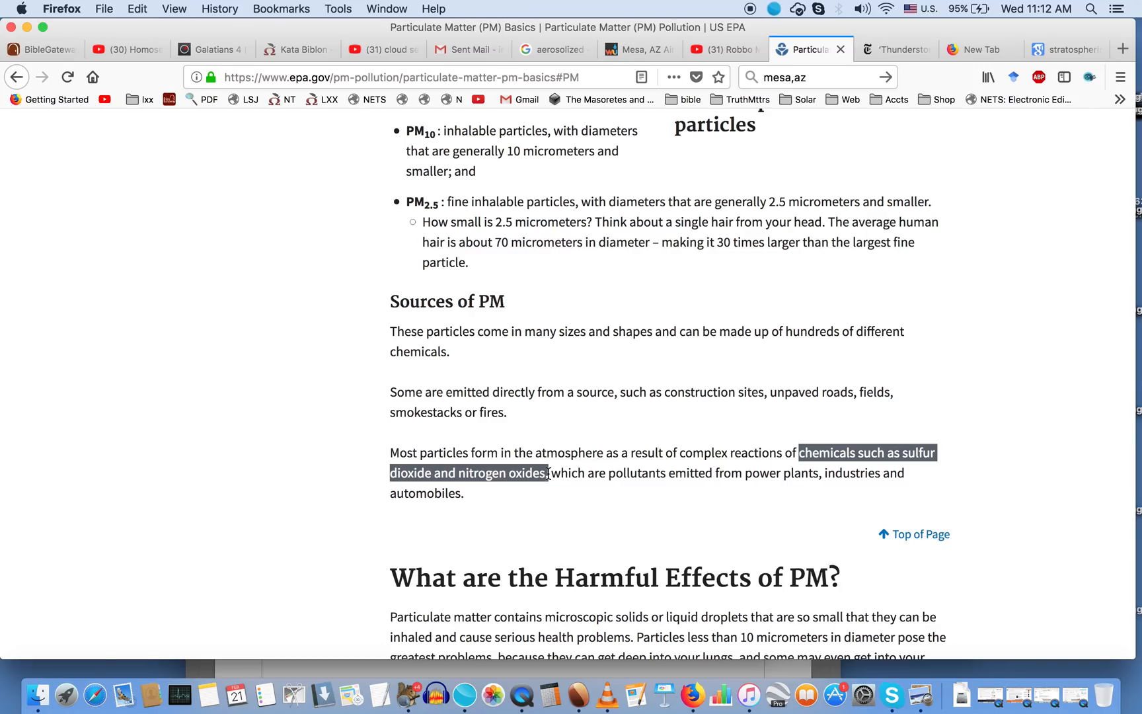
Step: Scroll the 'stratospheric aerosol injection' results and open the Wiley 'Efficient formation of stratospheric aerosol' paper
left_click(1063, 49)
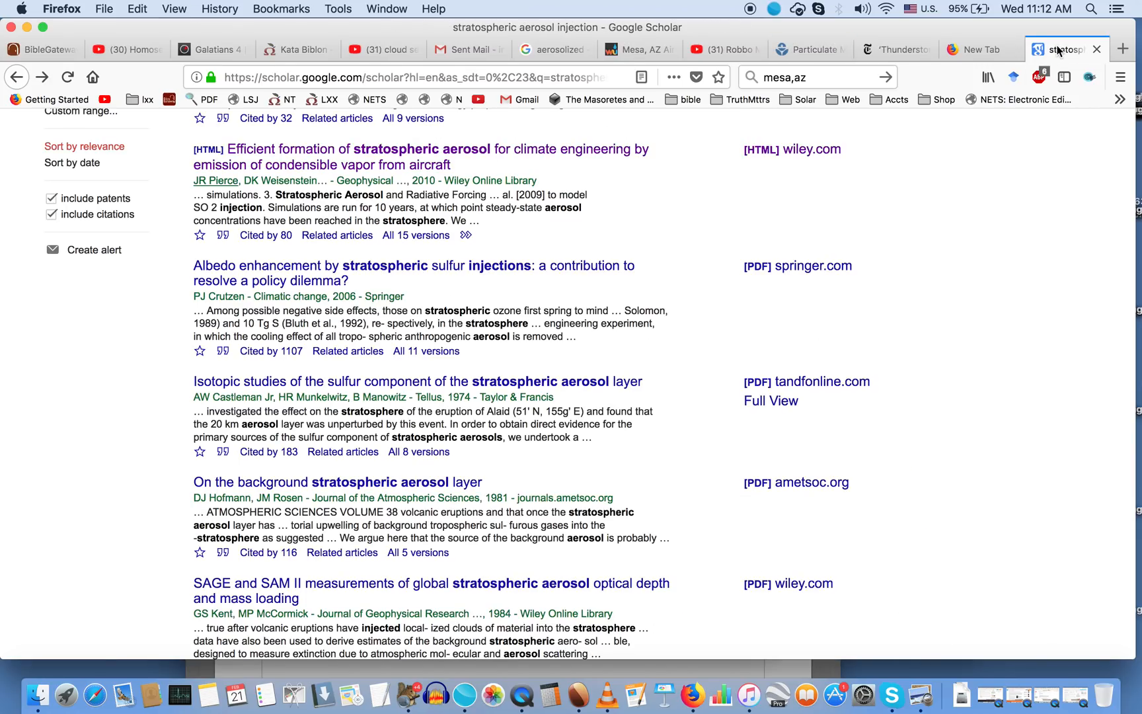
scroll("up", 3)
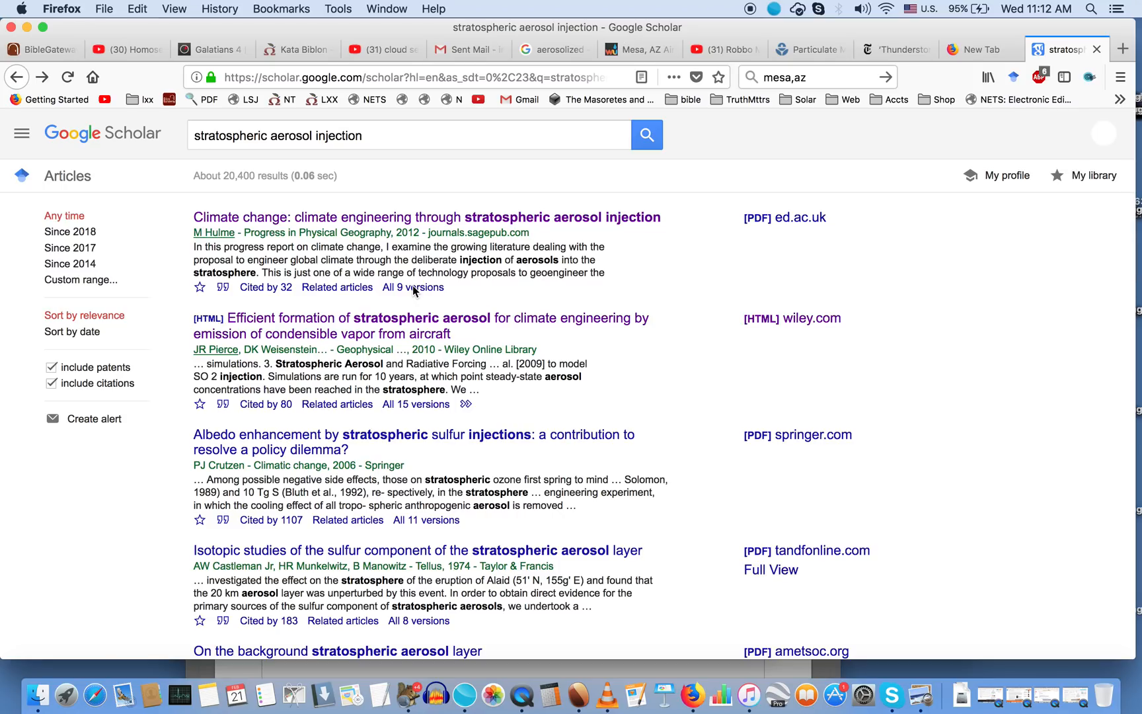
scroll("down", 3)
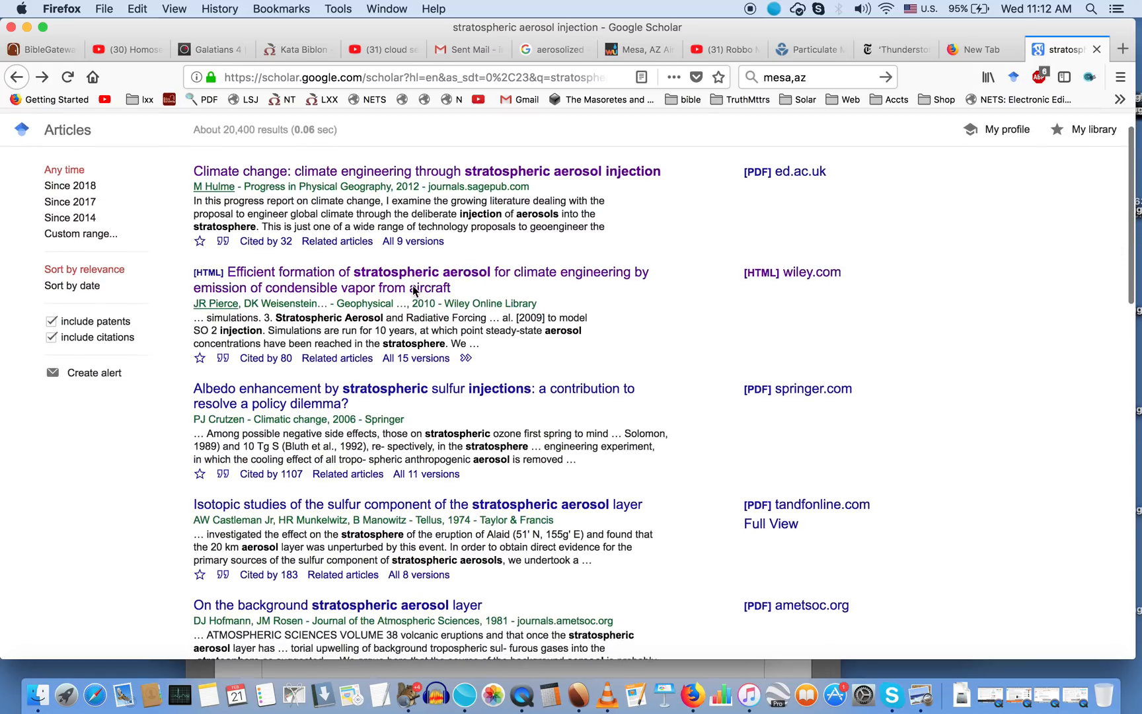
scroll("down", 3)
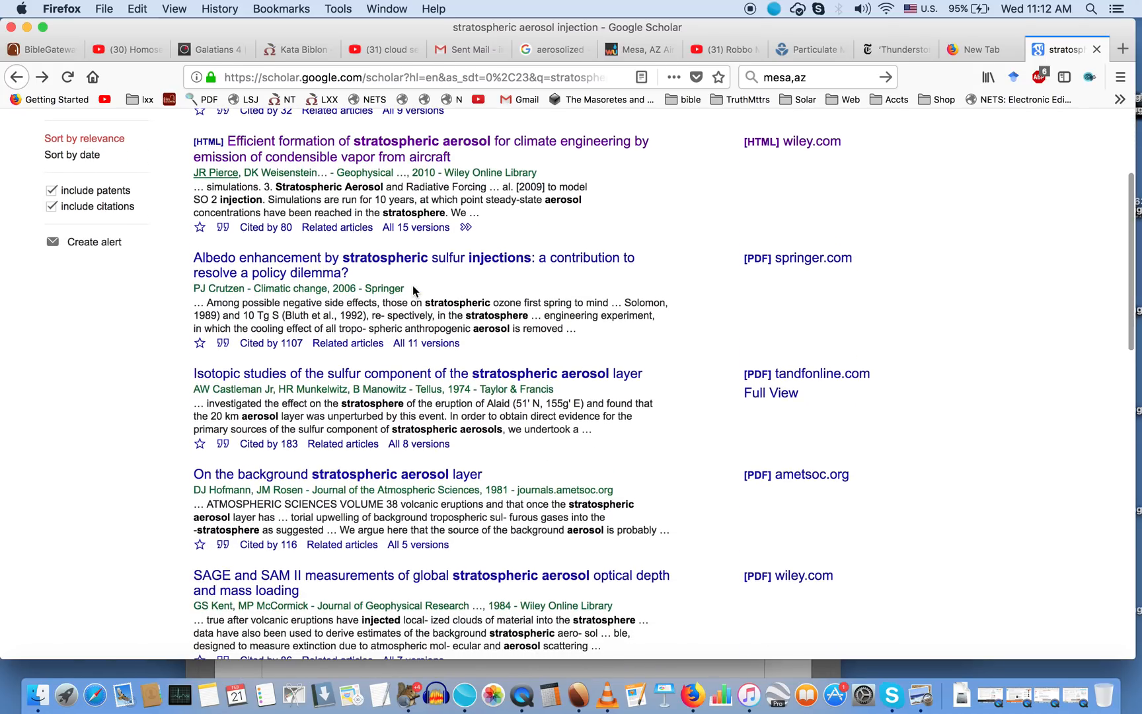
scroll("down", 3)
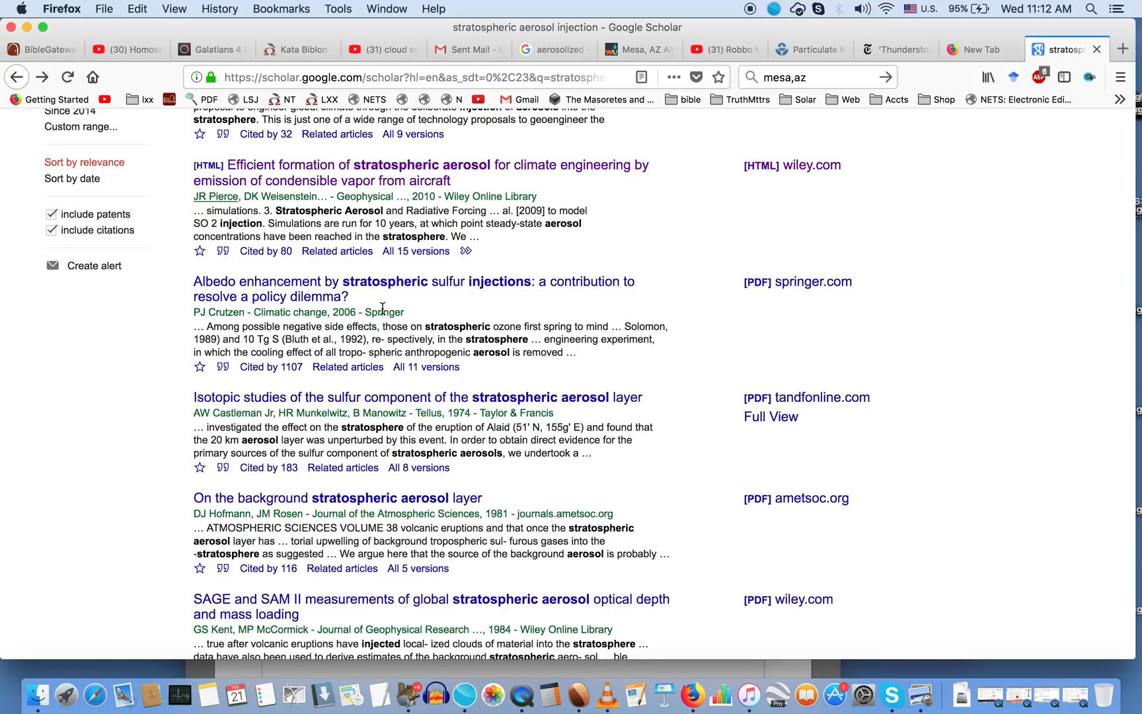
mouse_move(349, 323)
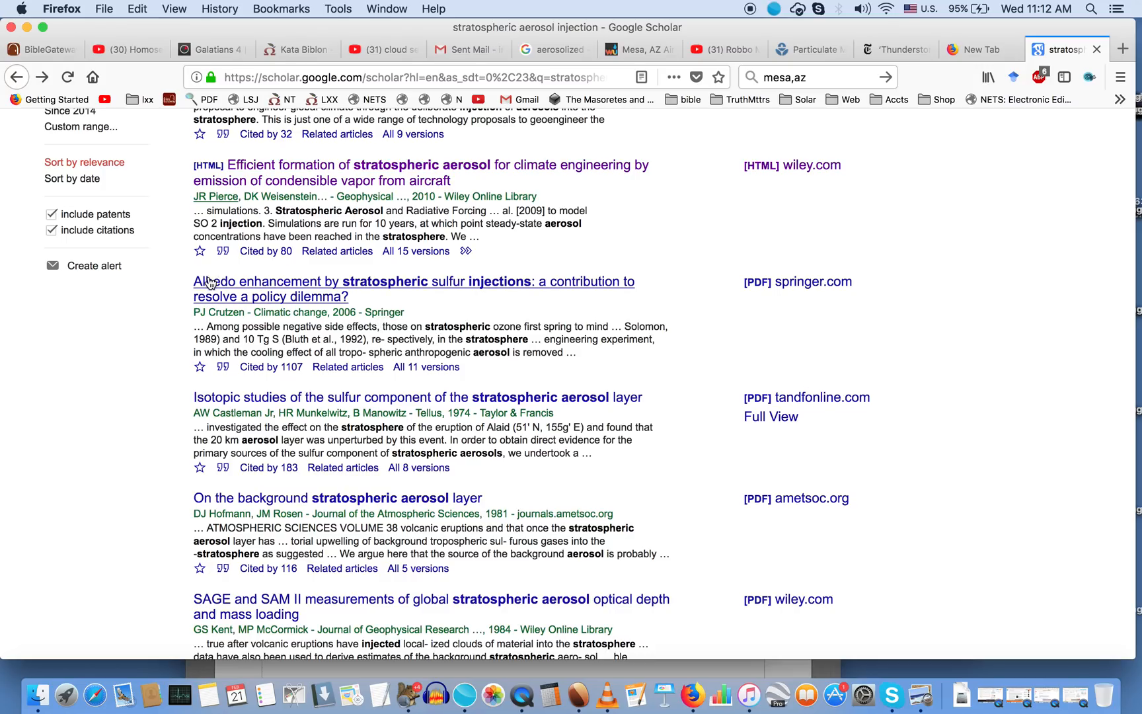
mouse_move(211, 284)
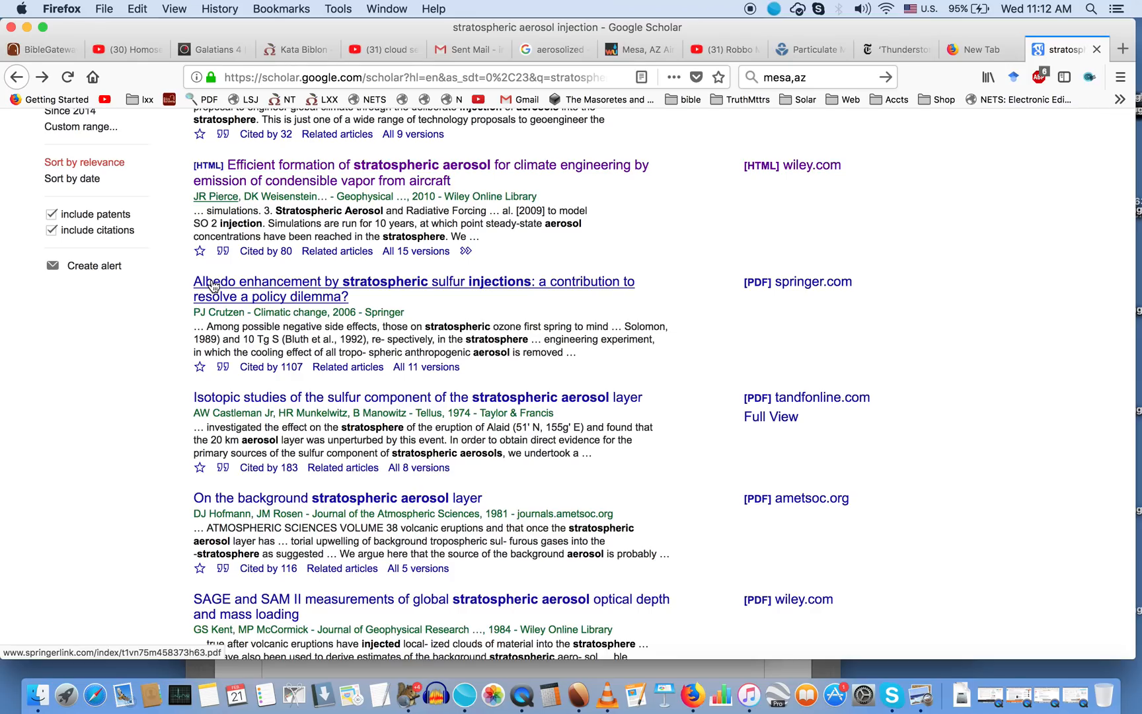
mouse_move(426, 316)
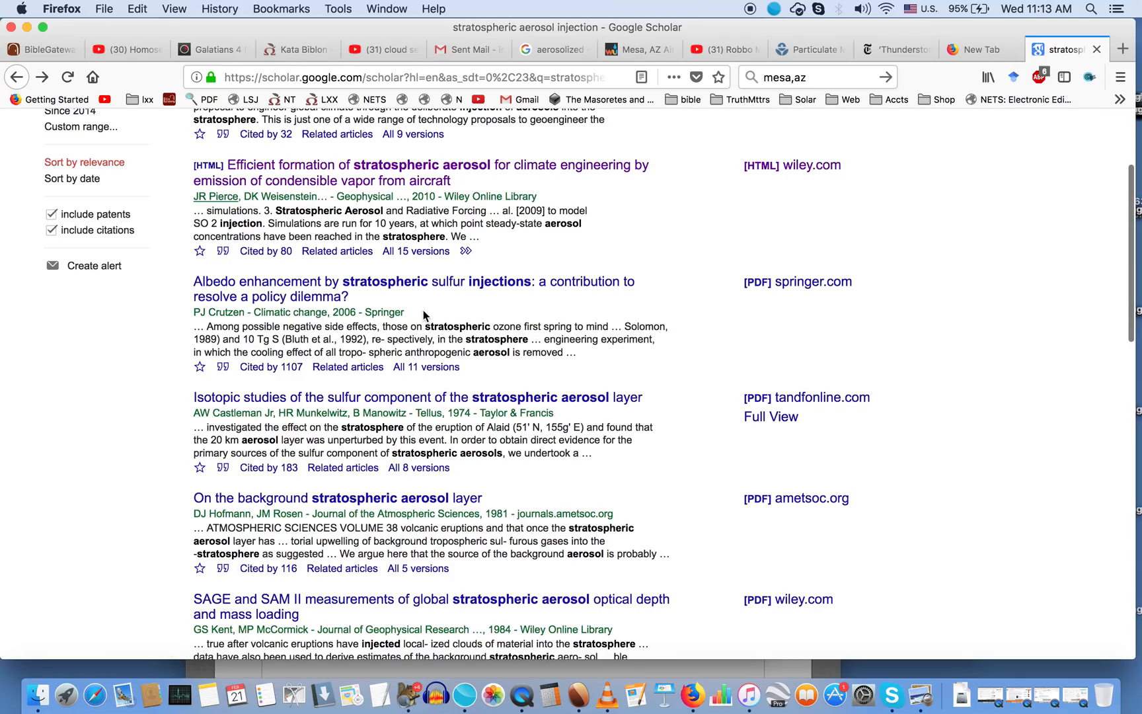
scroll("down", 3)
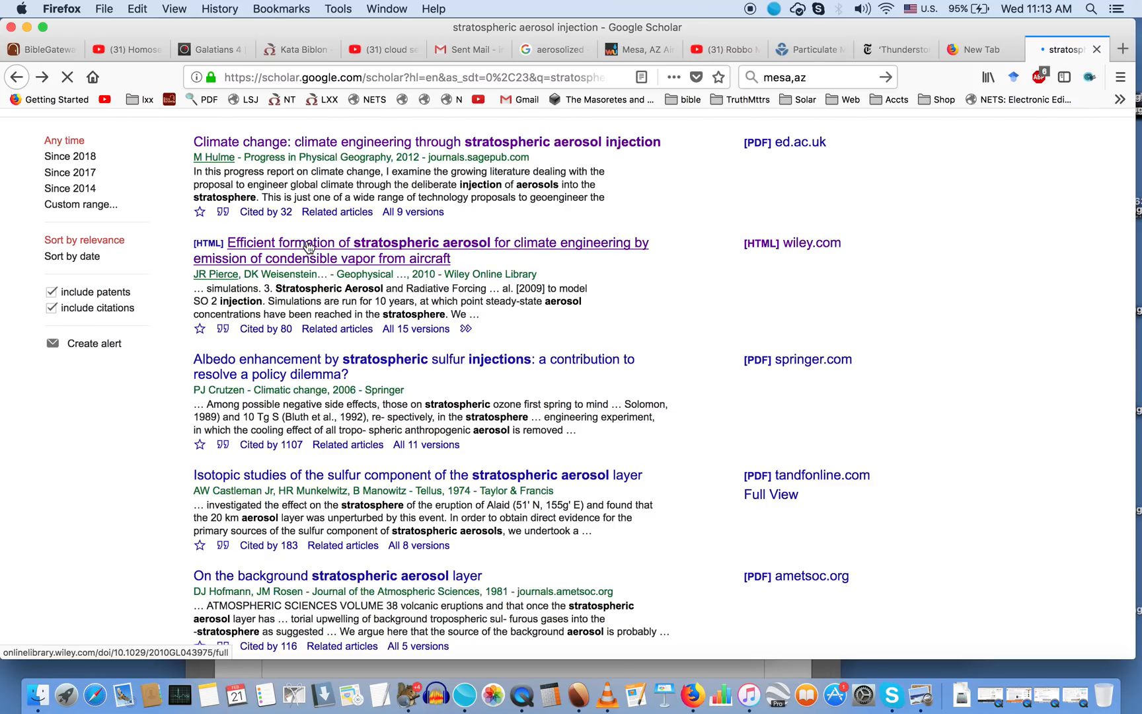
left_click(382, 49)
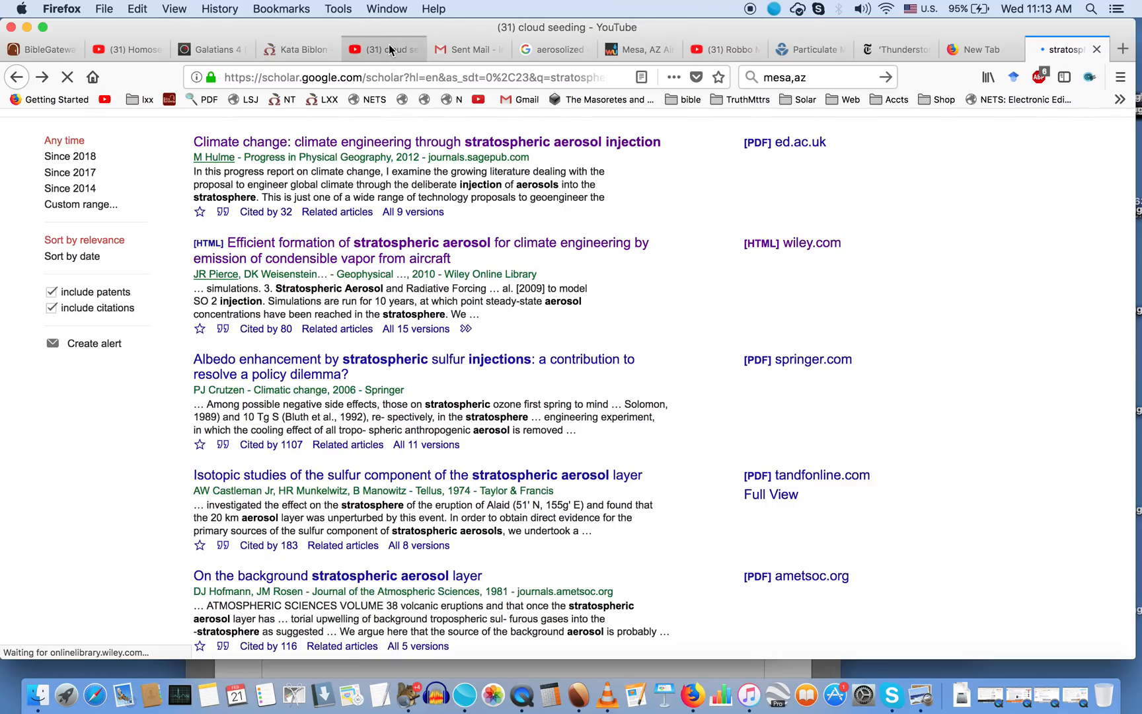
left_click(376, 49)
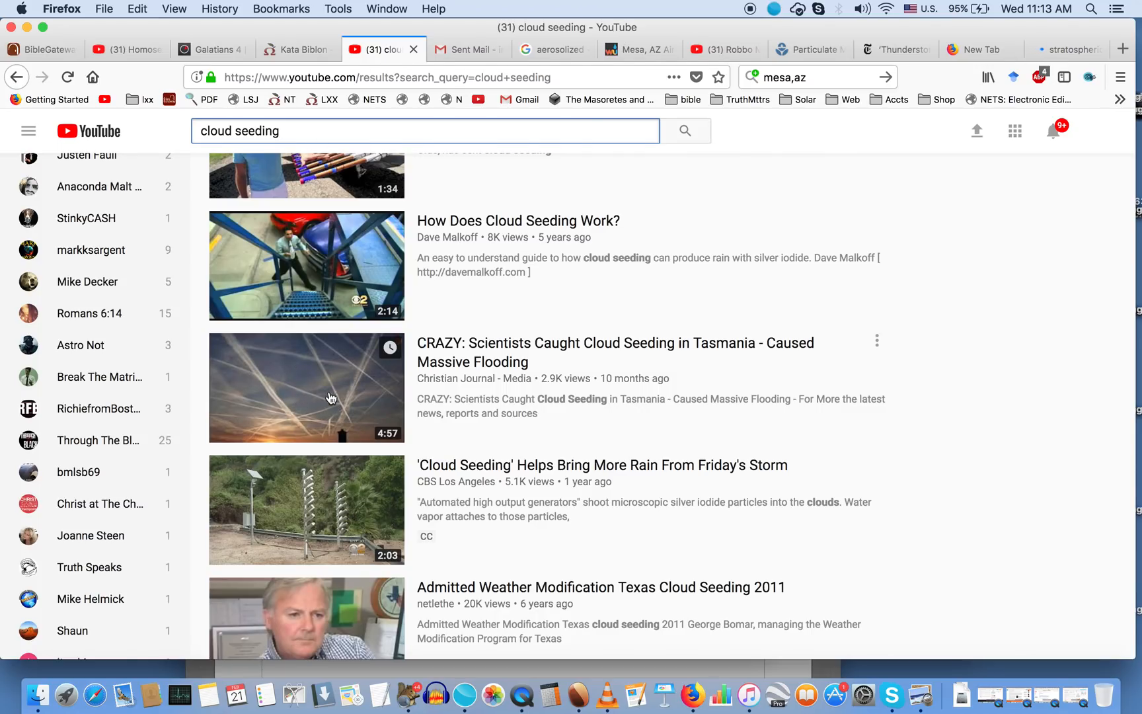
left_click(636, 48)
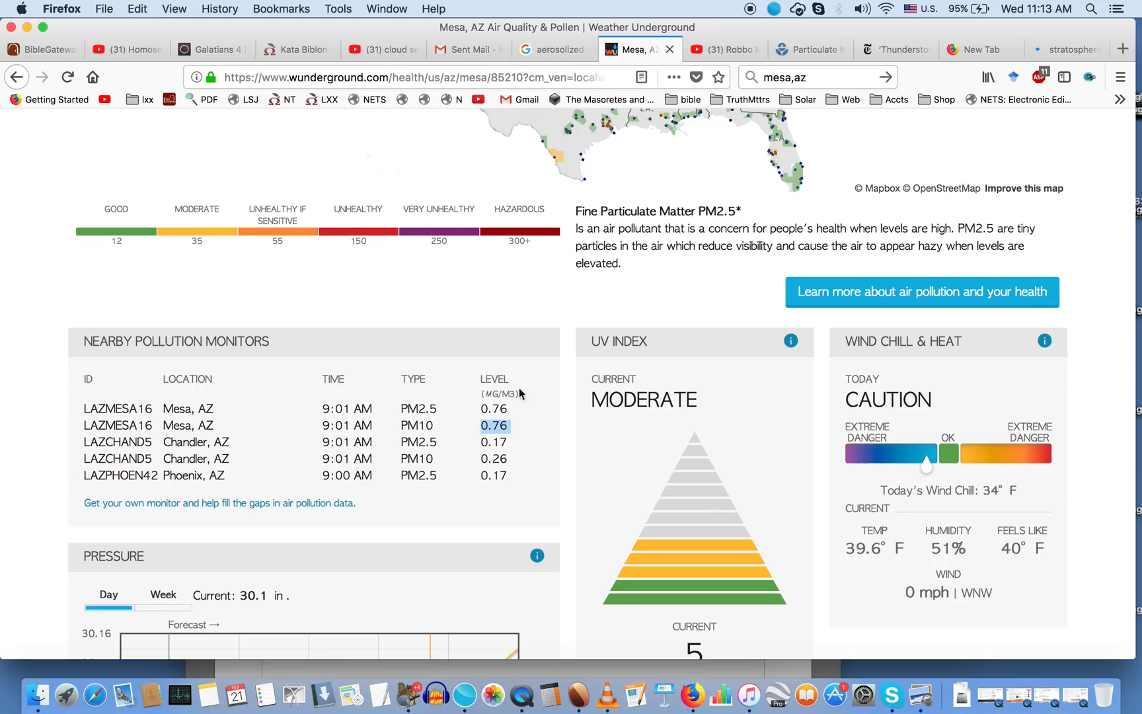
left_click(1071, 49)
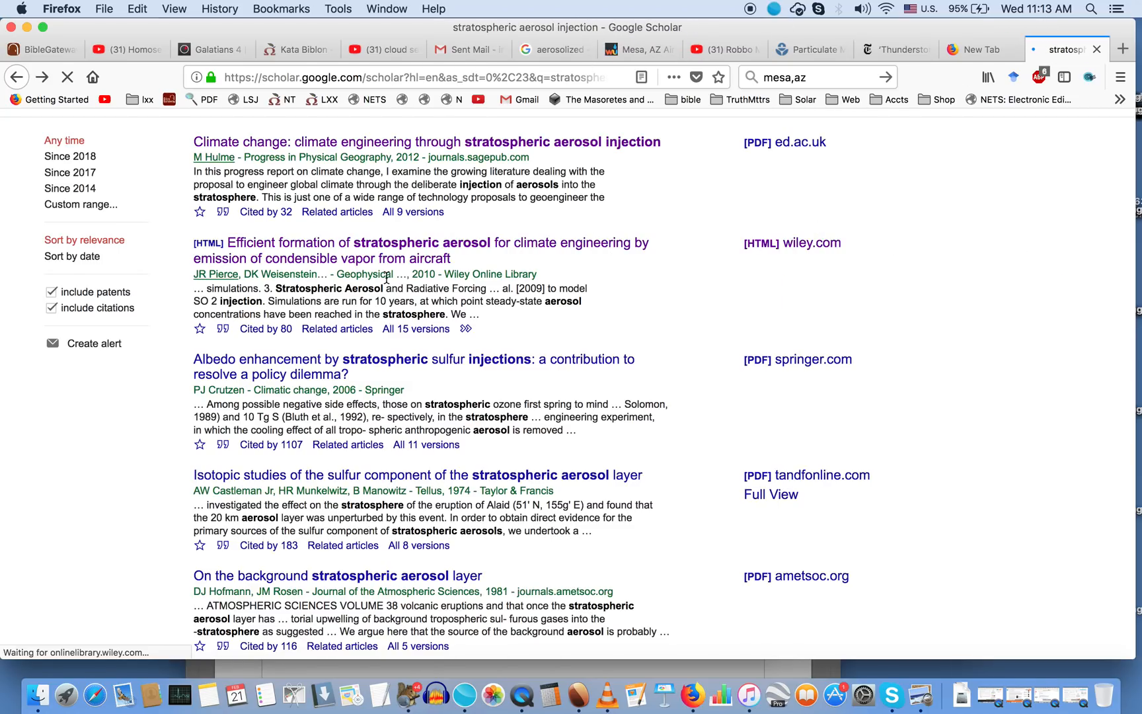
mouse_move(342, 262)
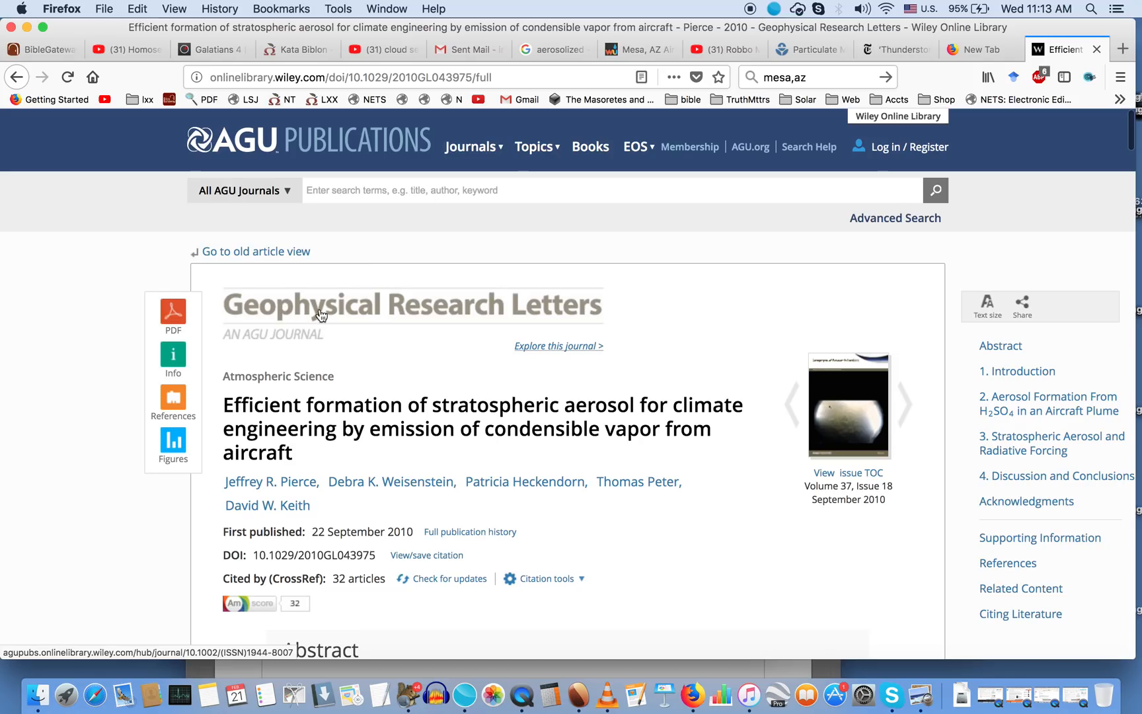
scroll("down", 3)
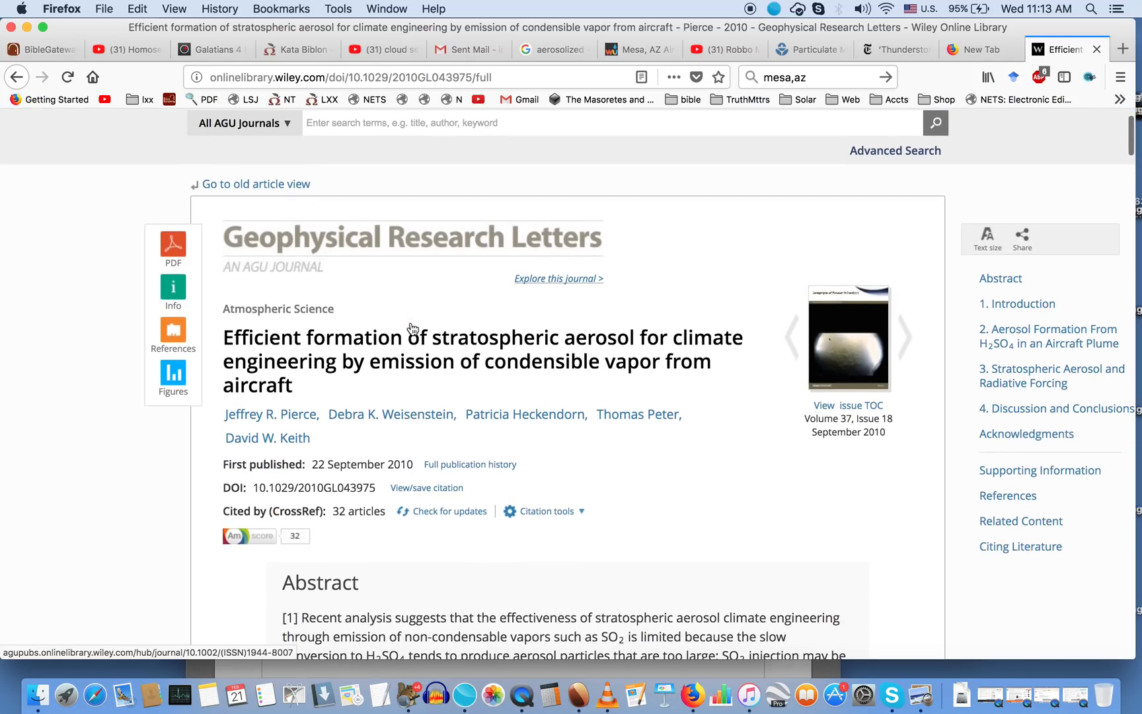
scroll("down", 3)
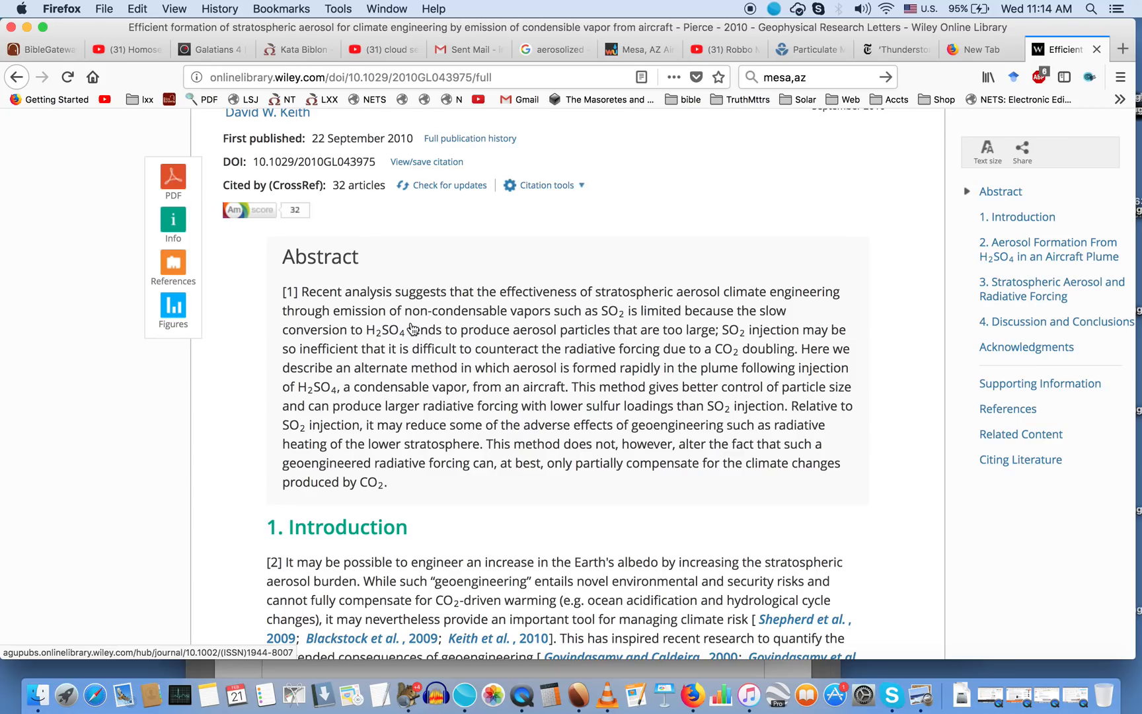
mouse_move(421, 306)
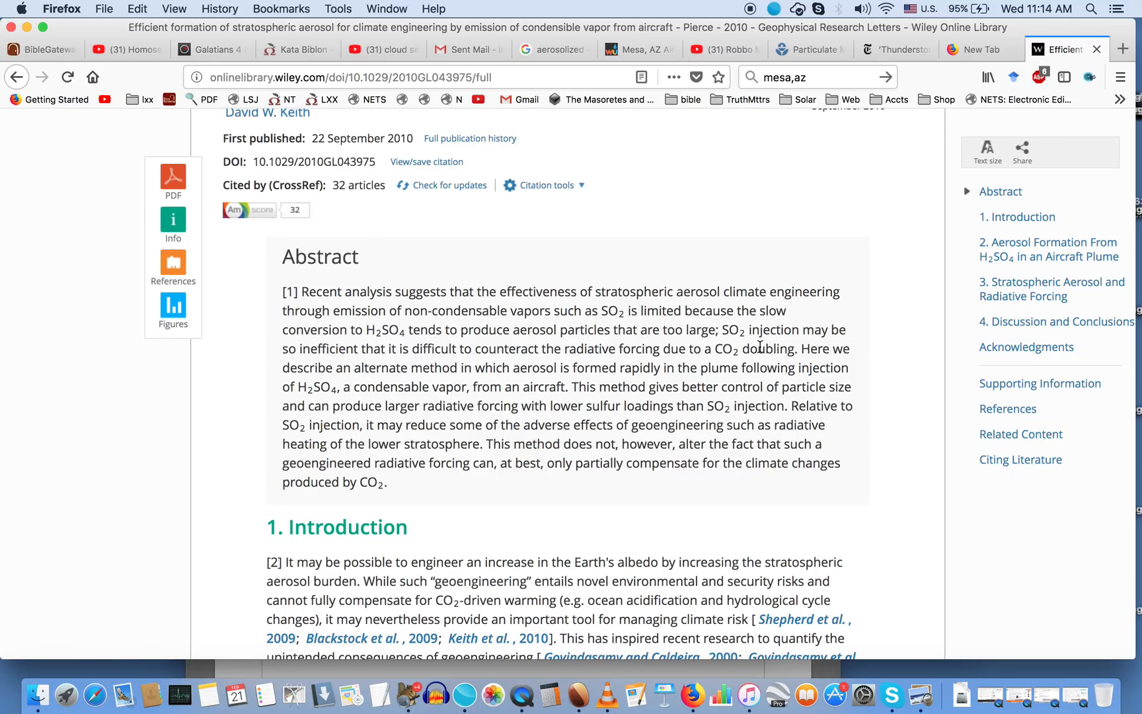
mouse_move(775, 350)
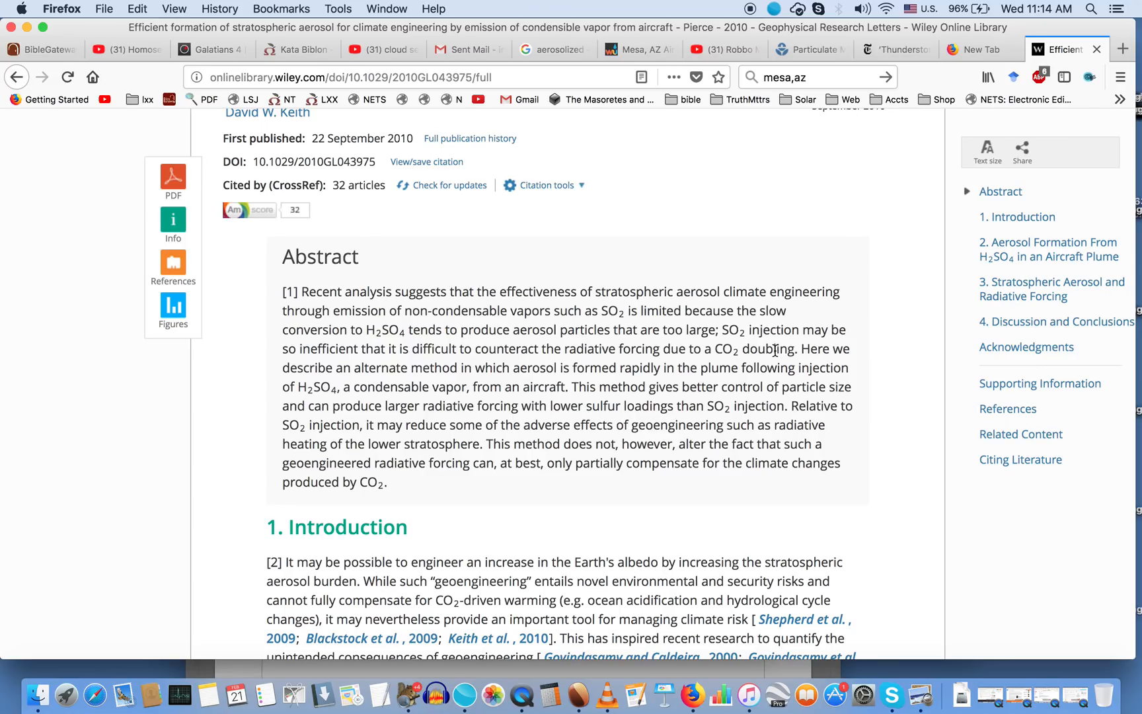
scroll("down", 3)
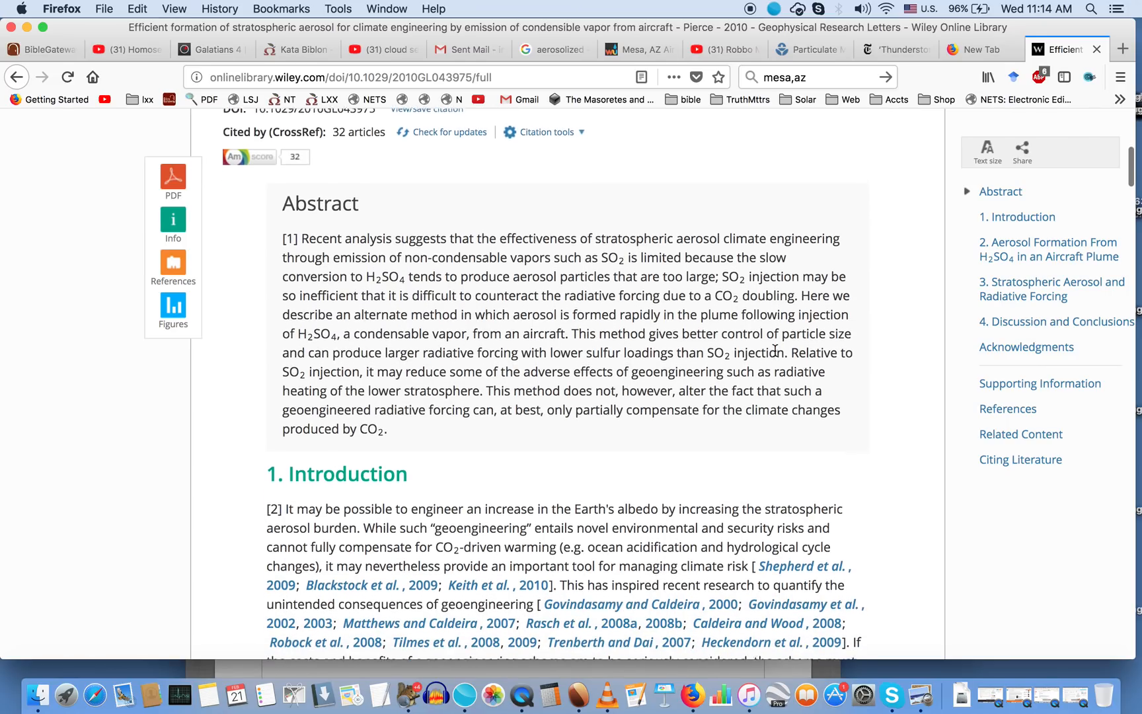
scroll("down", 3)
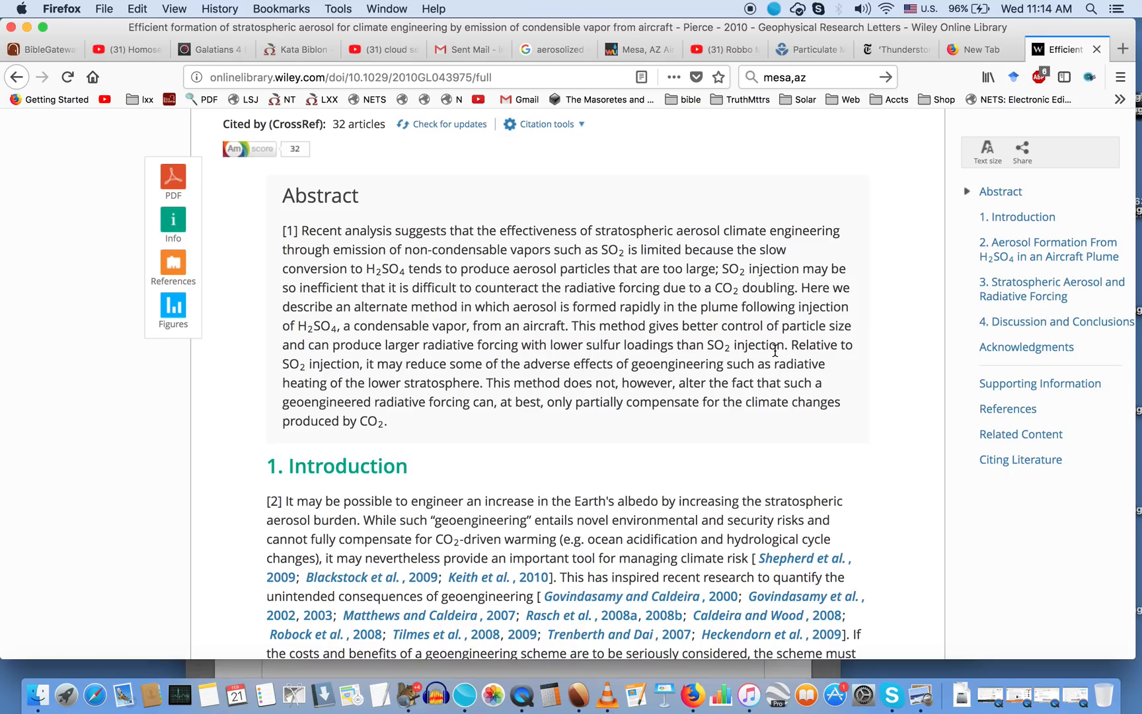
mouse_move(440, 340)
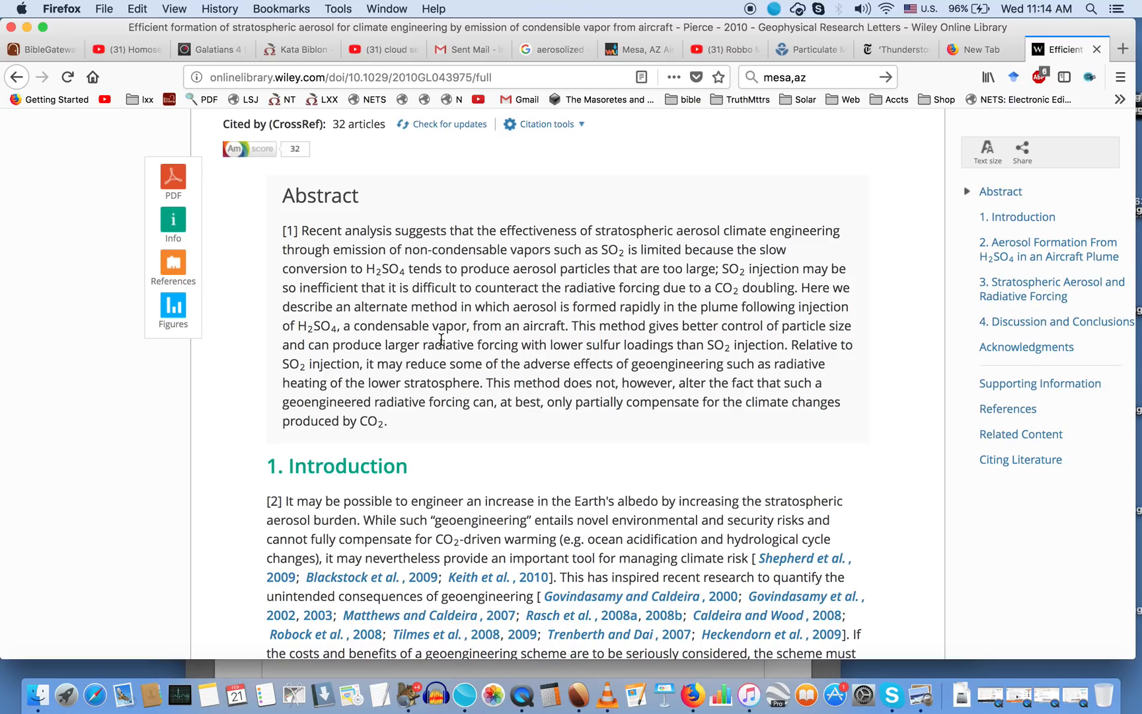
mouse_move(501, 326)
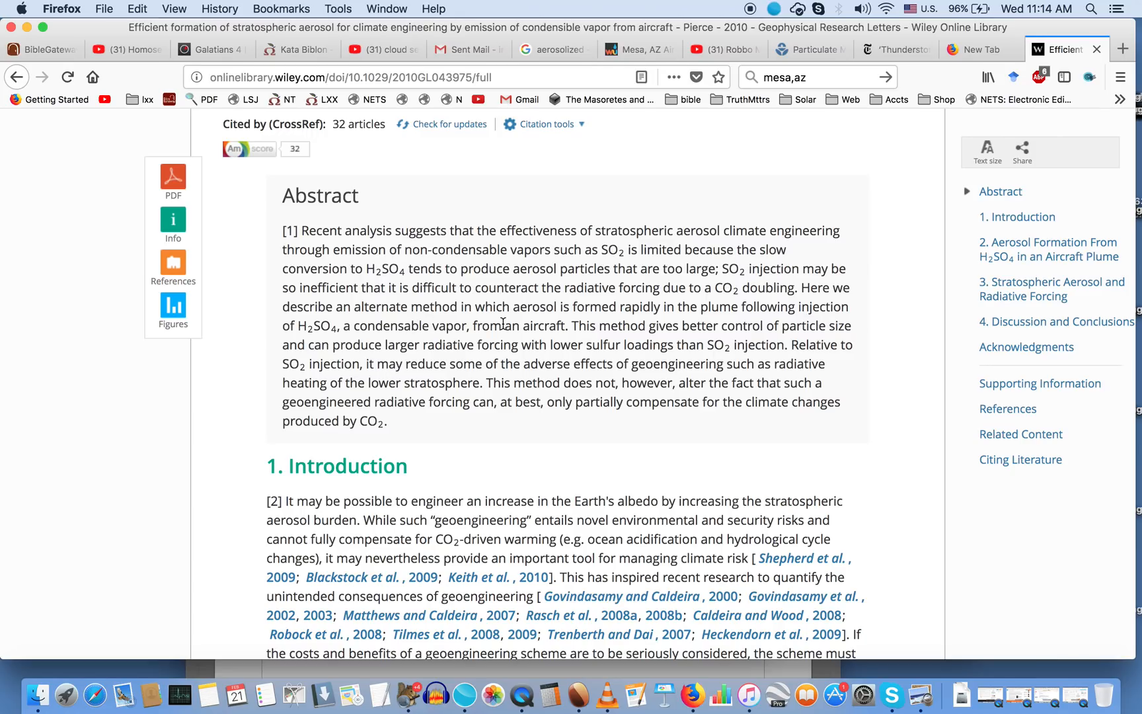
scroll("up", 3)
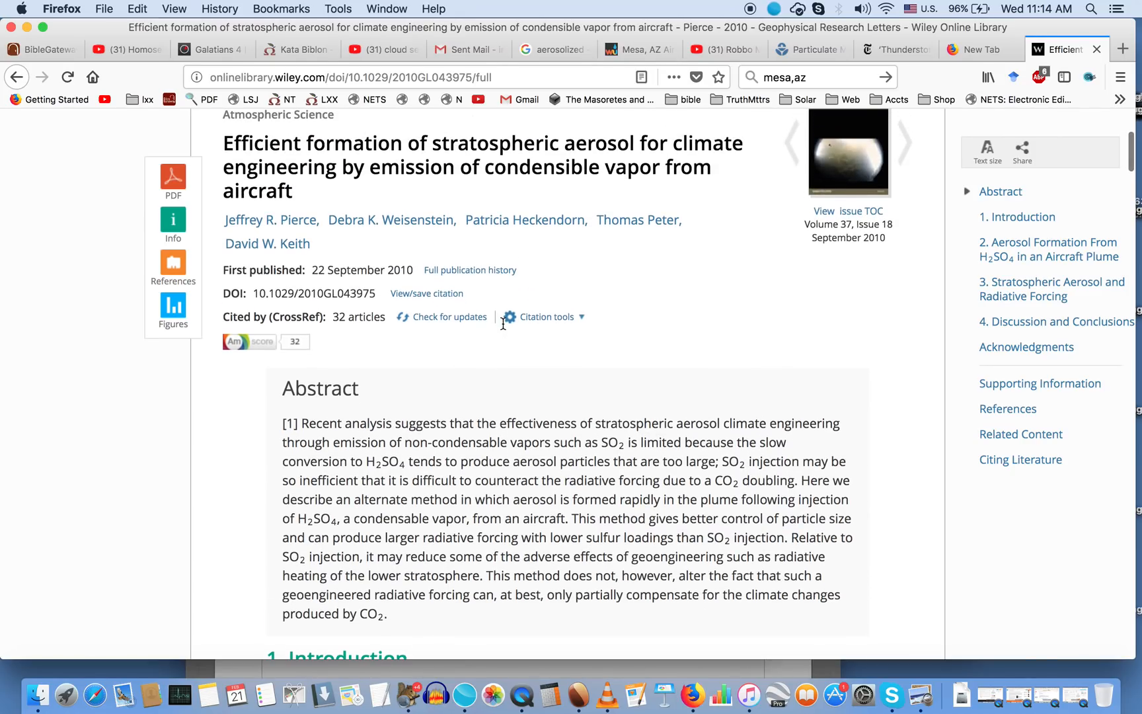
scroll("down", 3)
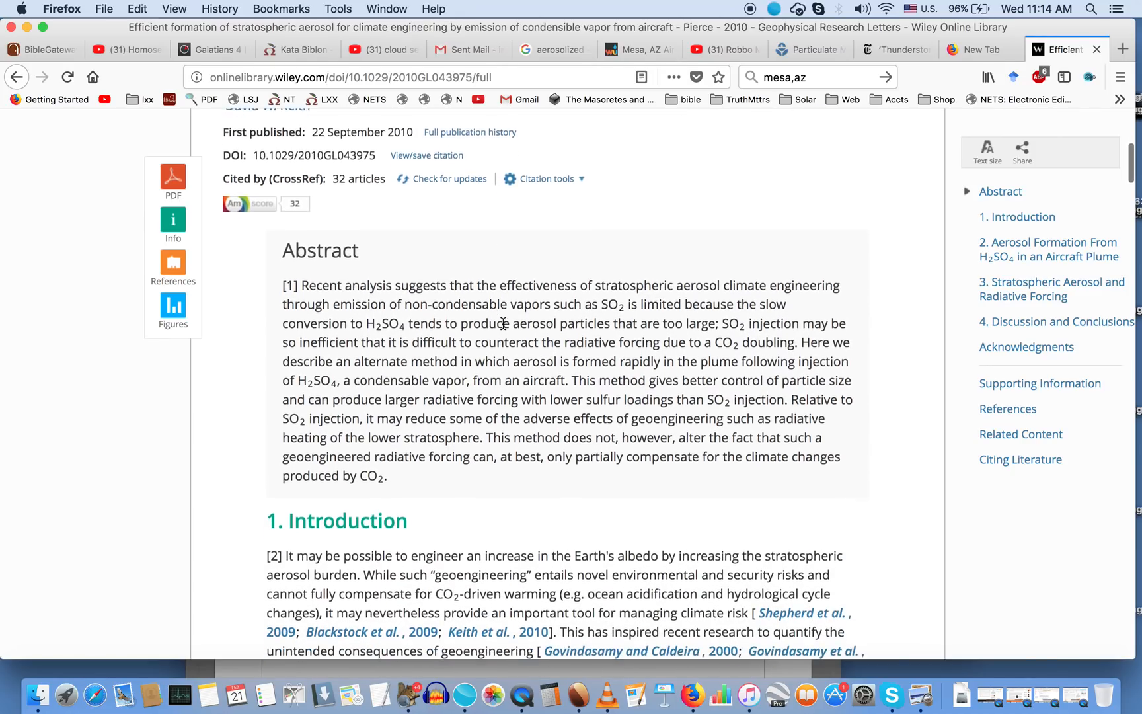
scroll("down", 3)
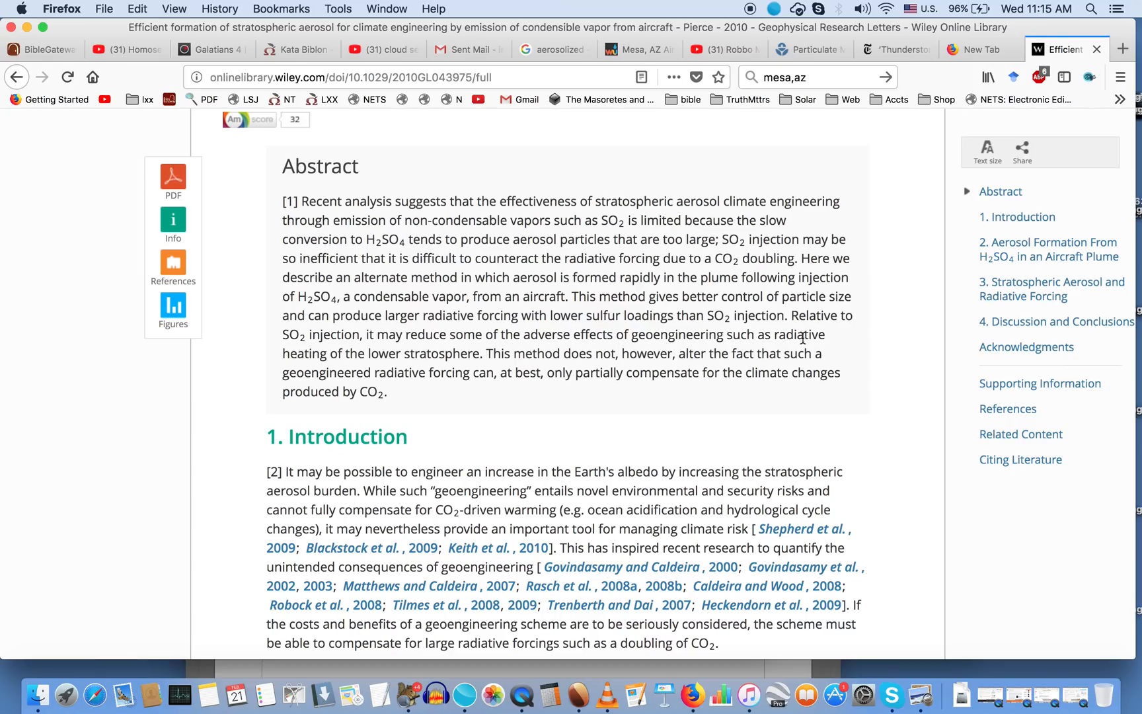
mouse_move(361, 358)
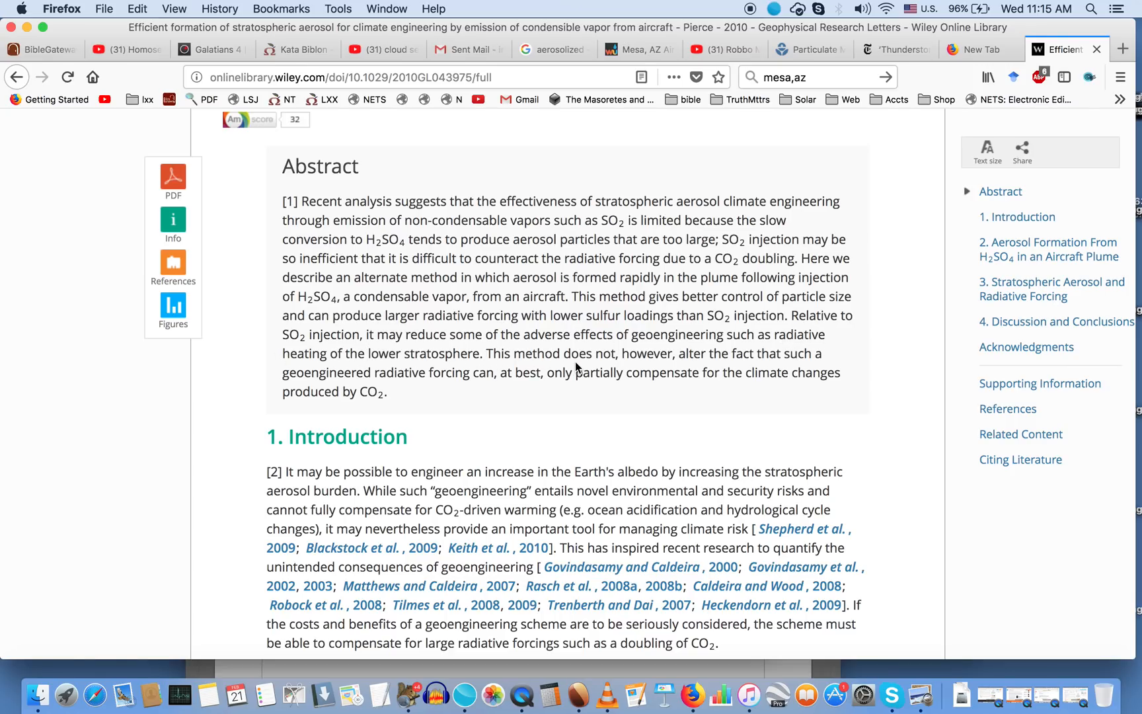
scroll("down", 3)
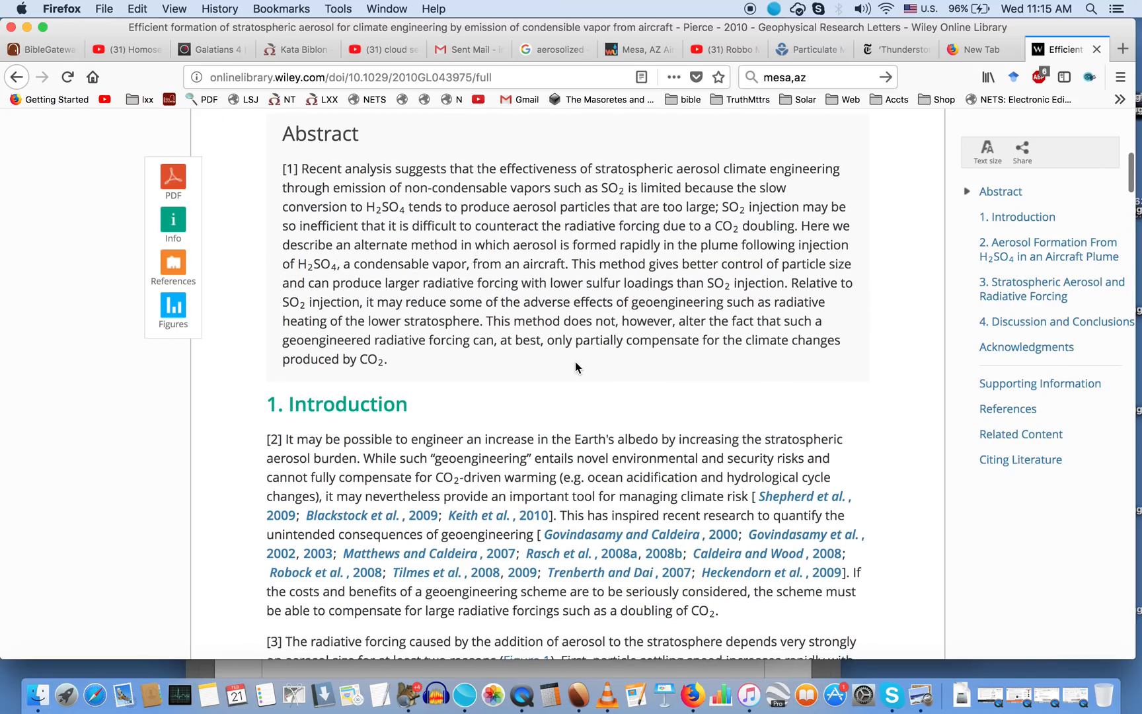
mouse_move(774, 343)
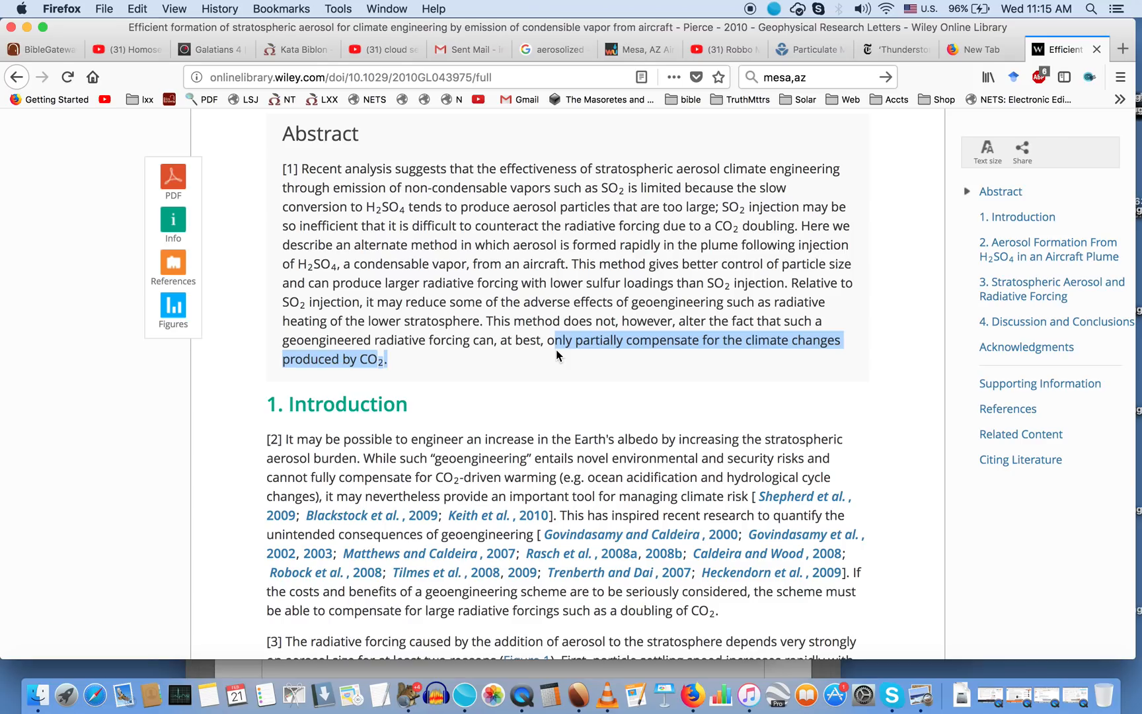
mouse_move(650, 348)
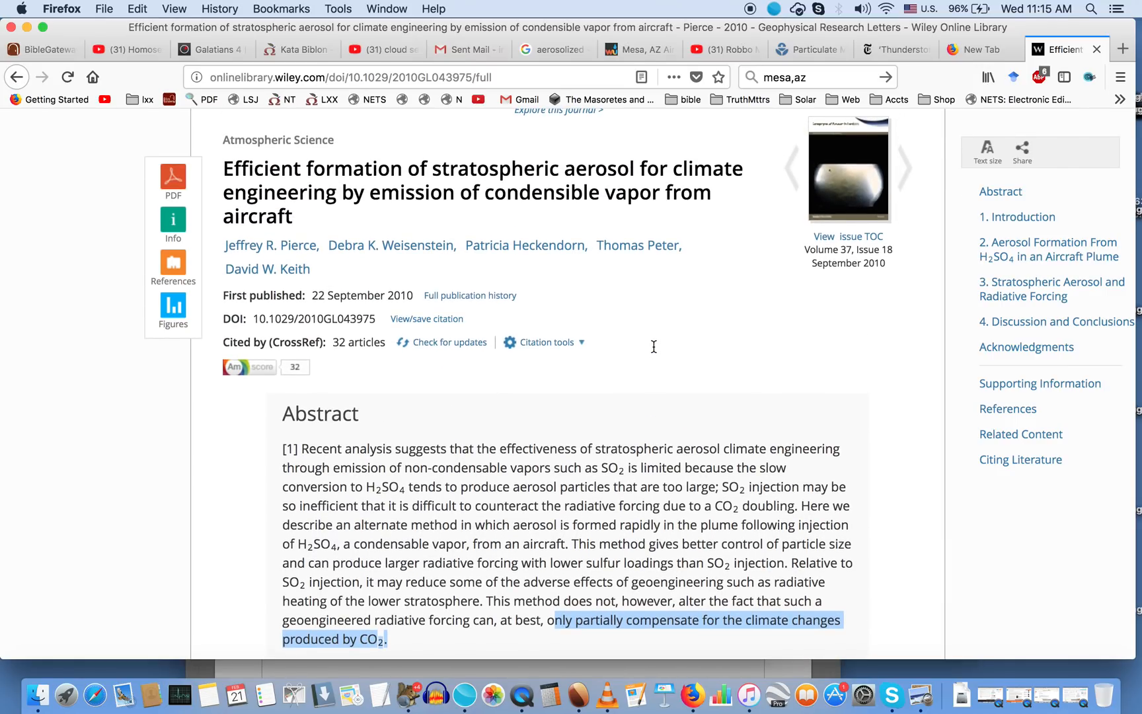
Step: Scroll down the Wiley abstract, then show the NYT 'Thunderstorm Asthma' Kills 8 article
scroll("down", 3)
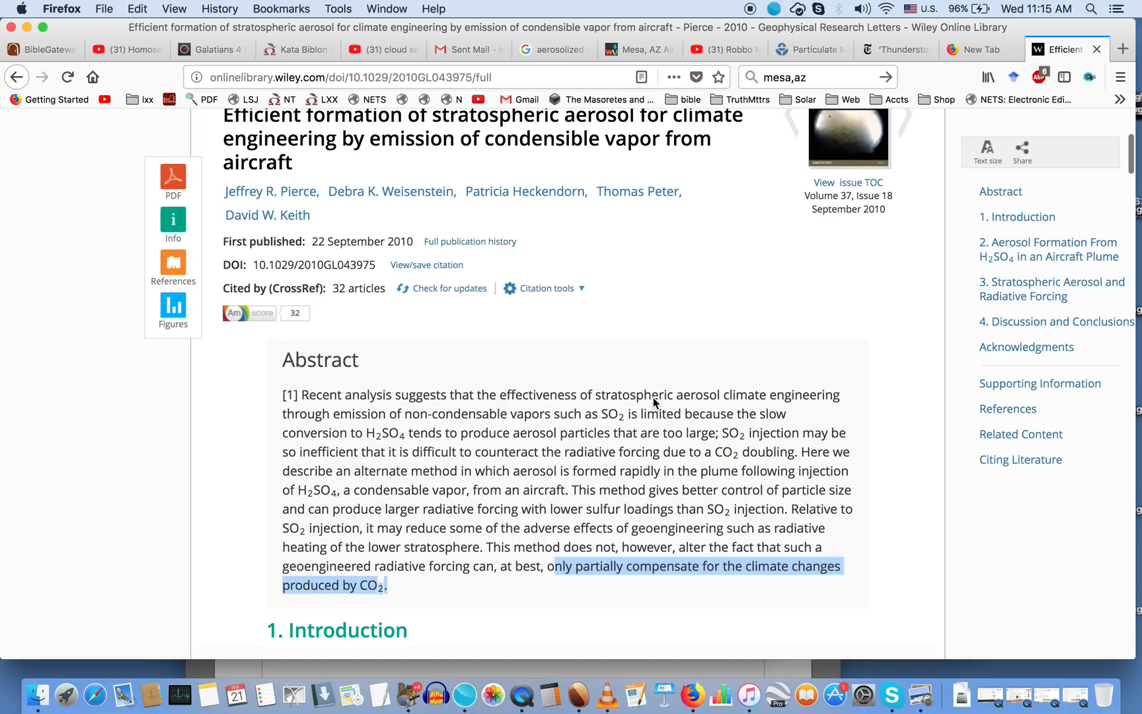
scroll("down", 3)
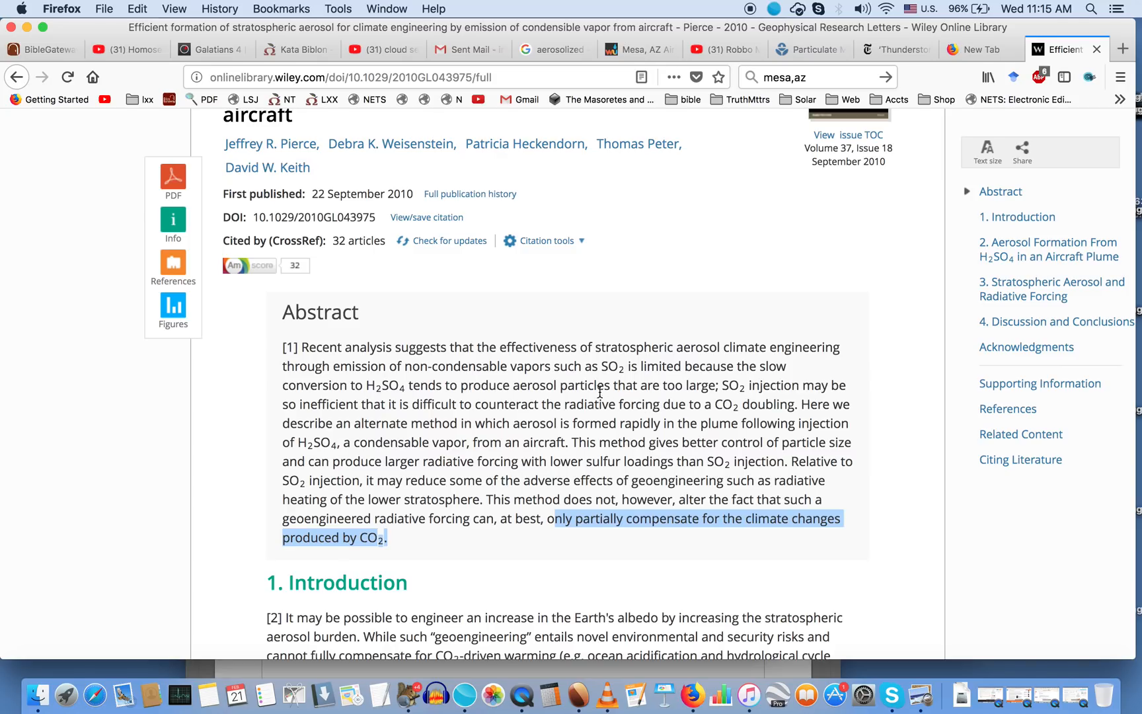
mouse_move(654, 420)
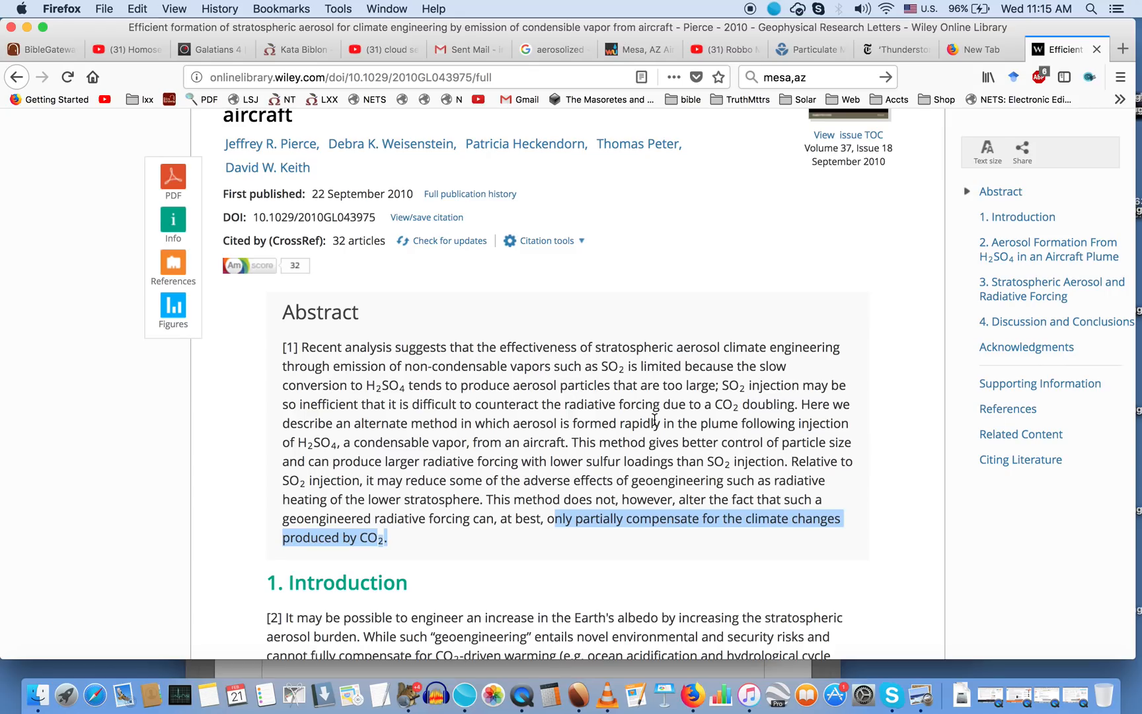
mouse_move(679, 428)
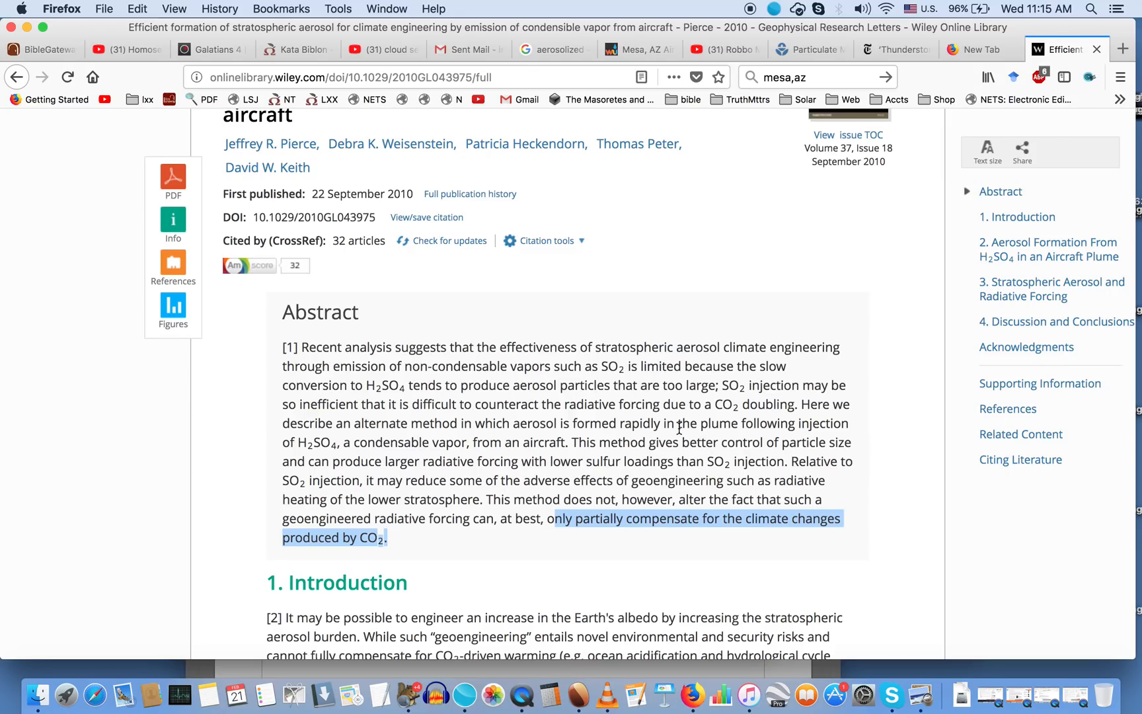
left_click(893, 49)
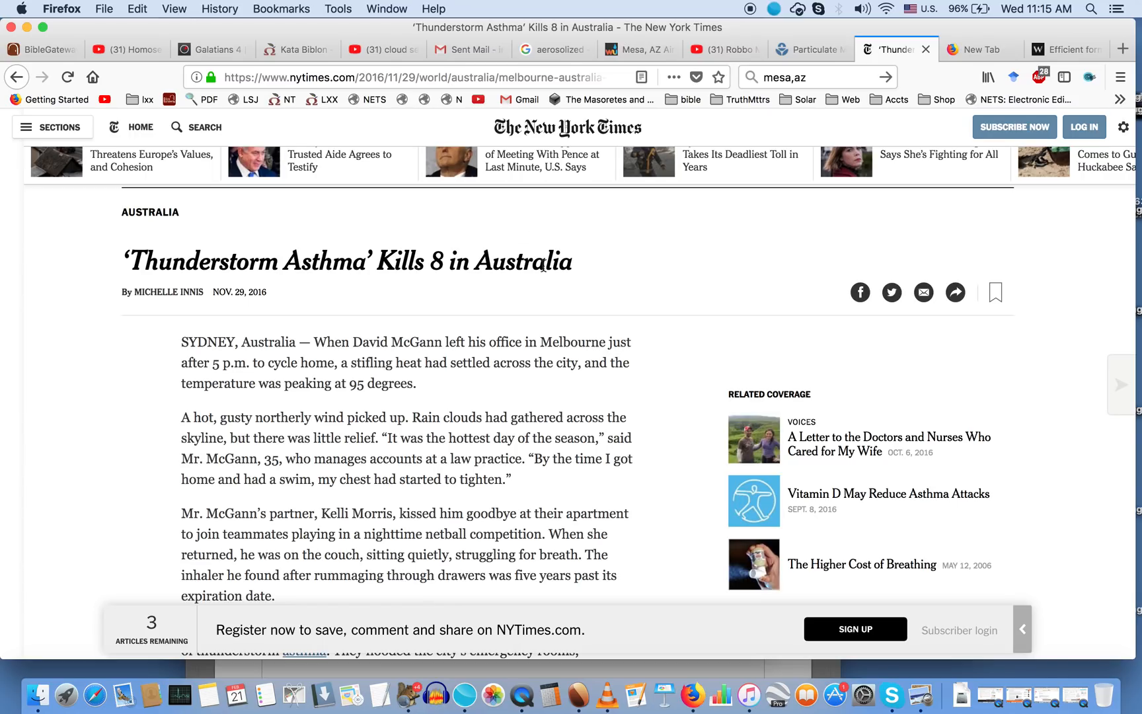
Step: Glance at the cloud seeding and Wiley tabs, then scroll down the Thunderstorm Asthma article
left_click(379, 48)
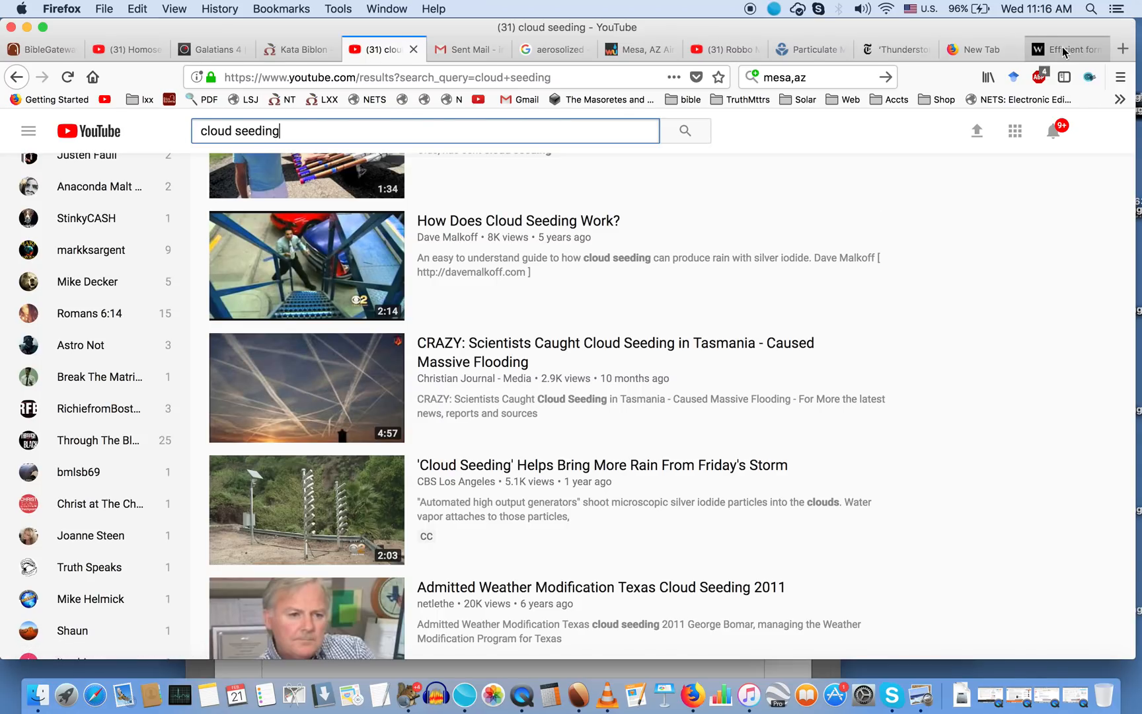
left_click(1067, 49)
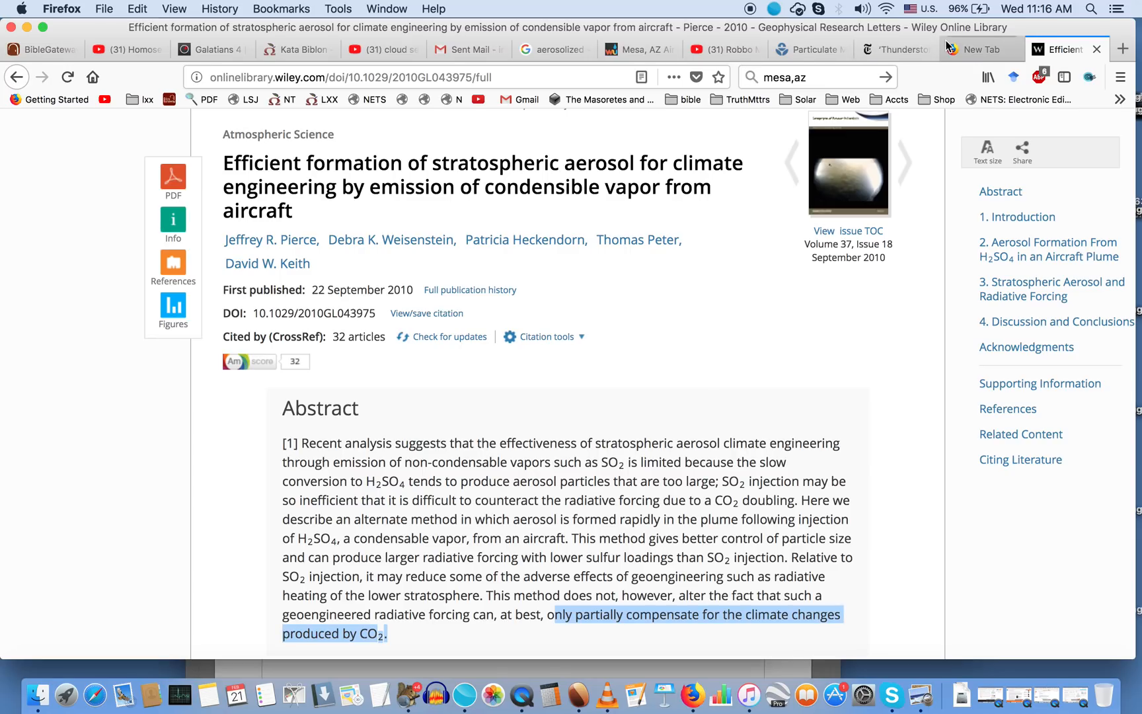
left_click(890, 49)
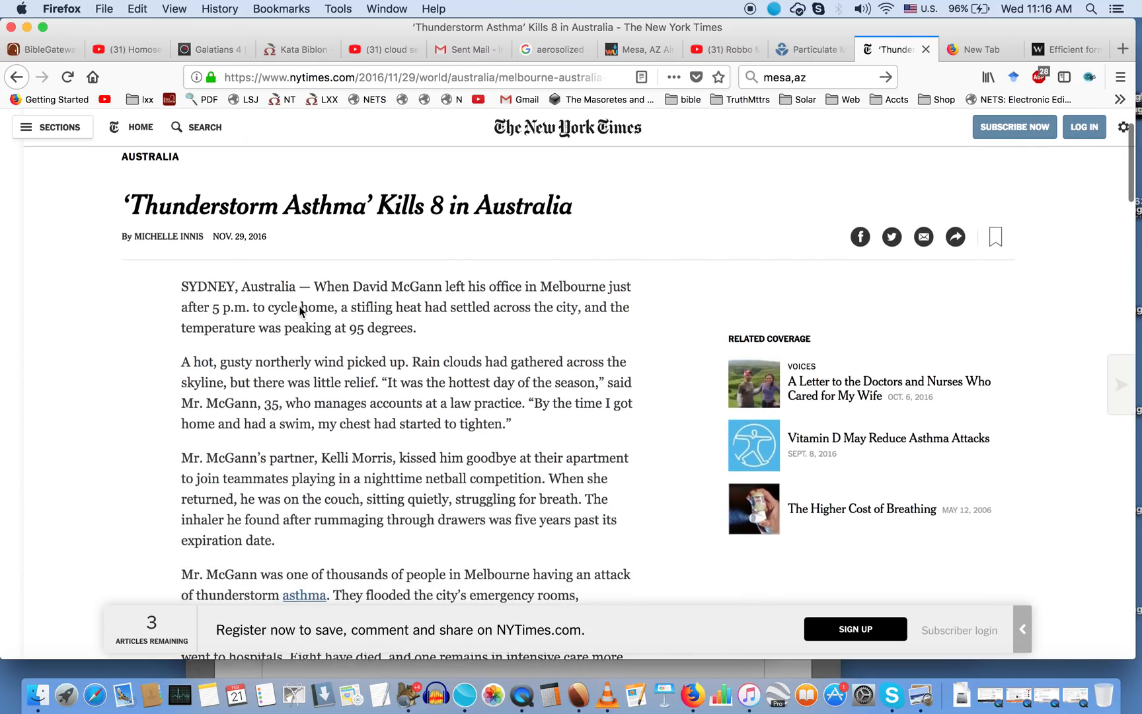
scroll("down", 3)
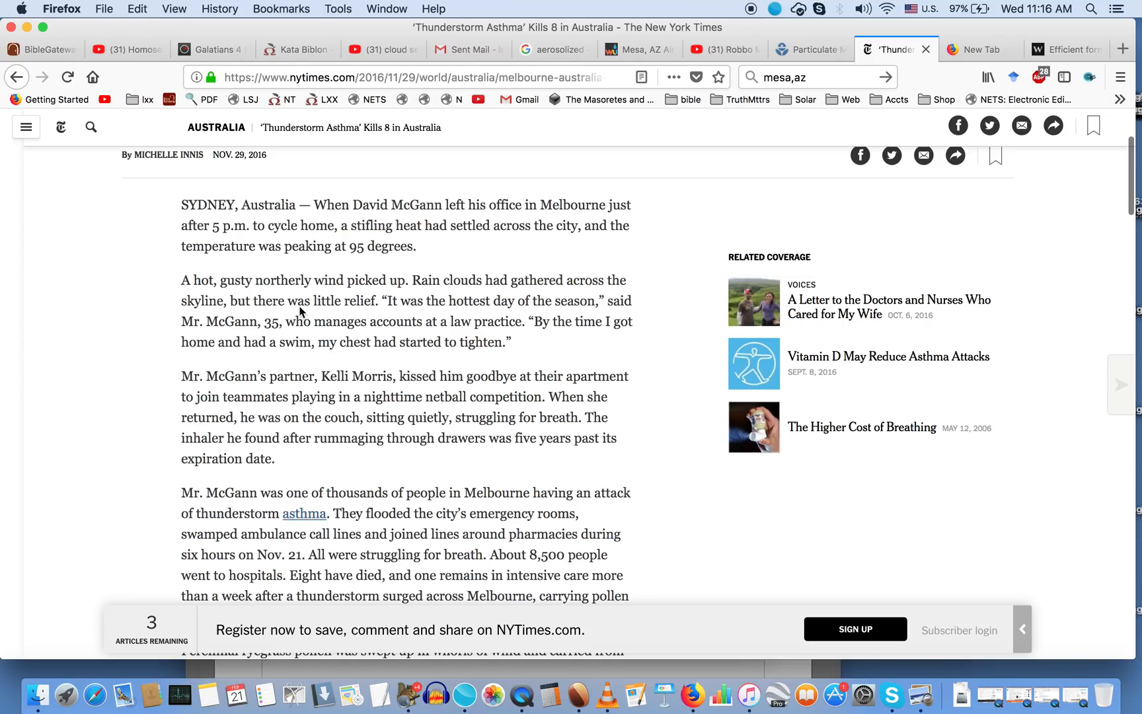
scroll("down", 3)
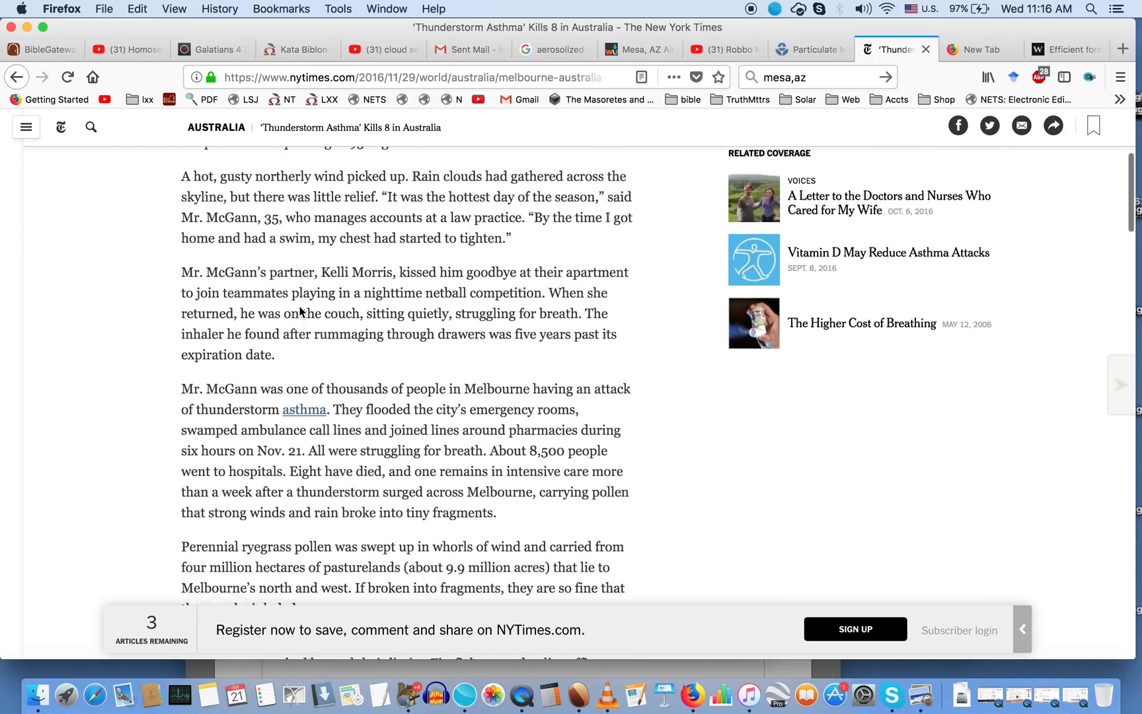
scroll("down", 3)
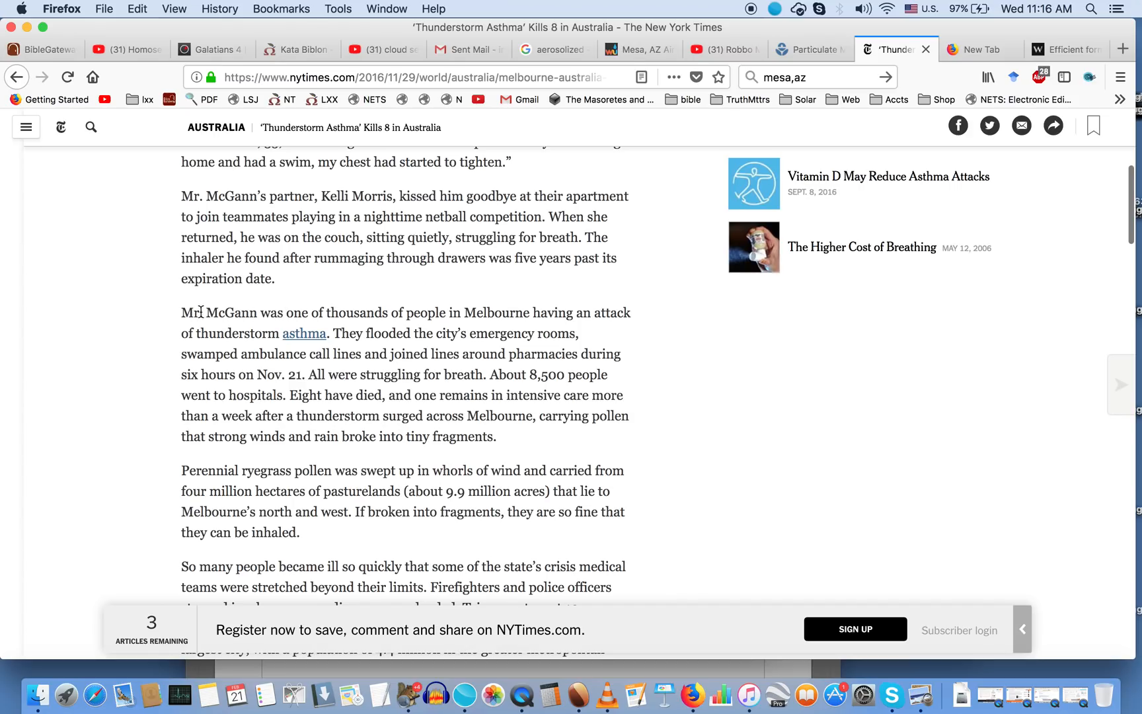
mouse_move(502, 327)
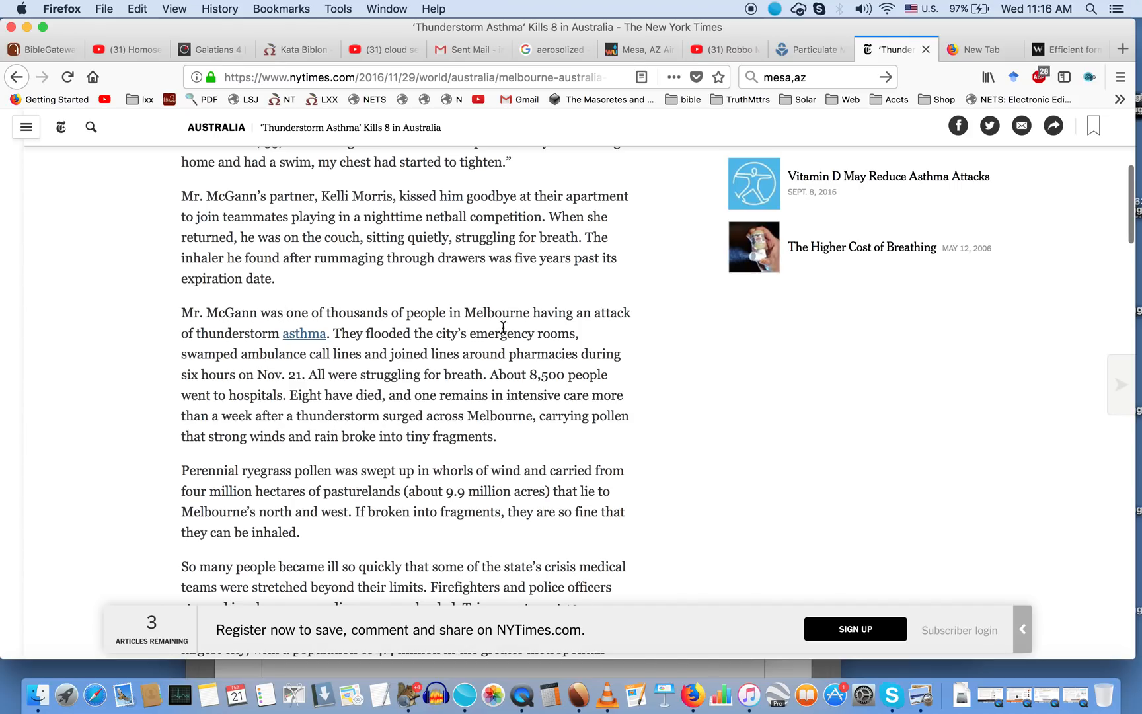
mouse_move(248, 338)
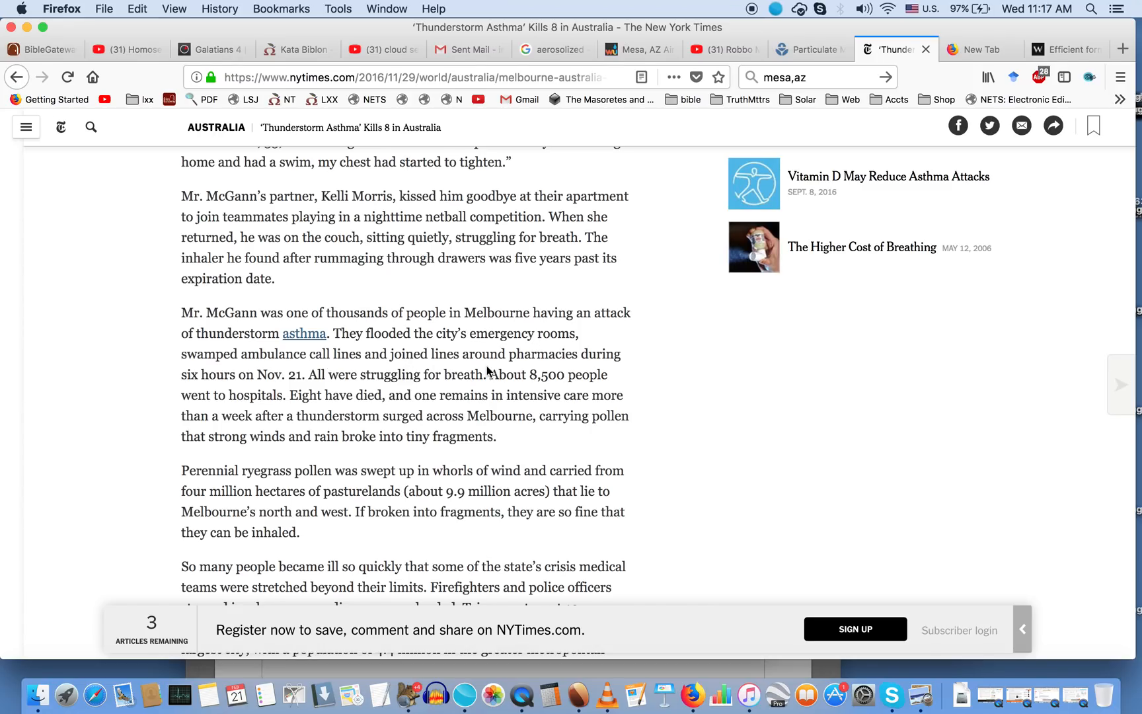
mouse_move(188, 379)
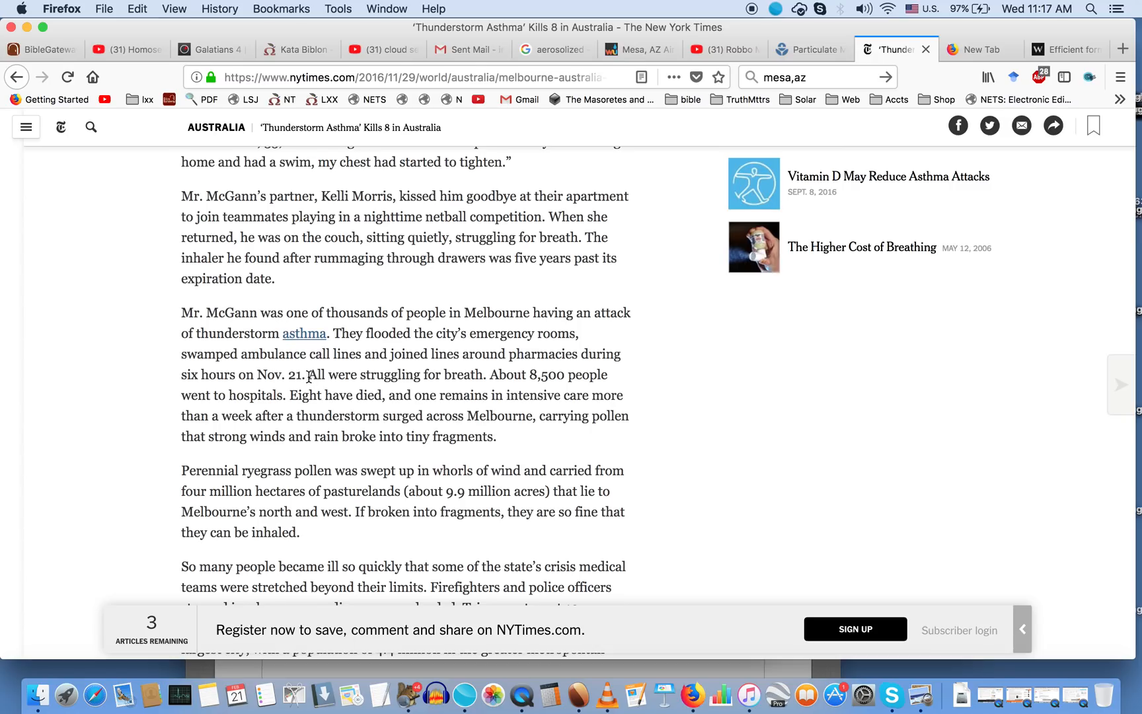
Step: Select 'All were struggling for breath.' and briefly compare it against the Wiley abstract
left_click_drag(307, 374, 484, 373)
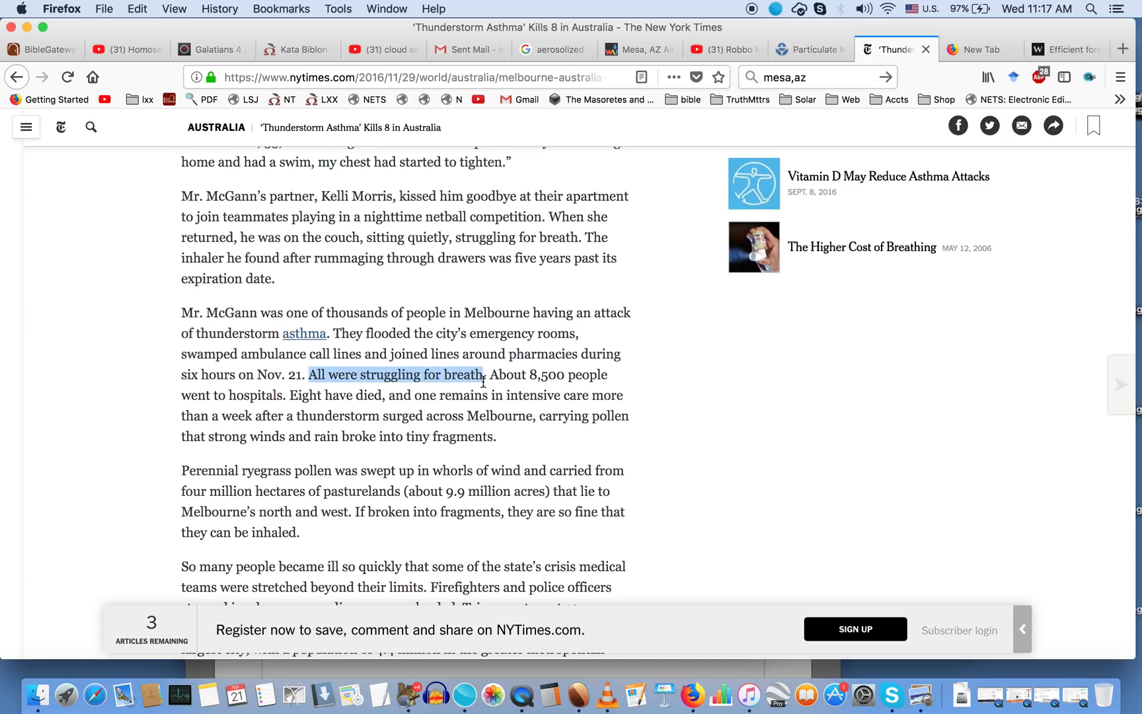
mouse_move(566, 390)
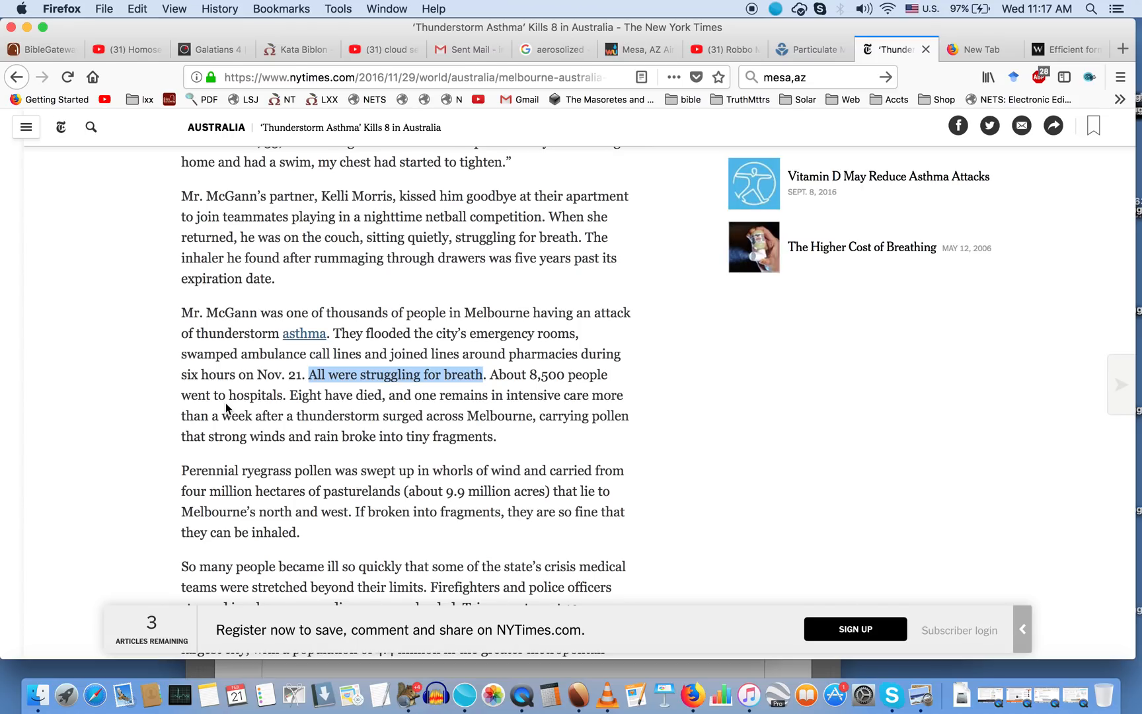
left_click(1066, 49)
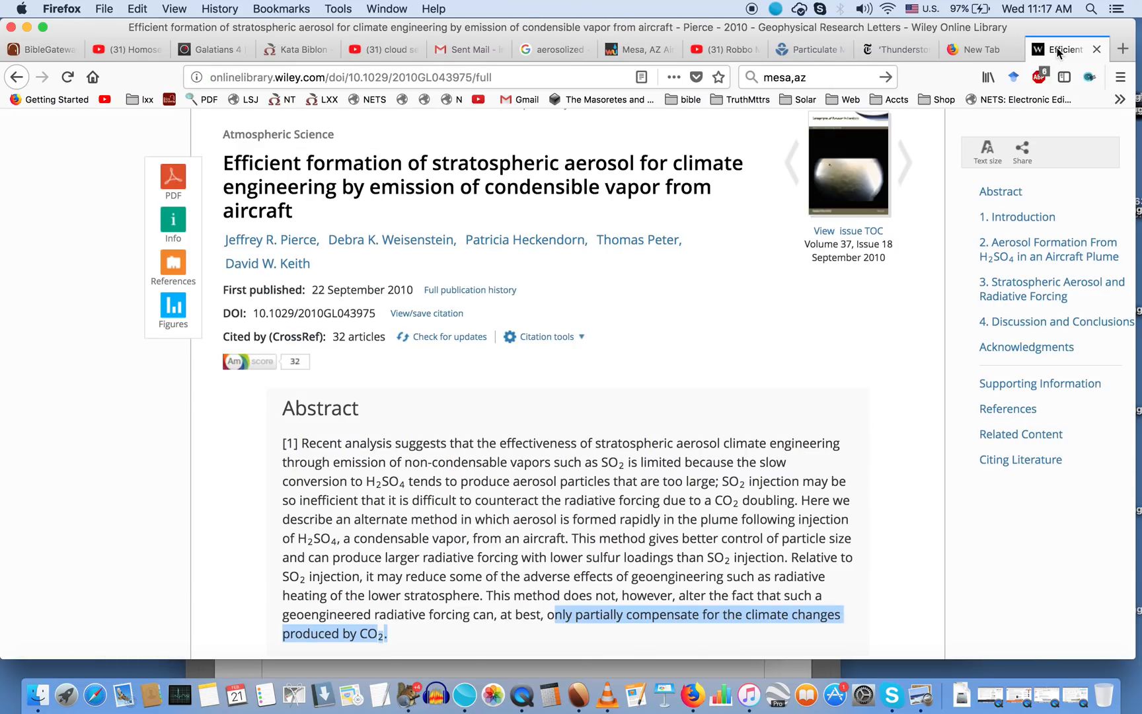
mouse_move(532, 495)
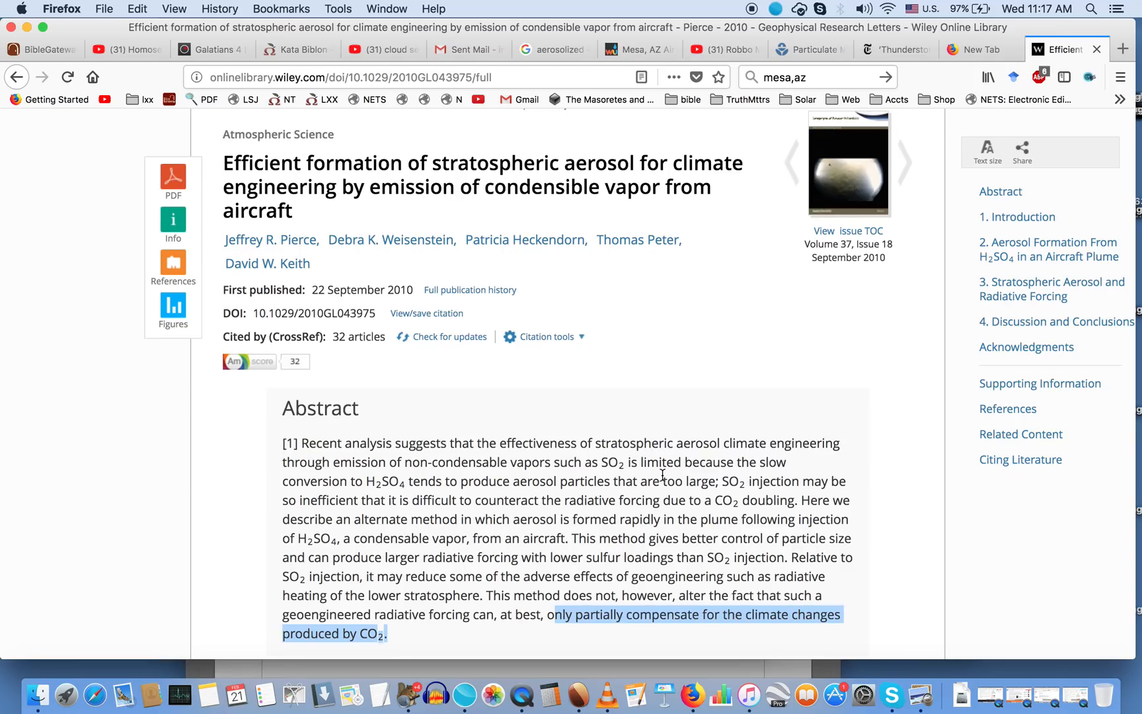
left_click(896, 49)
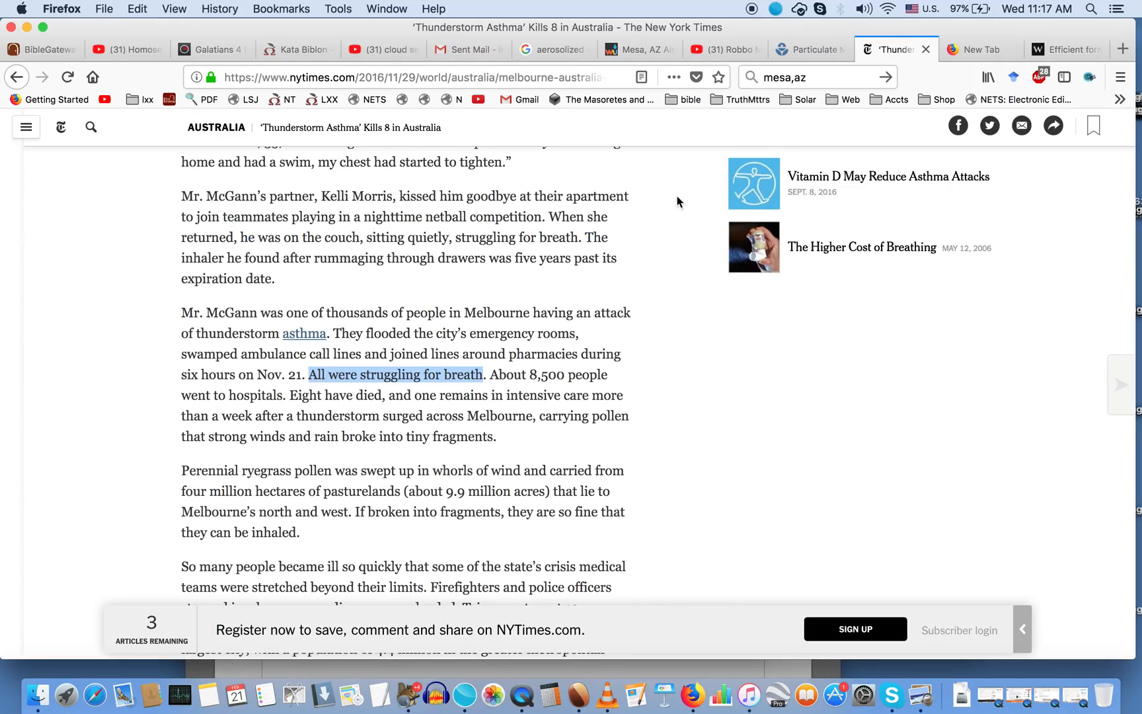
mouse_move(535, 437)
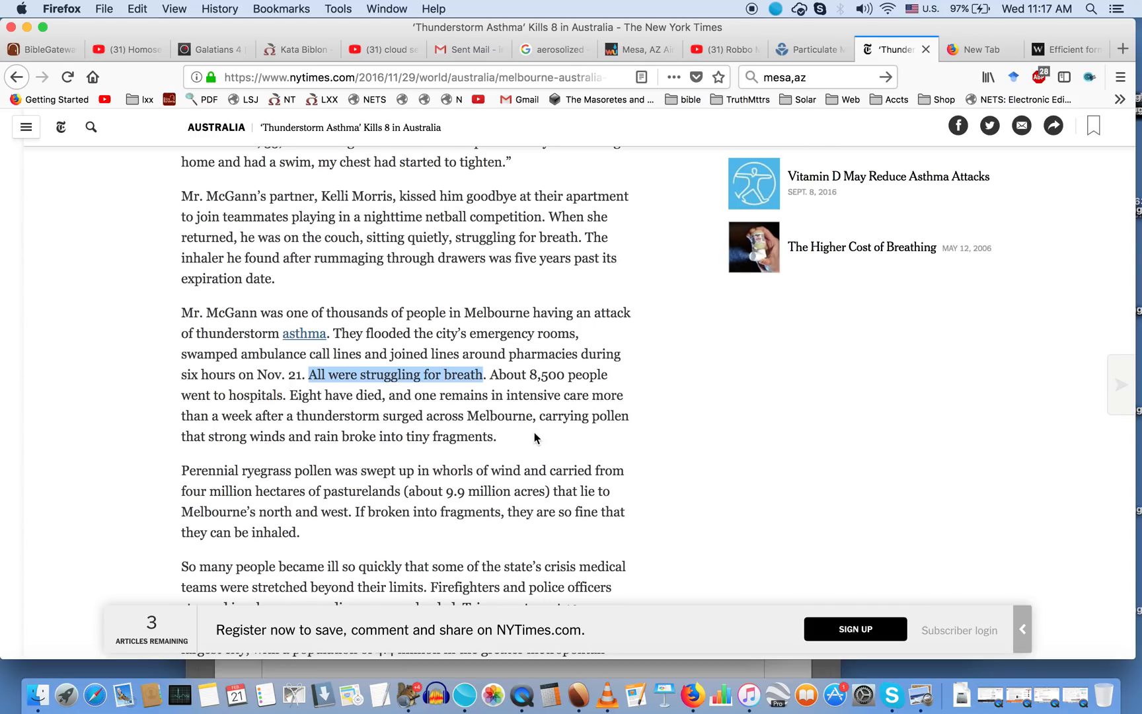
scroll("down", 3)
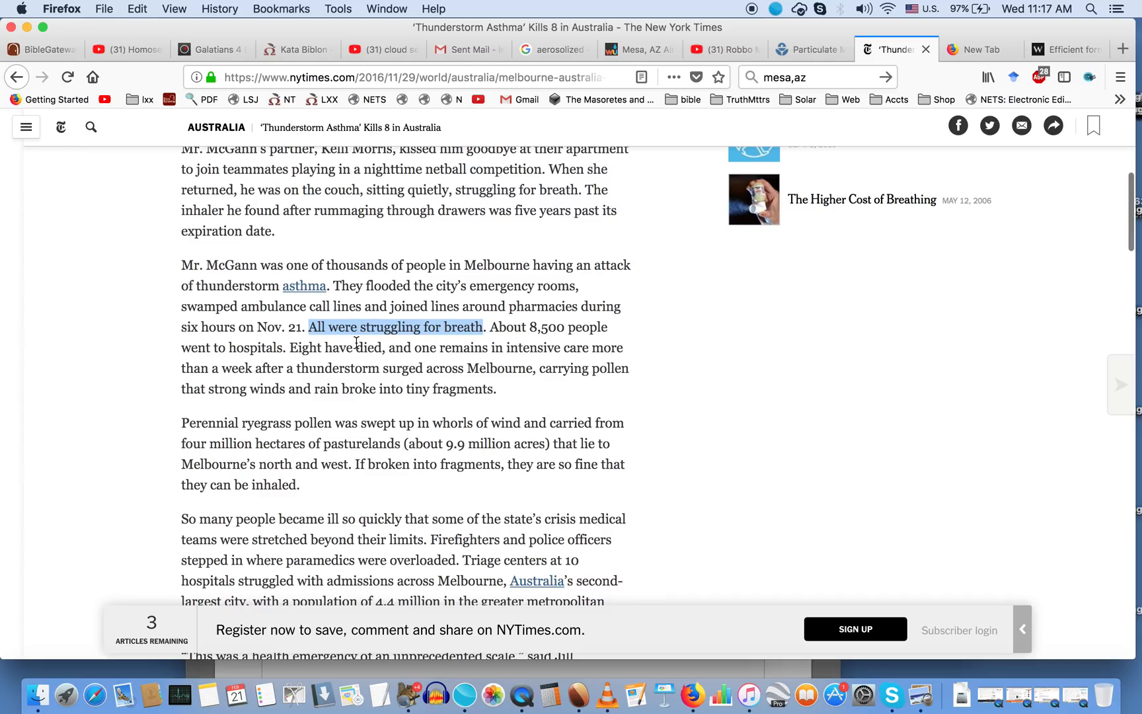
mouse_move(477, 362)
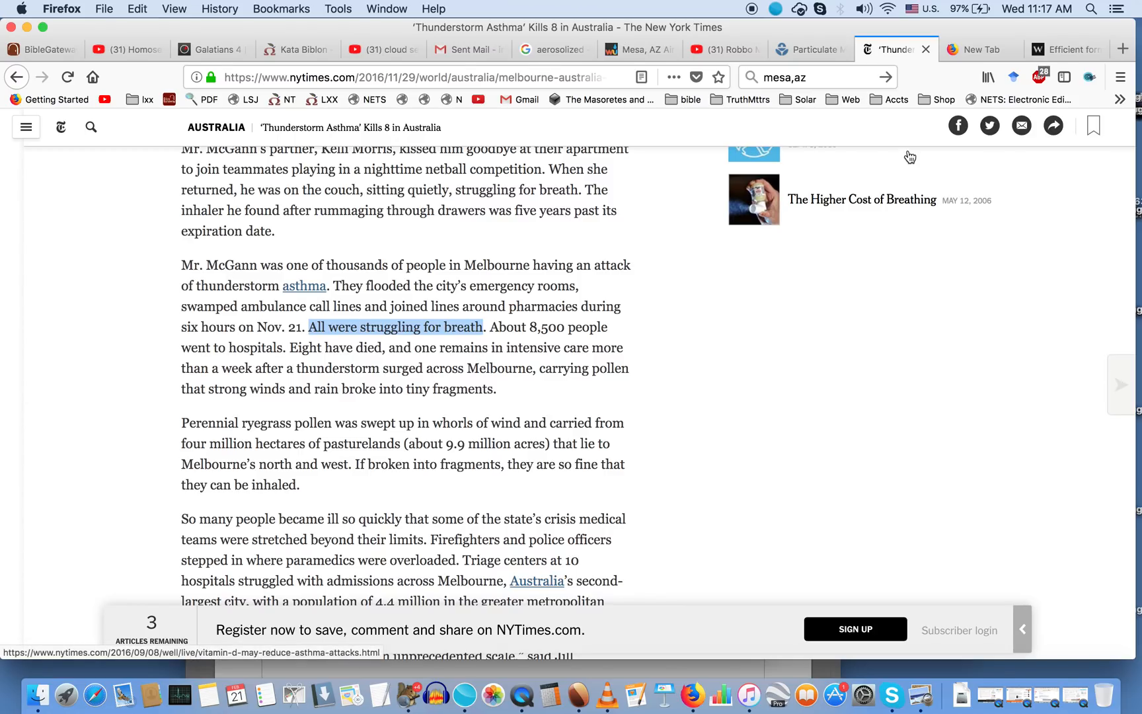
Step: Scroll through the Mesa air quality readings and EPA particulate page, ending on the Wiley abstract
left_click(1066, 49)
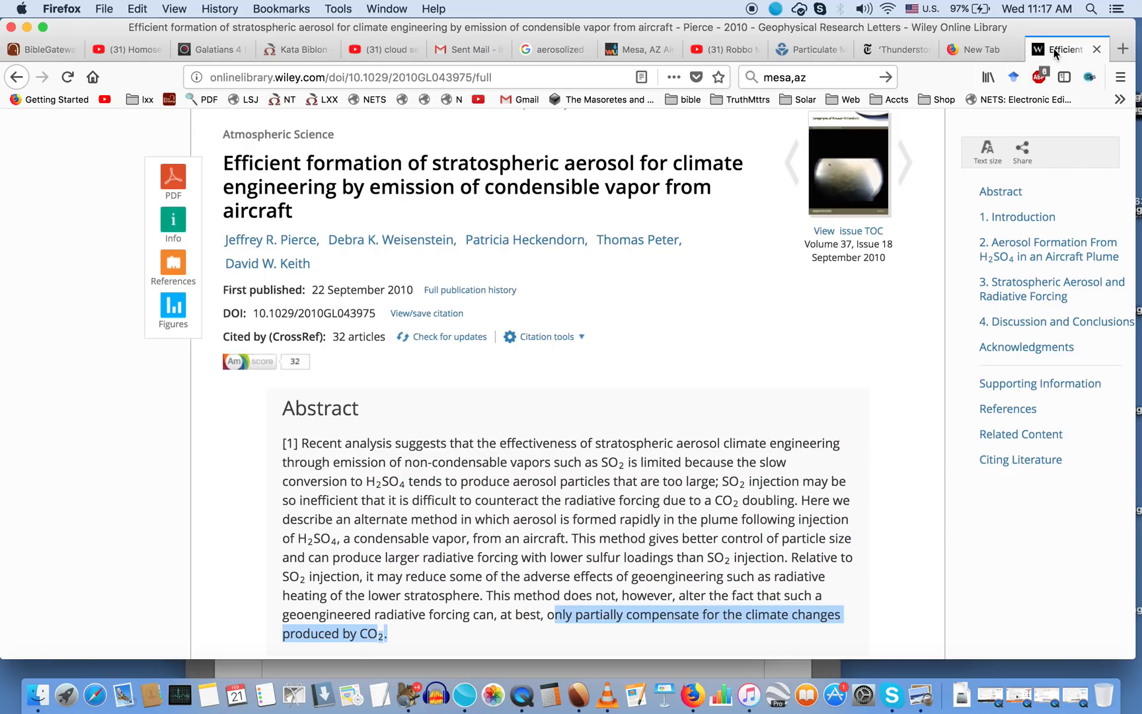
mouse_move(691, 363)
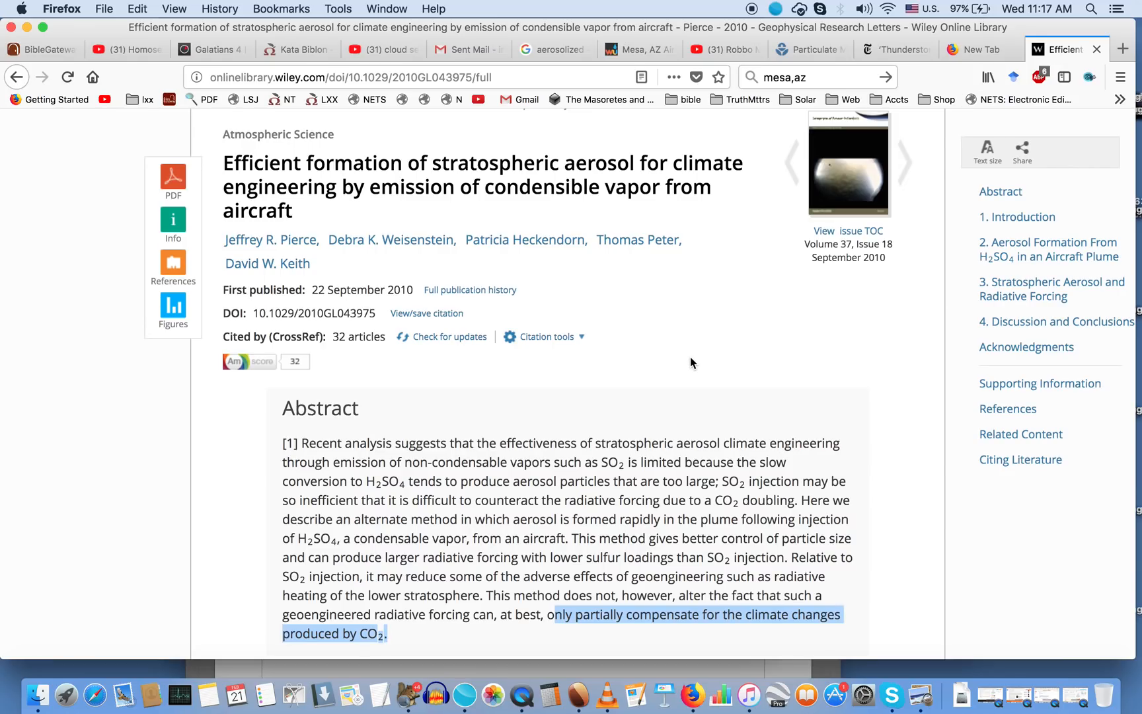
left_click(639, 49)
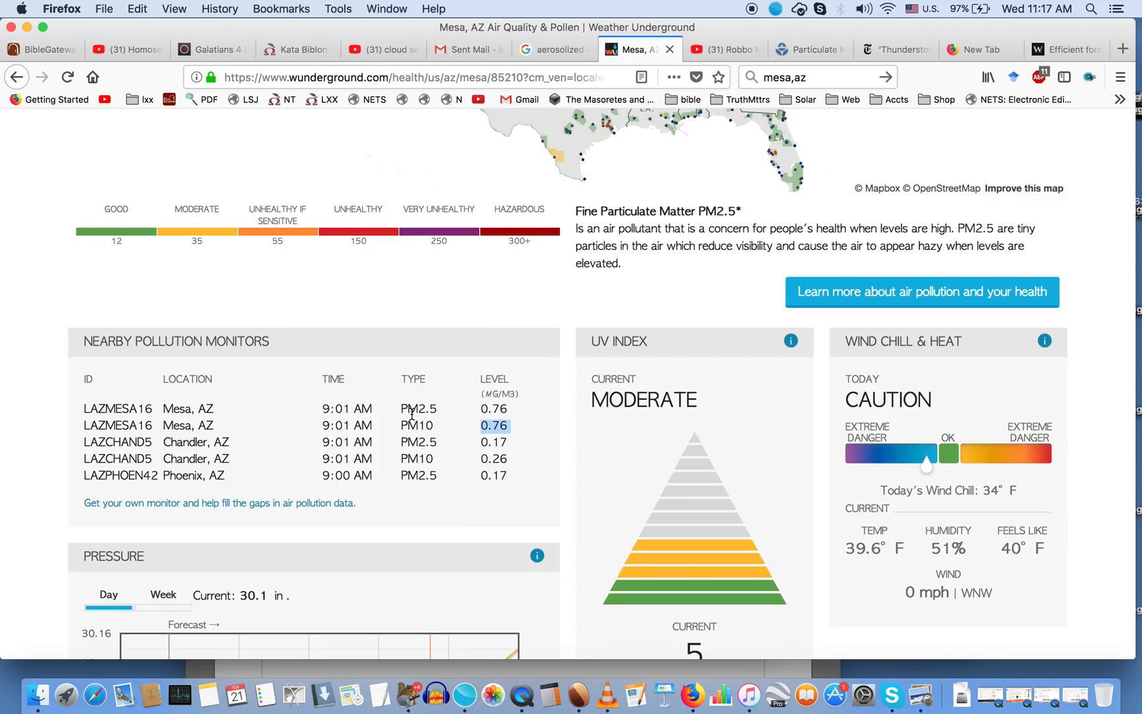
mouse_move(508, 418)
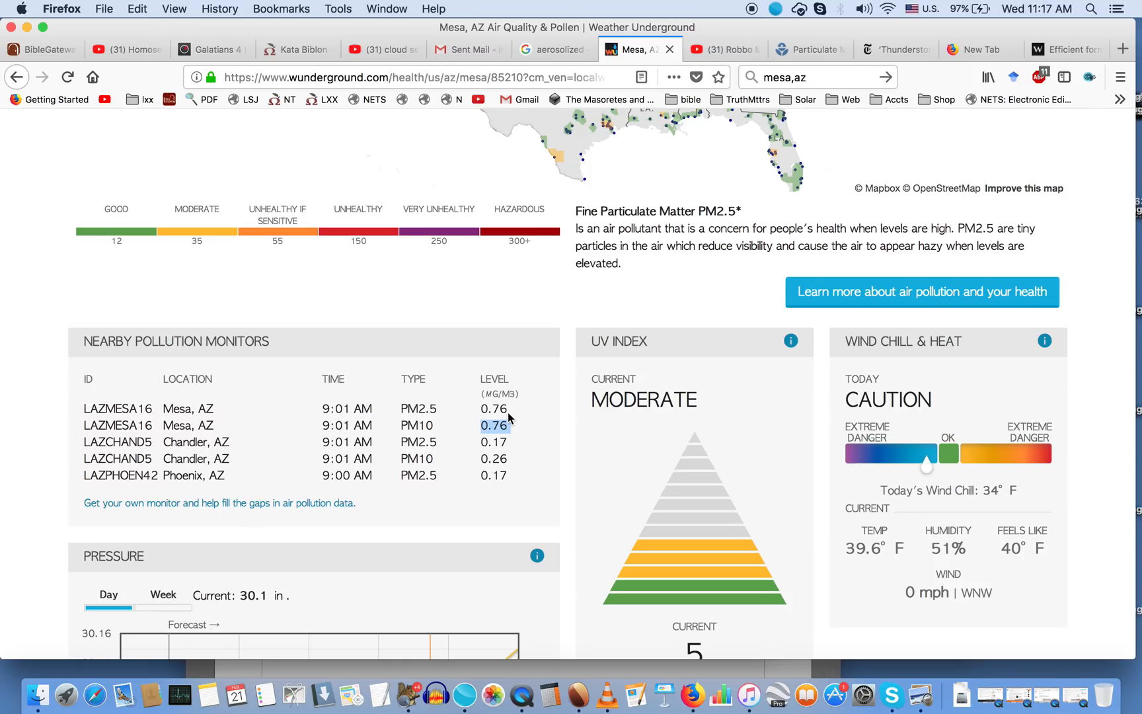
scroll("down", 3)
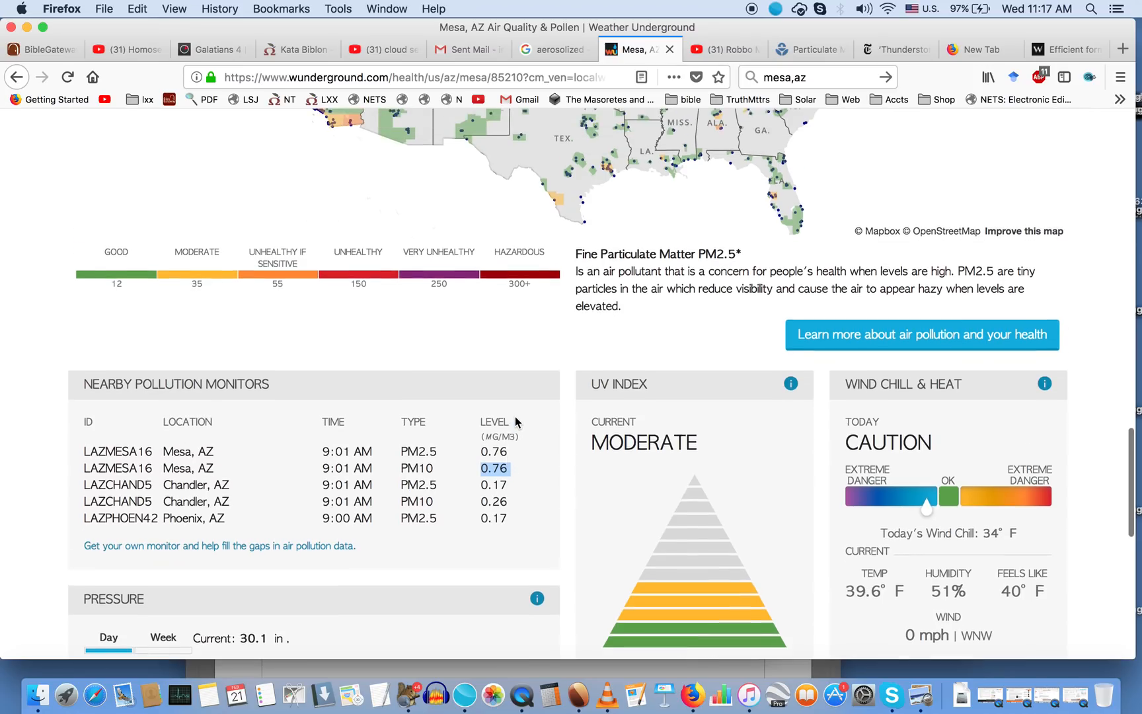
scroll("down", 3)
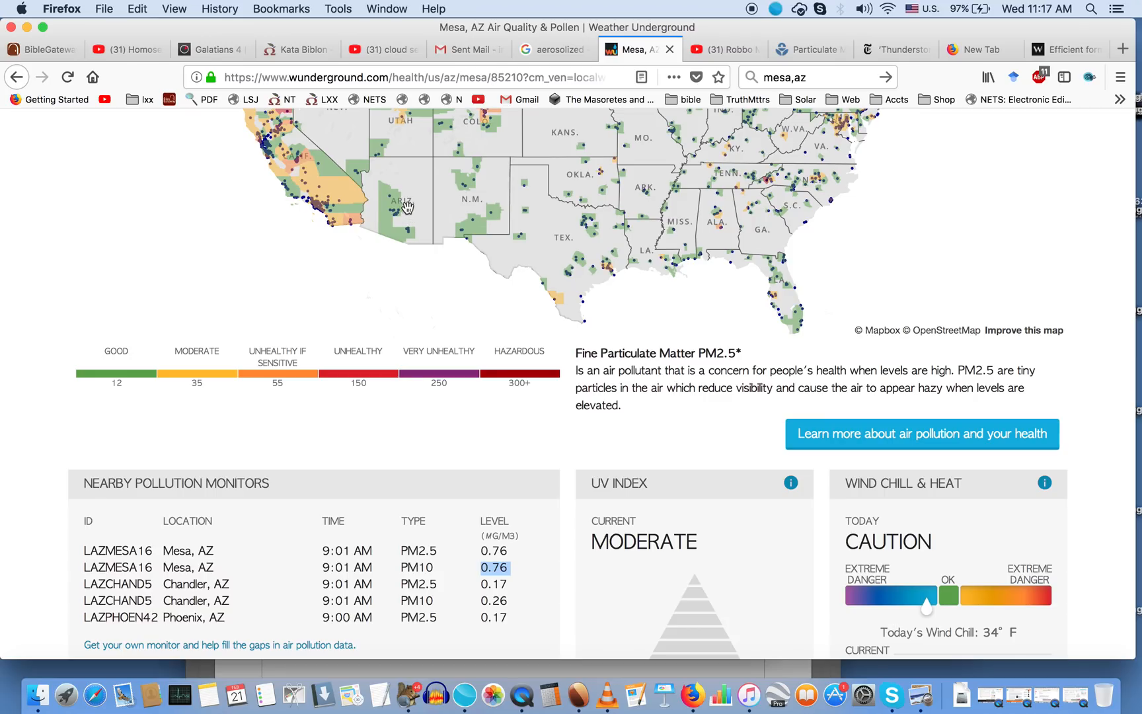
left_click(810, 49)
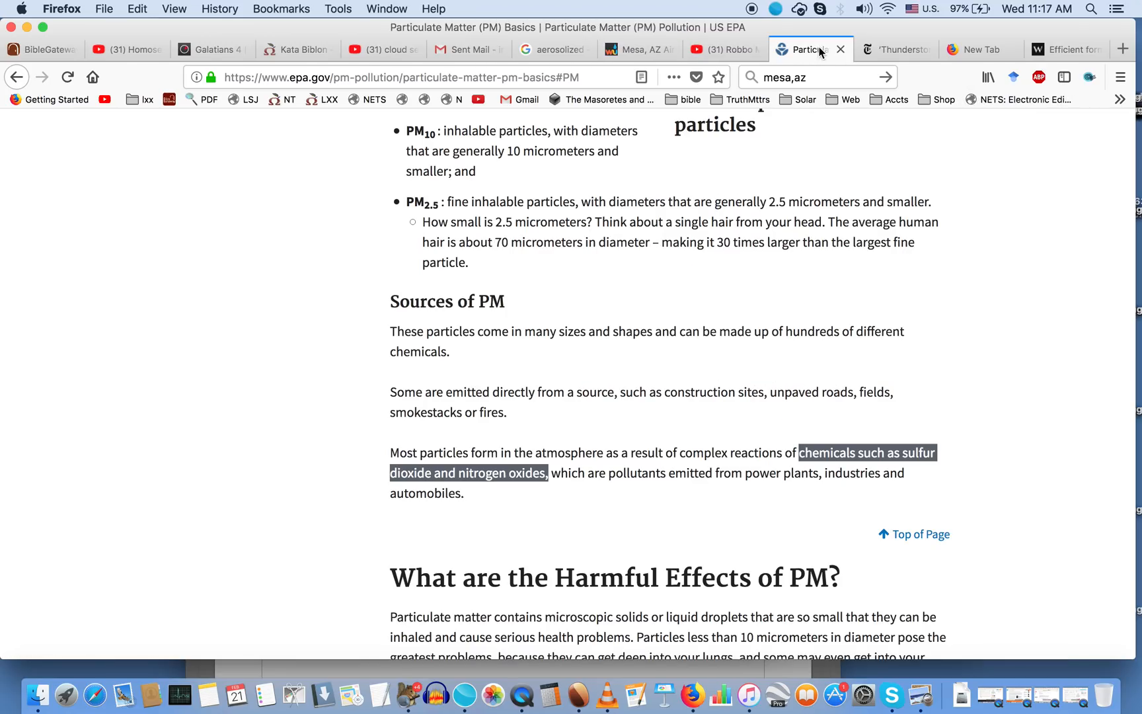
scroll("down", 3)
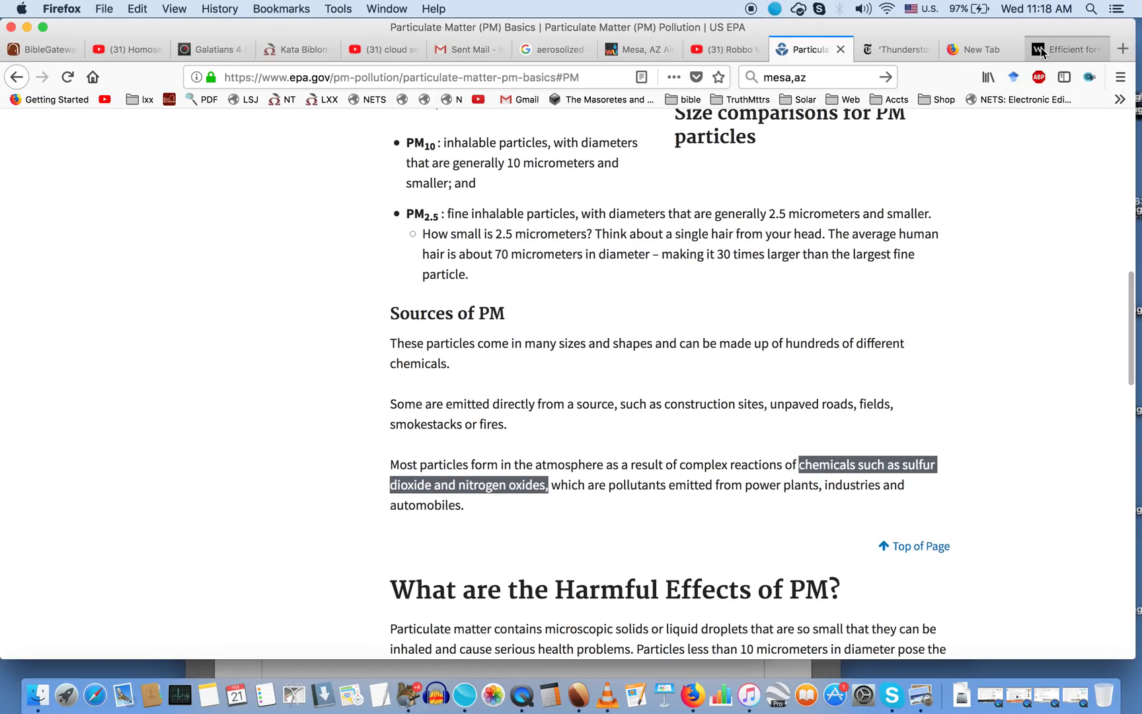
left_click(1066, 49)
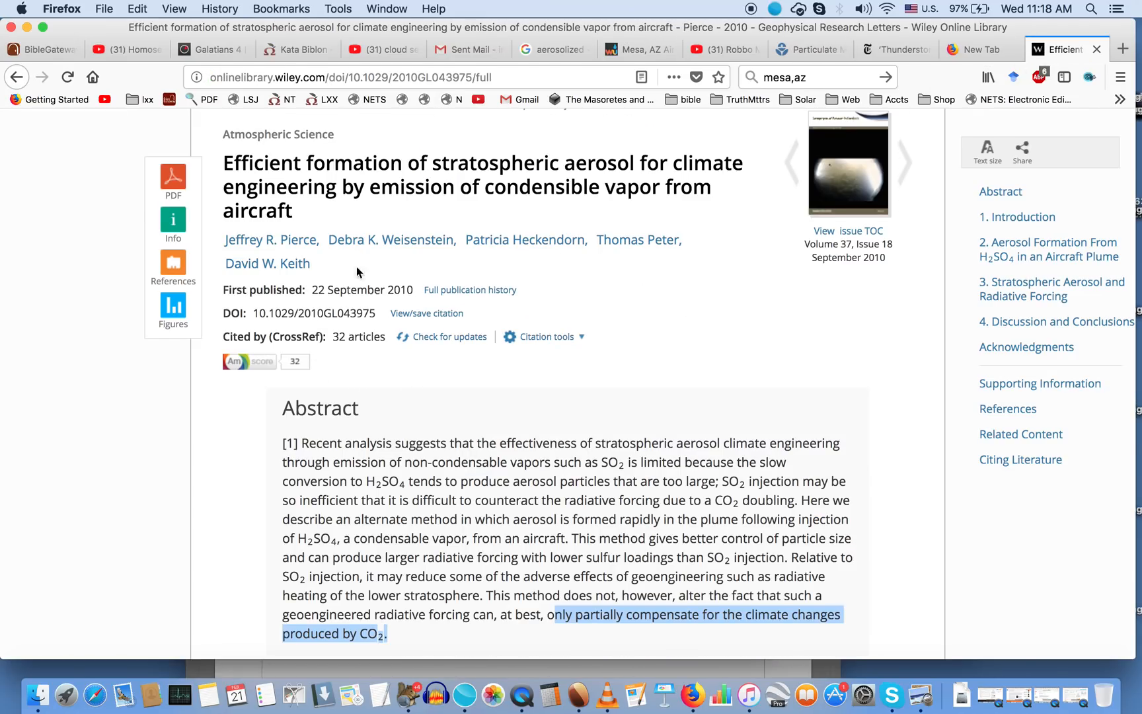
mouse_move(657, 554)
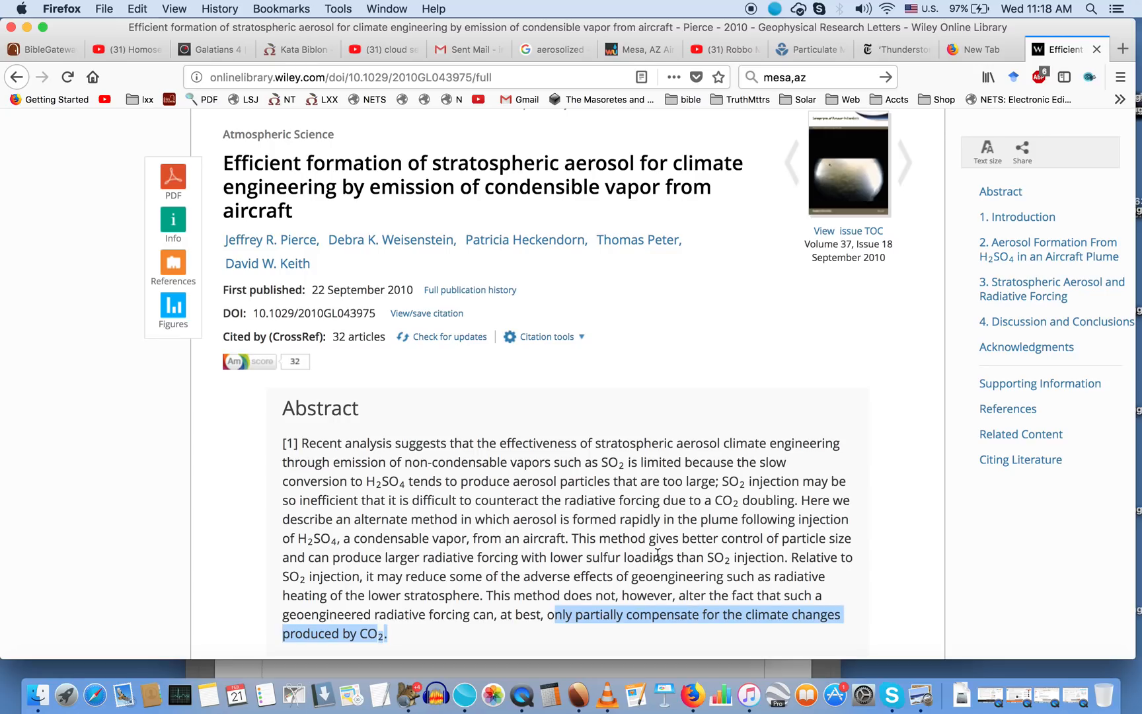
mouse_move(492, 149)
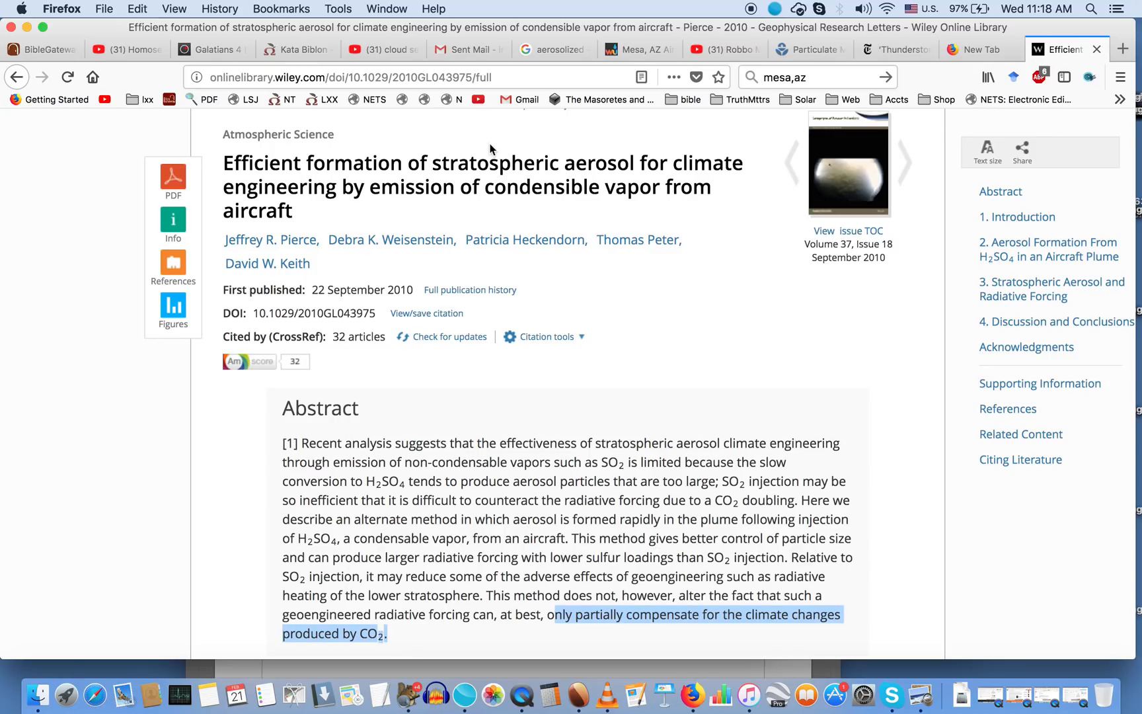
Step: Scroll through the YouTube cloud seeding video results
left_click(376, 49)
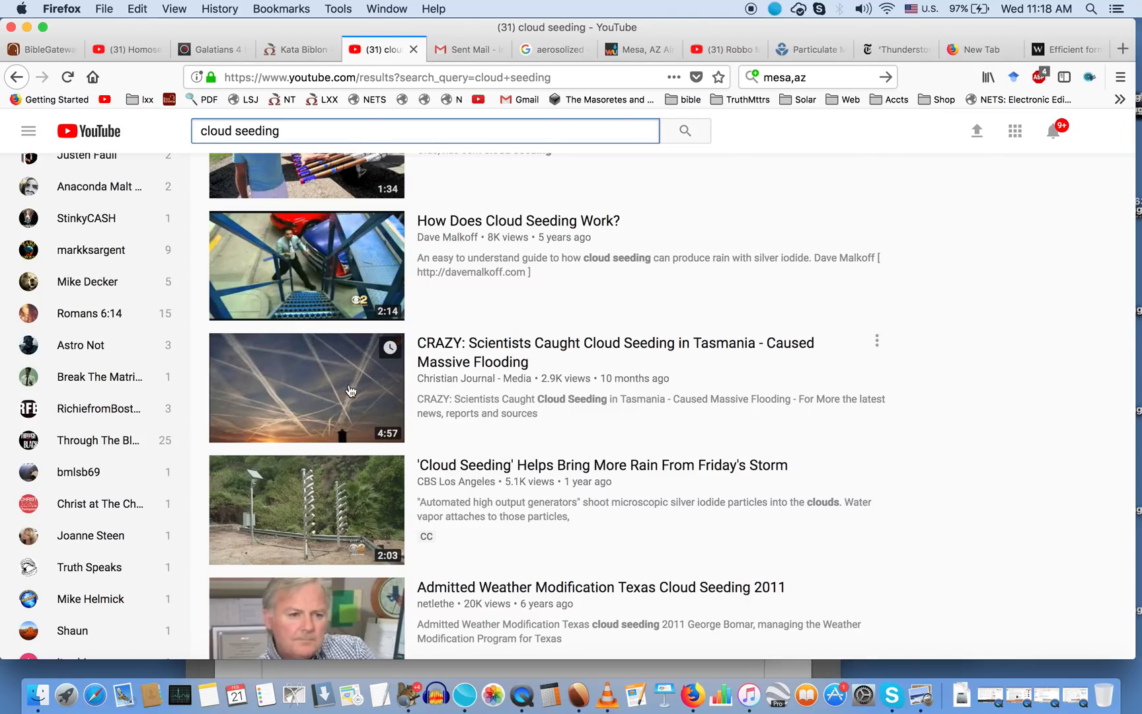
mouse_move(350, 395)
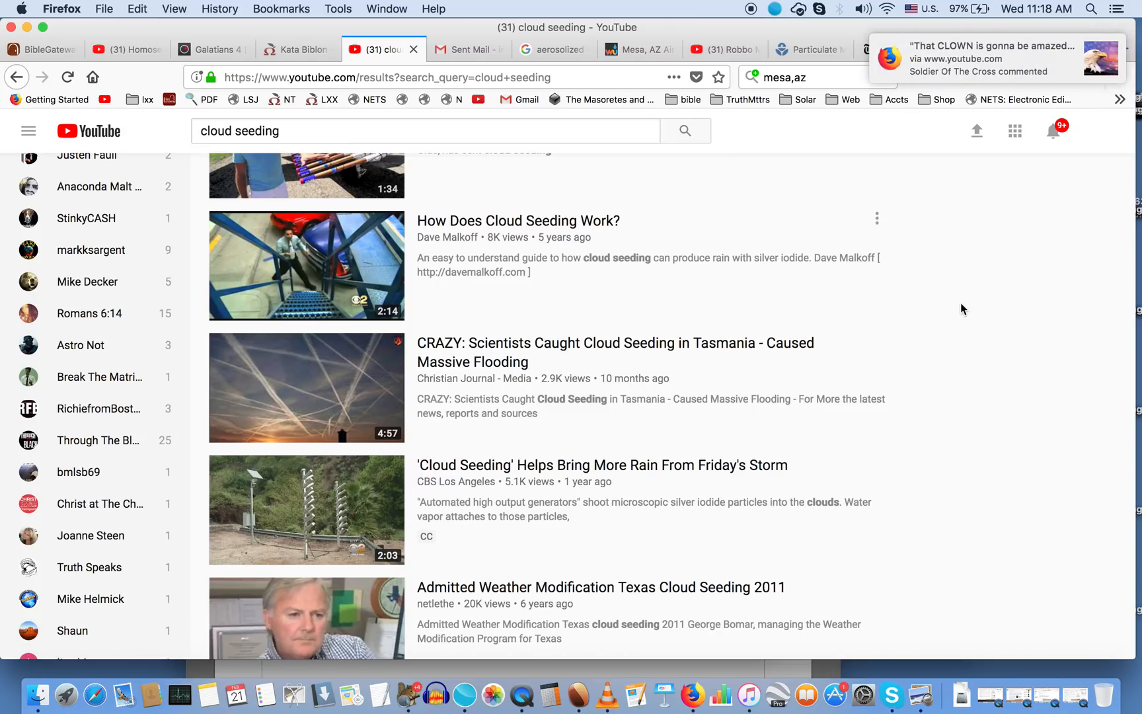
scroll("down", 3)
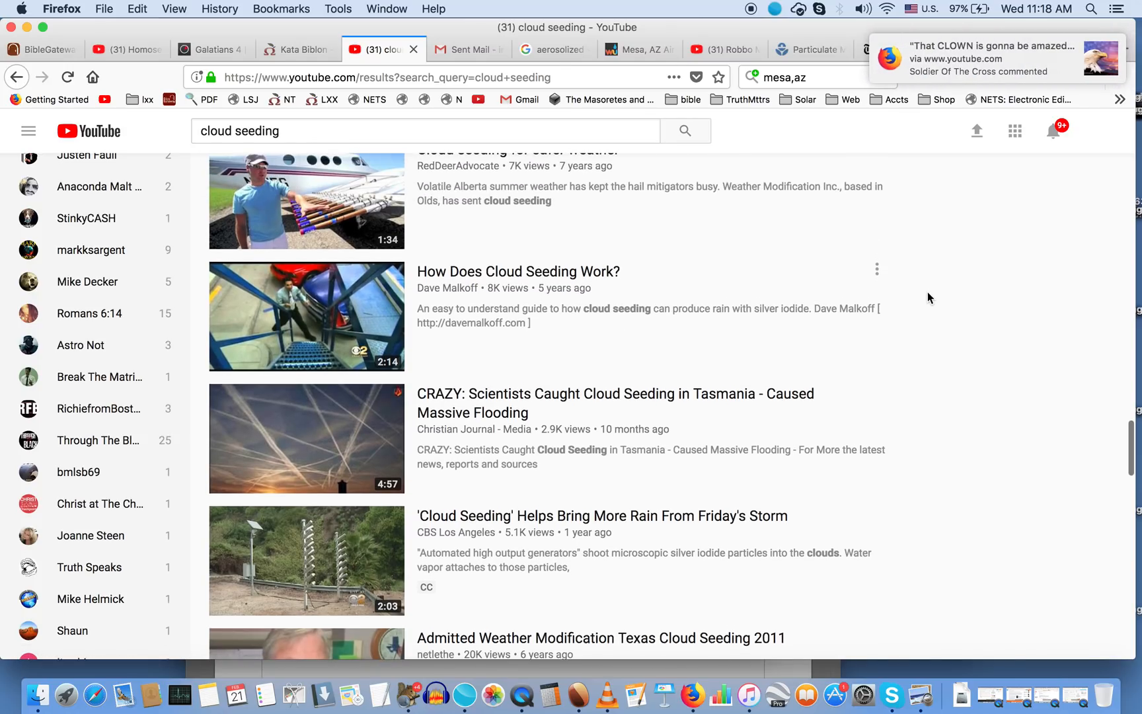
scroll("down", 3)
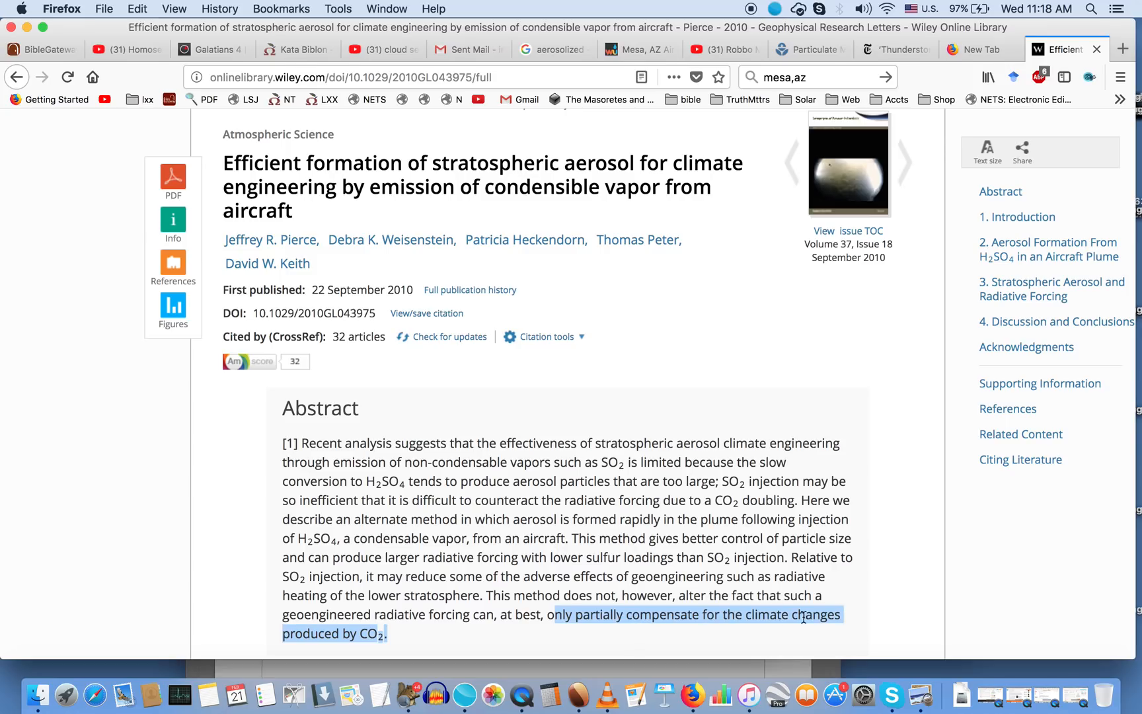
mouse_move(449, 648)
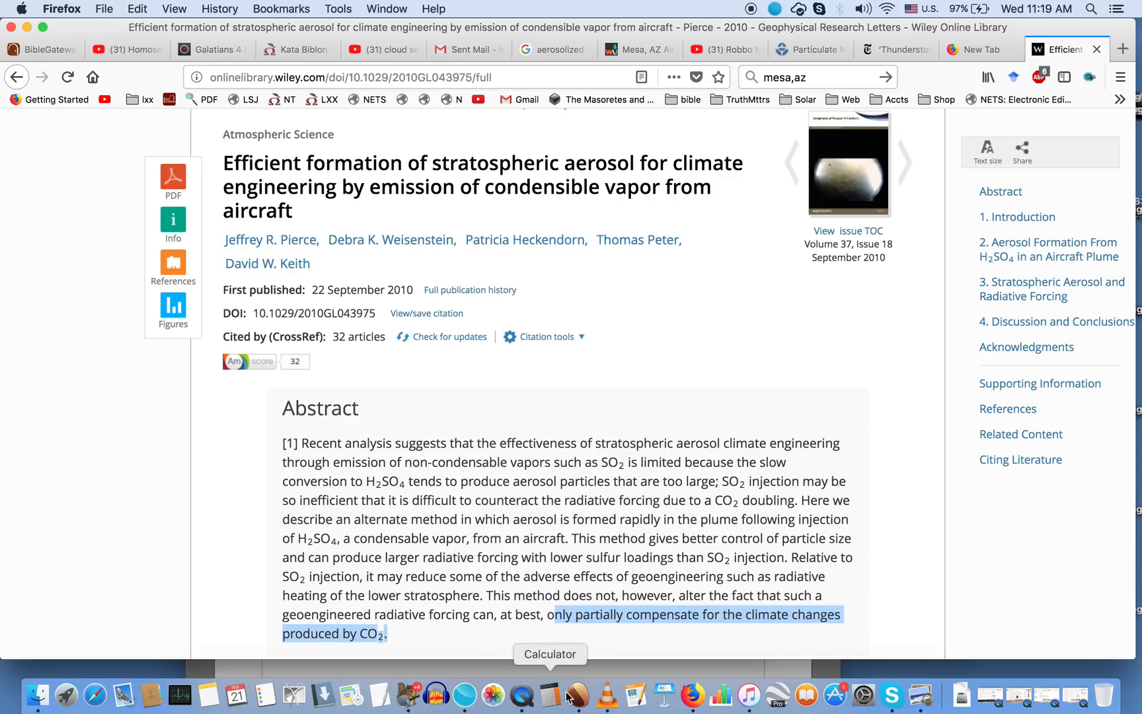
Step: Scroll the Wiley article past the abstract to the Introduction on raising Earth's albedo
scroll("down", 3)
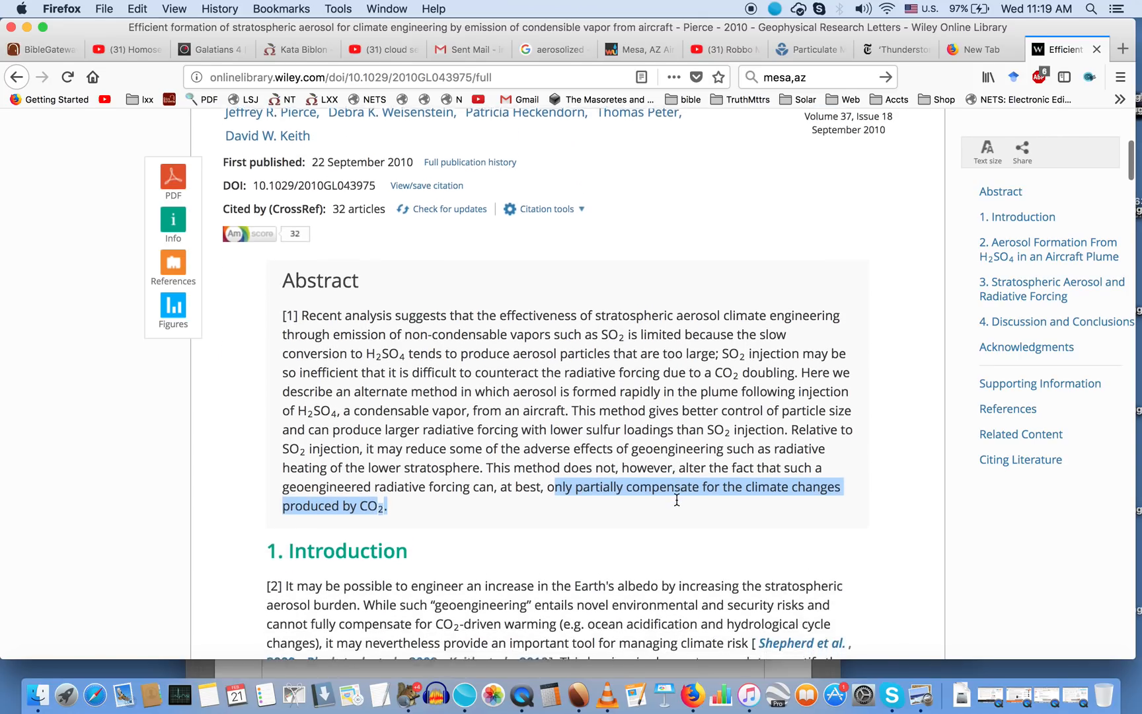
scroll("down", 3)
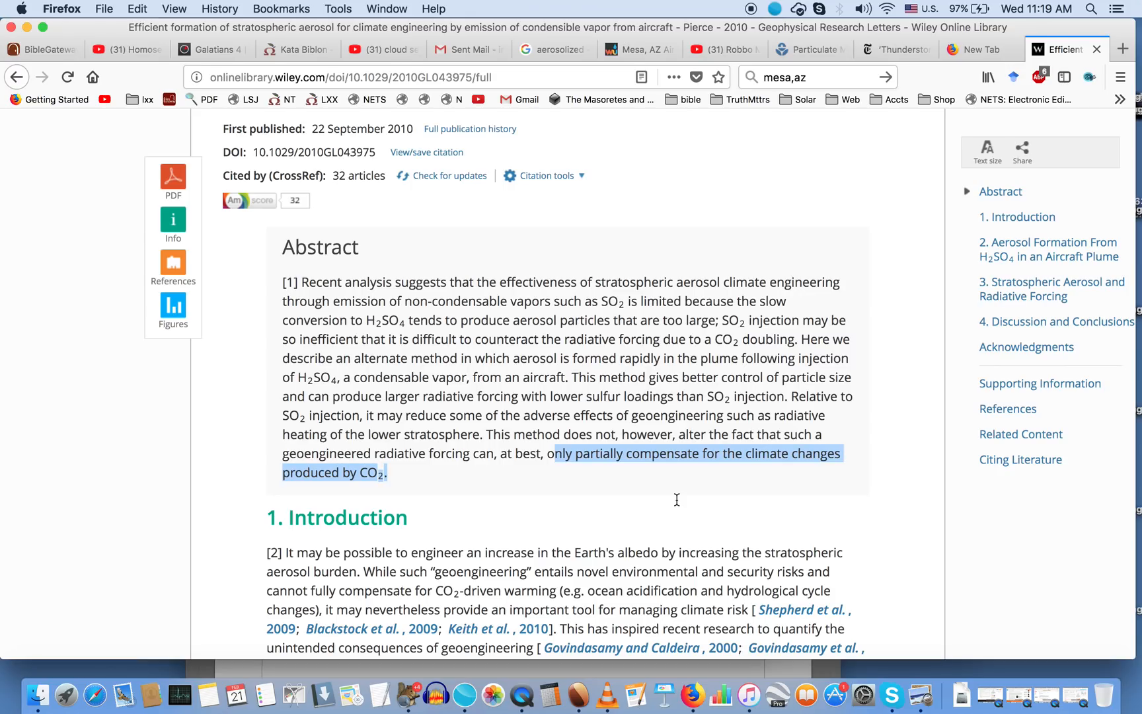
mouse_move(122, 112)
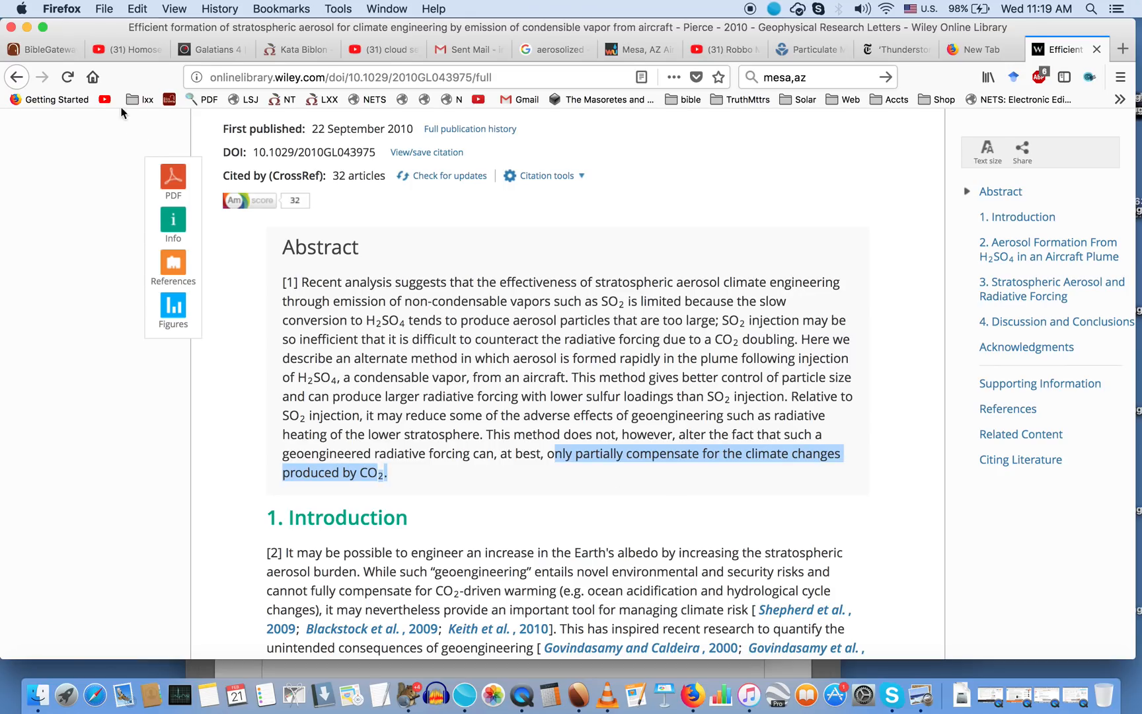
Step: Bring back BibleGateway's 'season' results showing Leviticus 26:4, after briefly glancing at YouTube cloud seeding
left_click(40, 49)
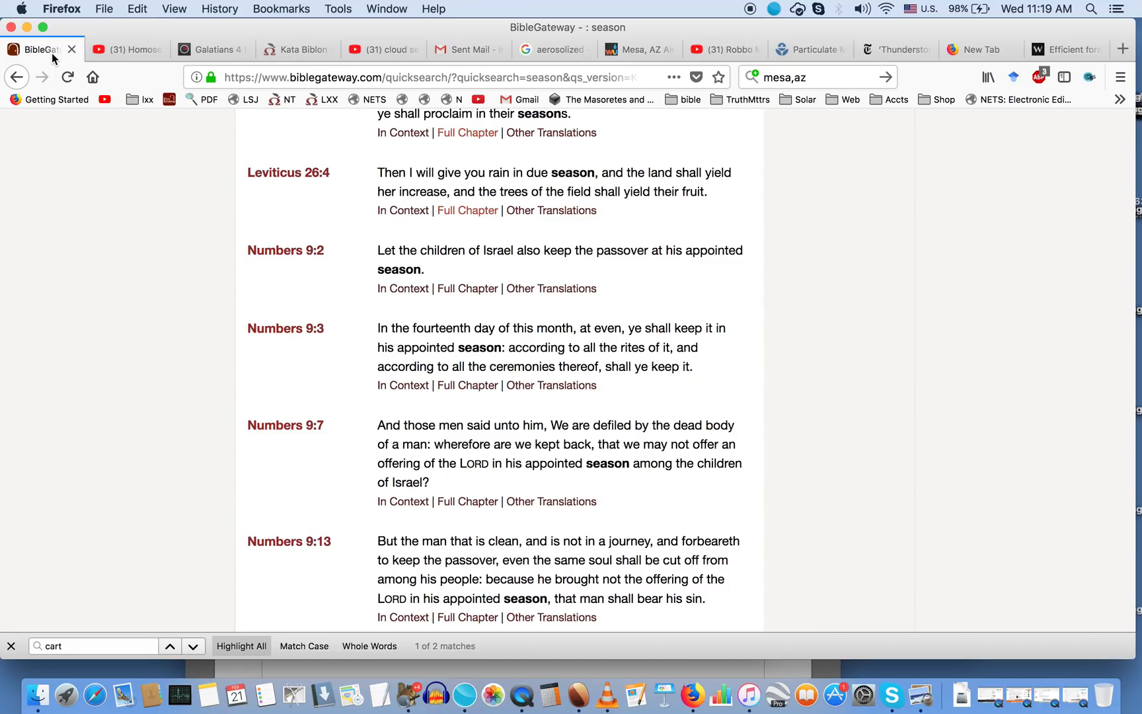
mouse_move(288, 173)
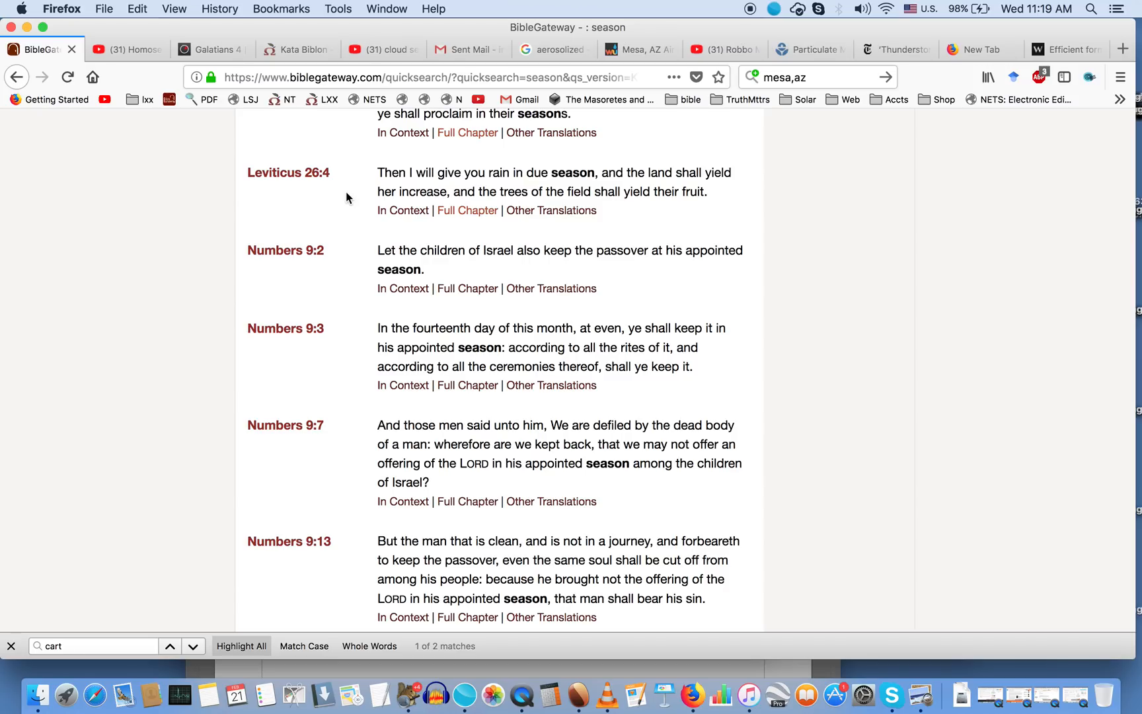
mouse_move(945, 85)
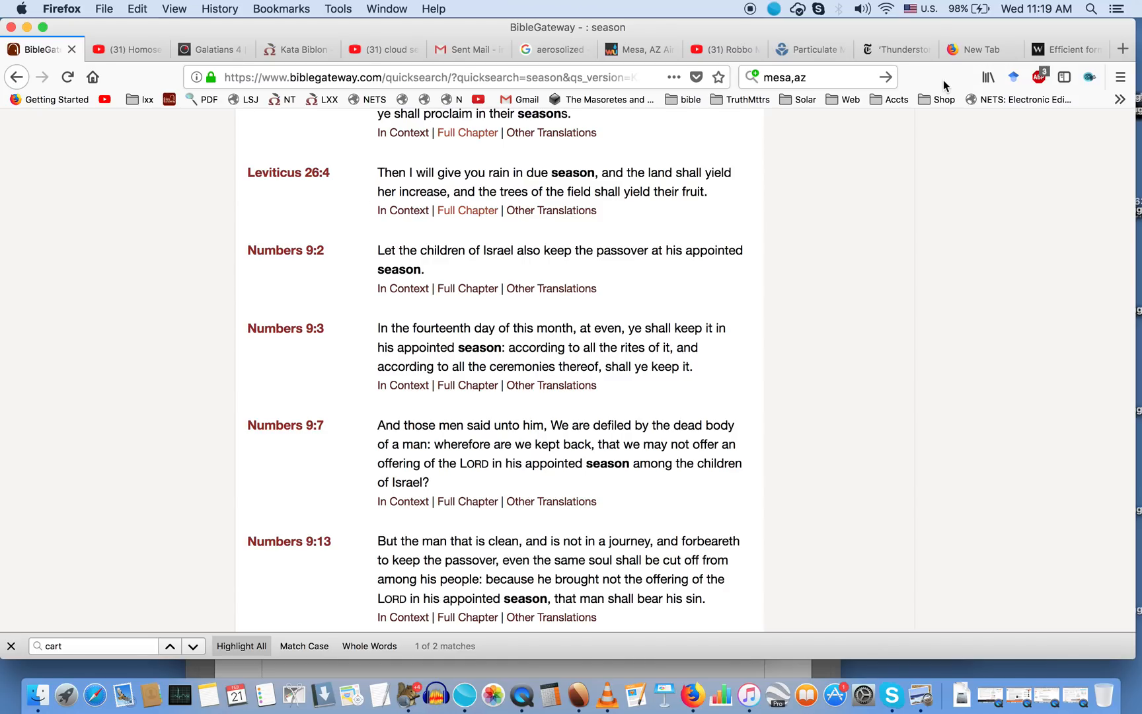
left_click(379, 49)
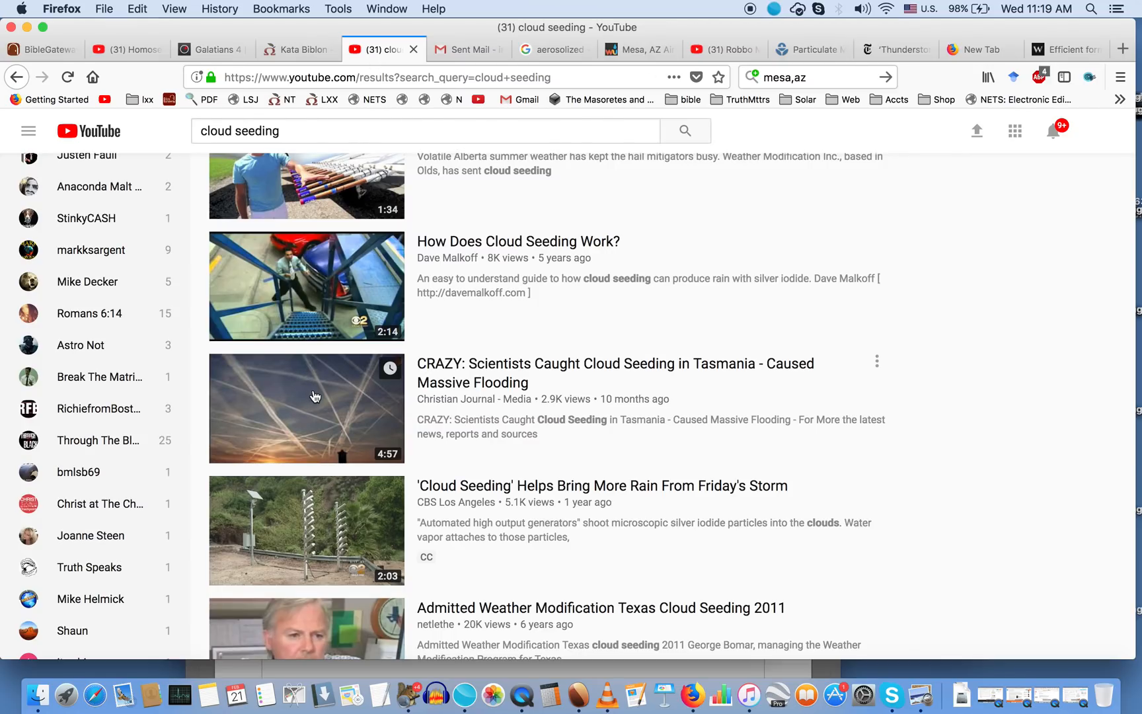
left_click(40, 49)
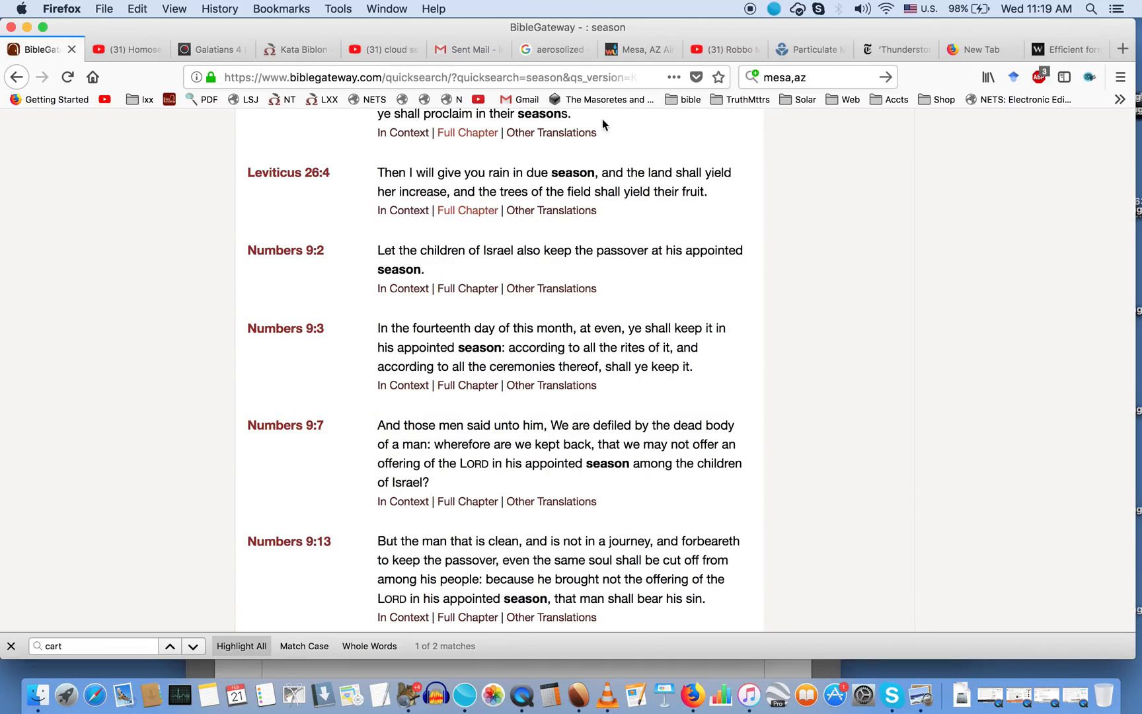
mouse_move(588, 188)
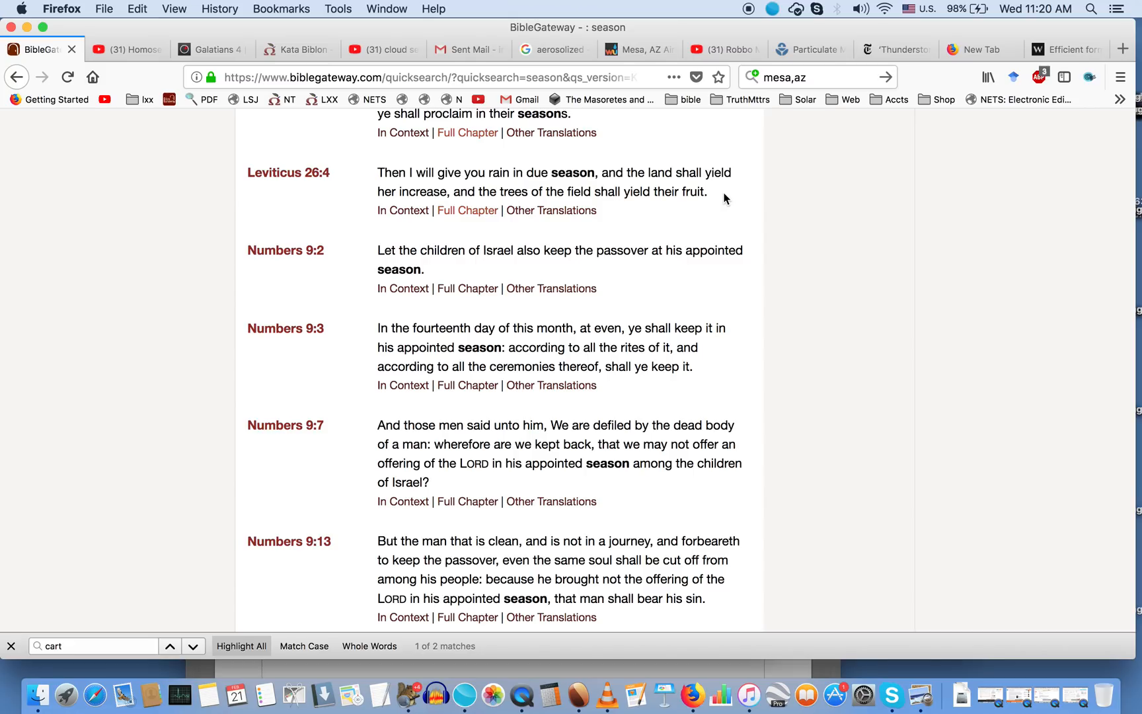
mouse_move(1111, 42)
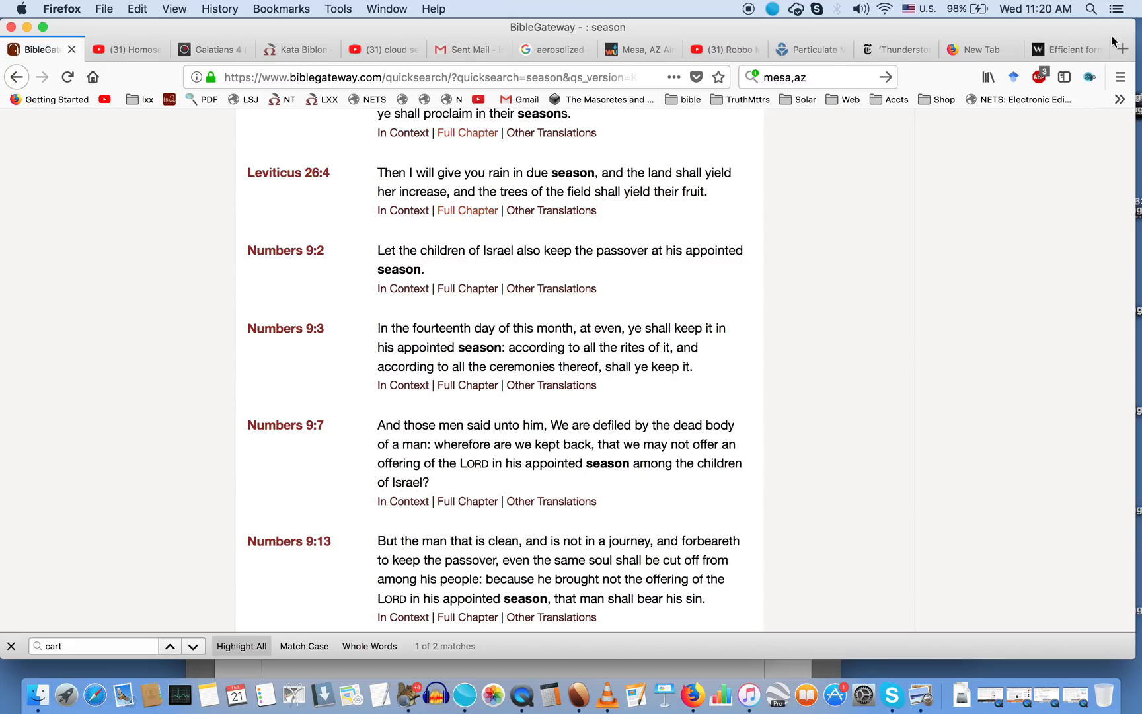
Step: Scroll through the Wiley aerosol abstract and its CO2 compensation line, then return to YouTube
left_click(1063, 49)
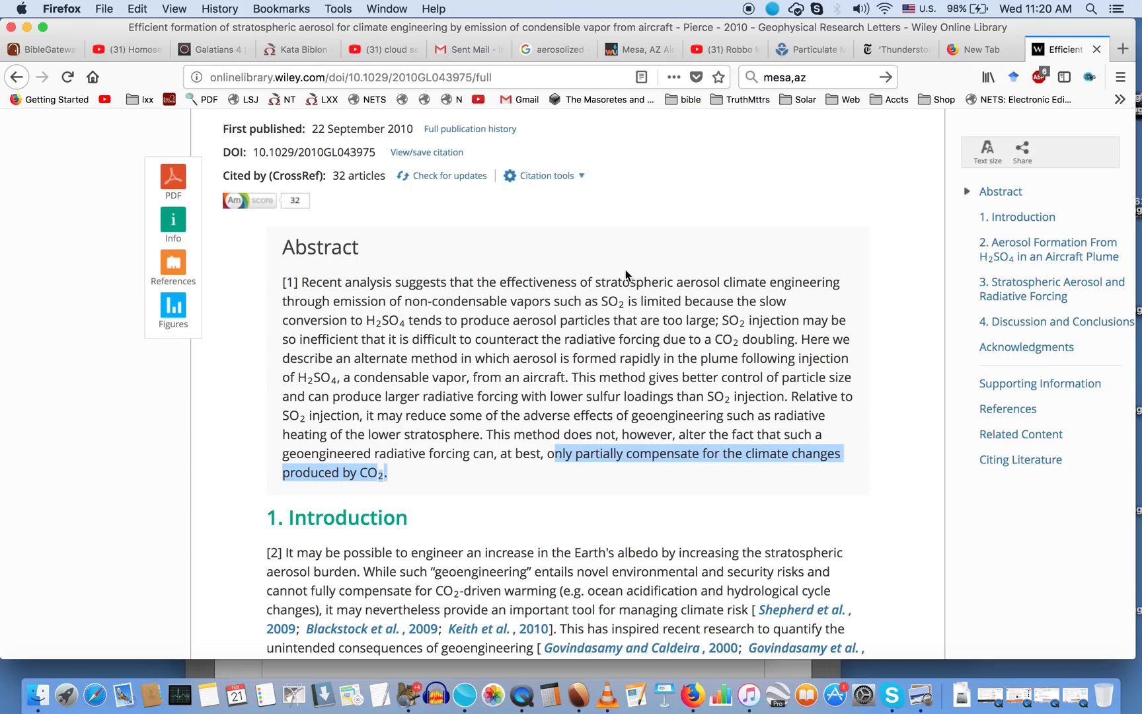
scroll("down", 3)
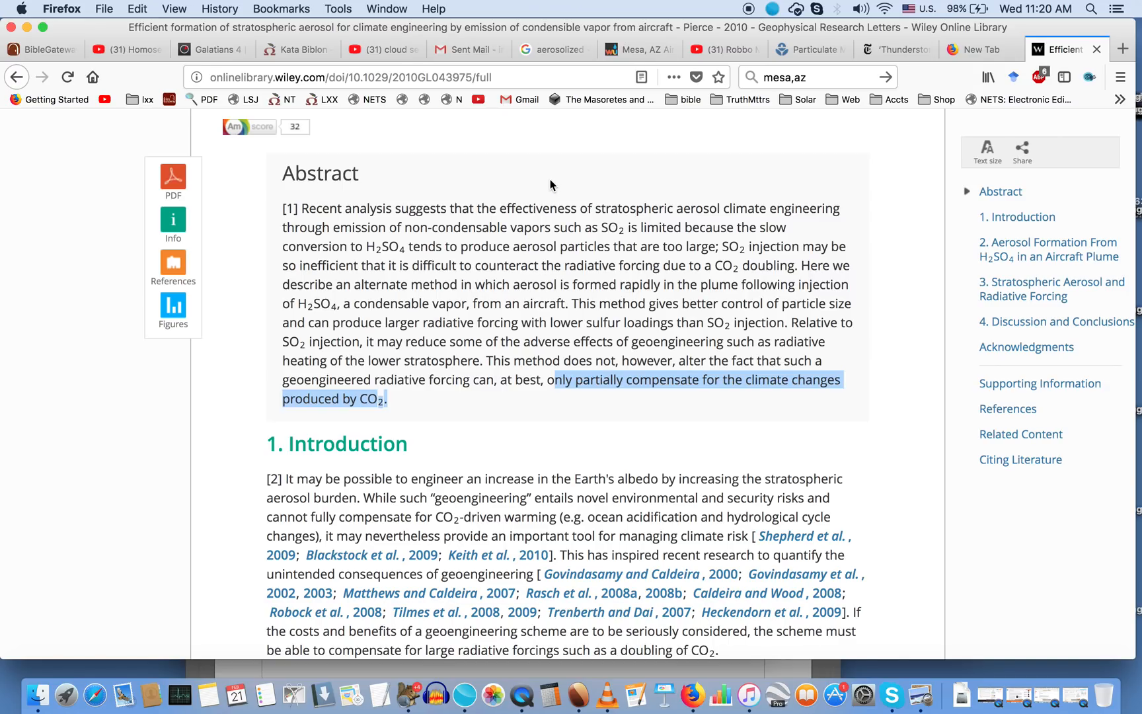
scroll("down", 3)
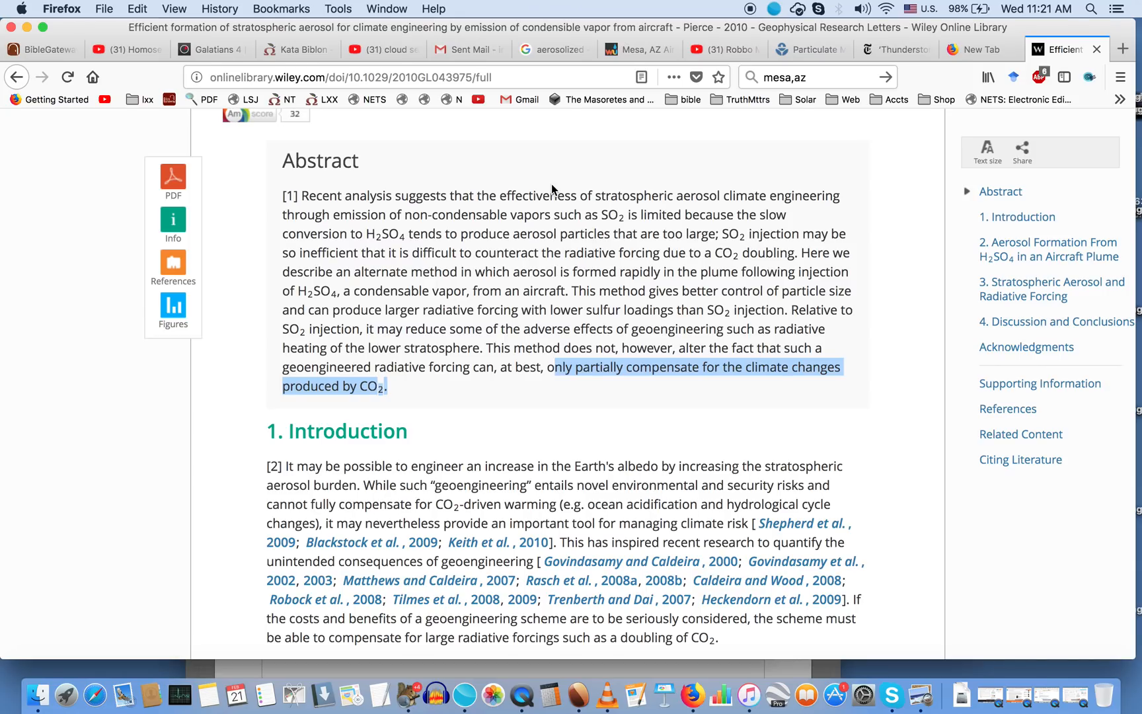
mouse_move(548, 163)
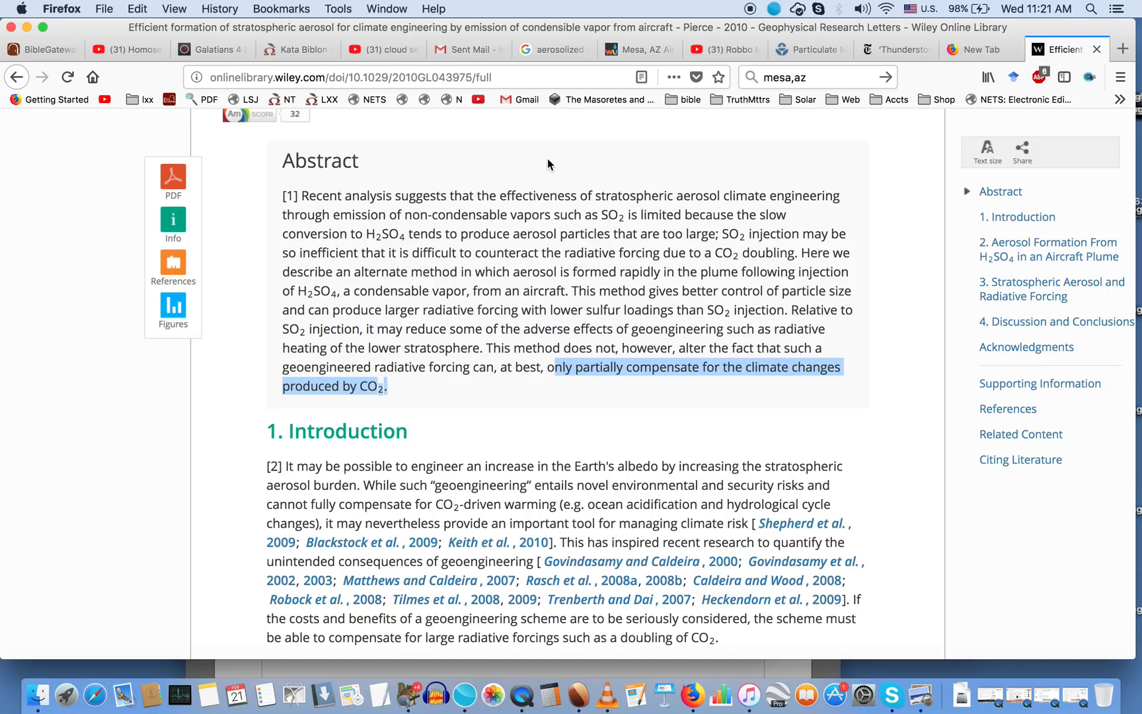
scroll("down", 3)
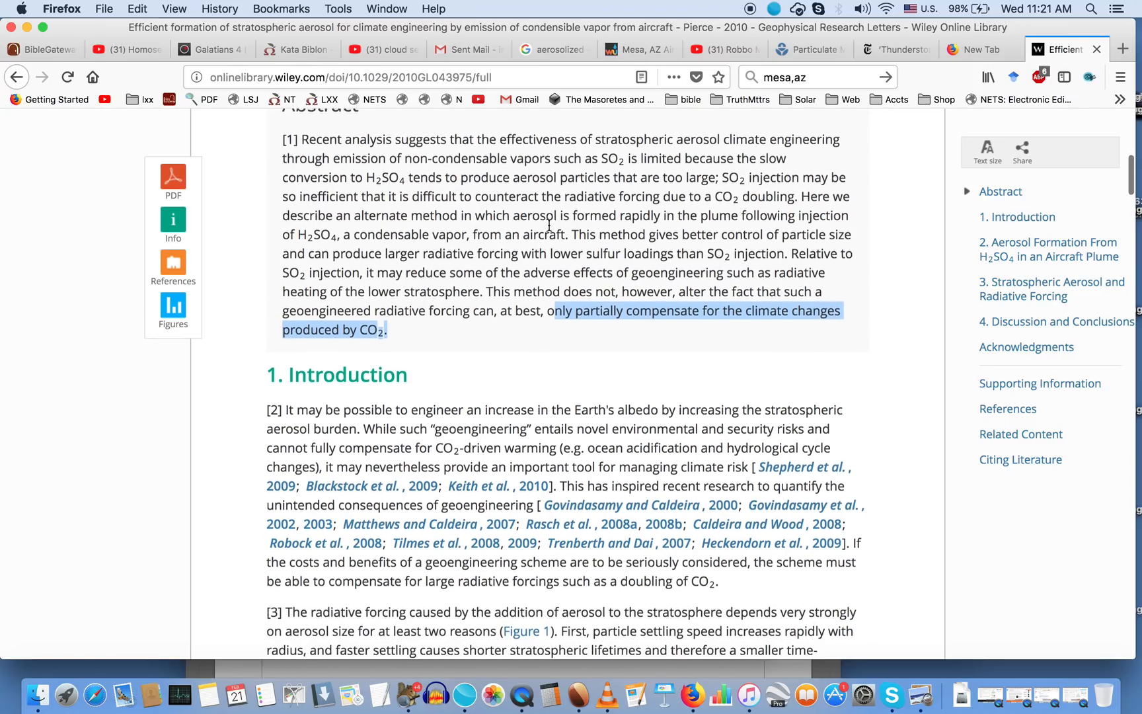
scroll("down", 3)
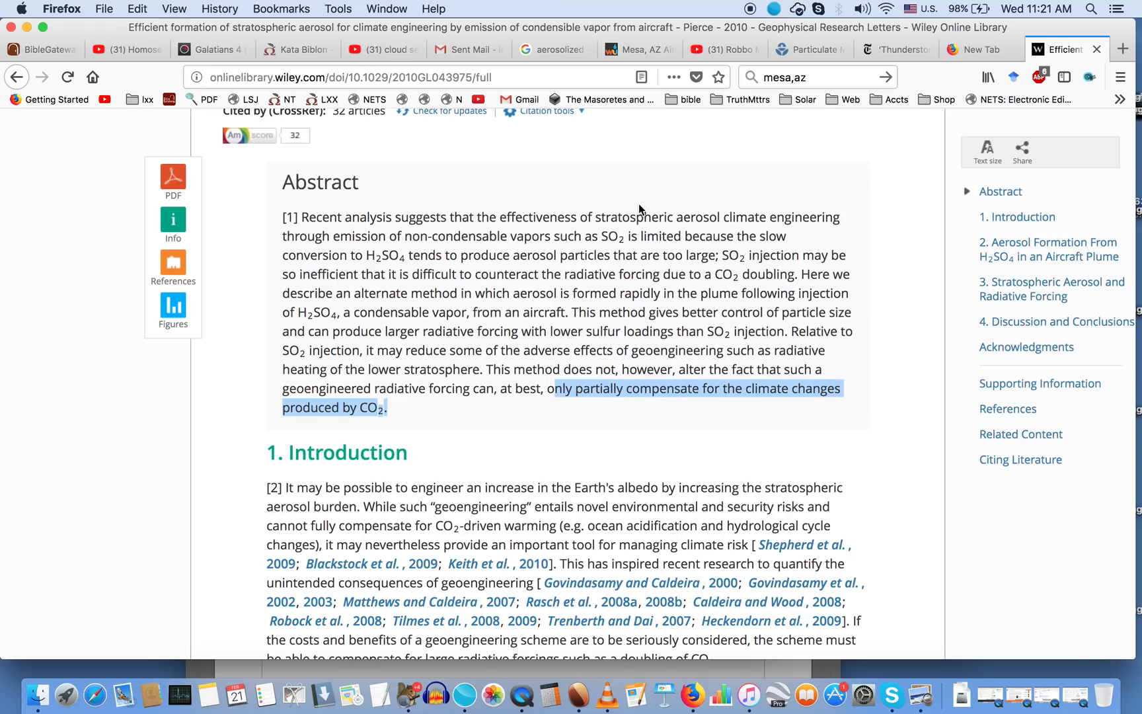
left_click(378, 49)
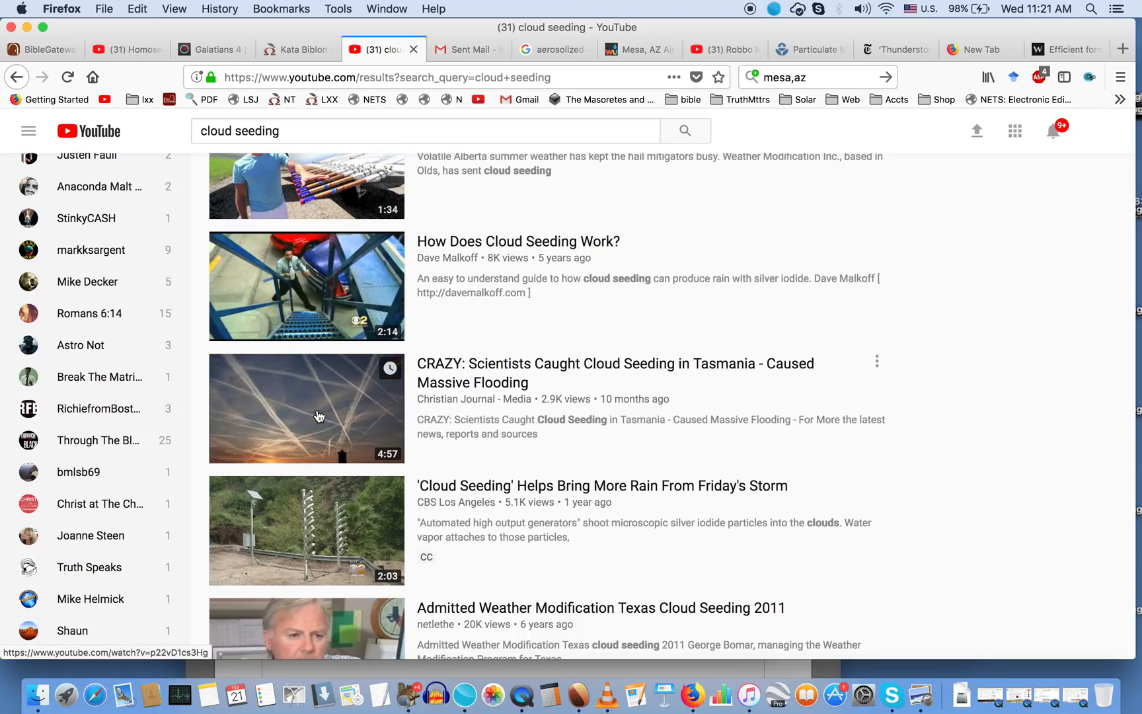
mouse_move(309, 421)
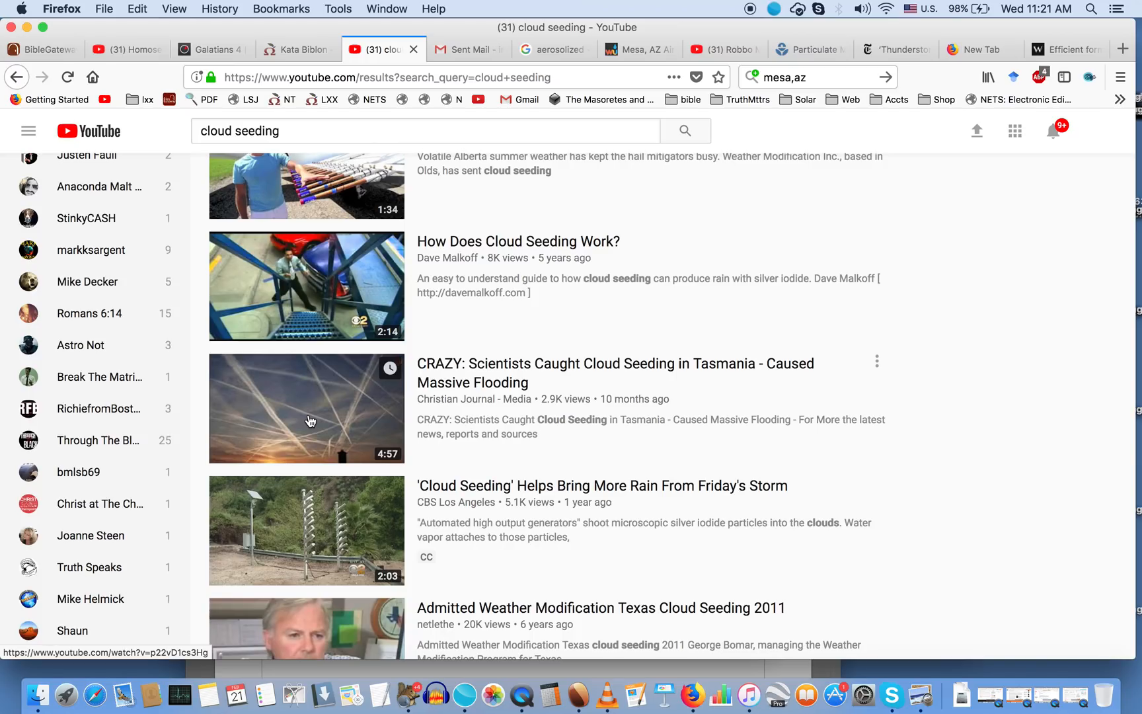
Step: Scroll the cloud seeding results down to the UAE and Texas panhandle videos
scroll("down", 3)
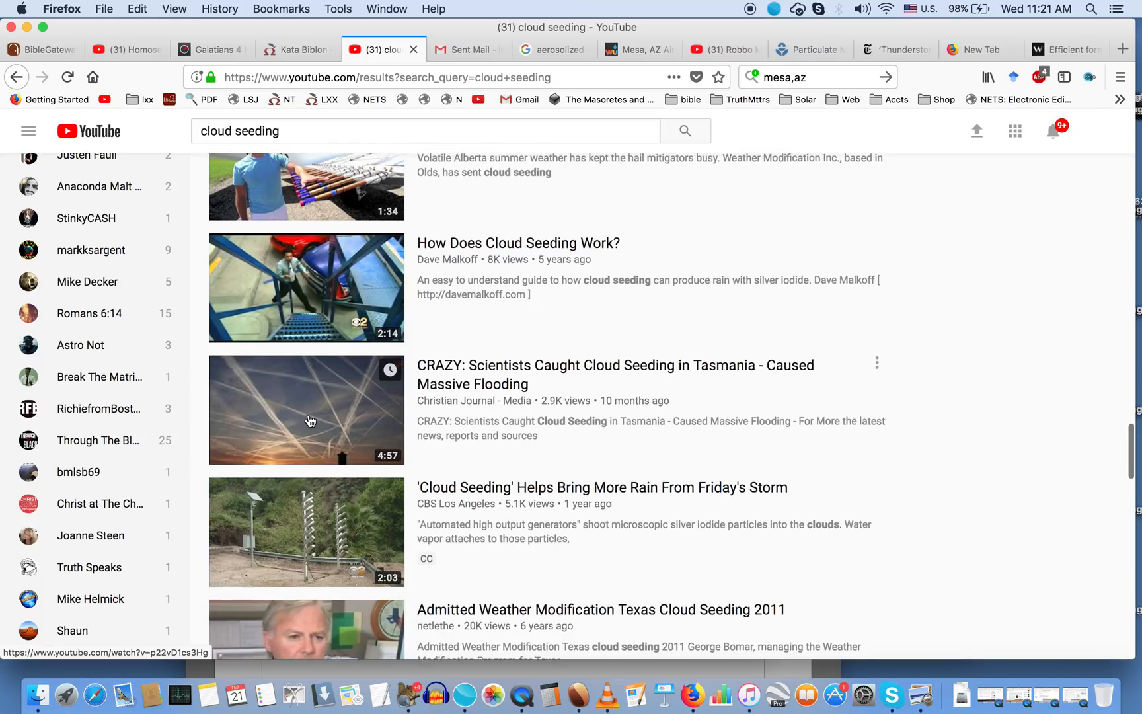
scroll("down", 3)
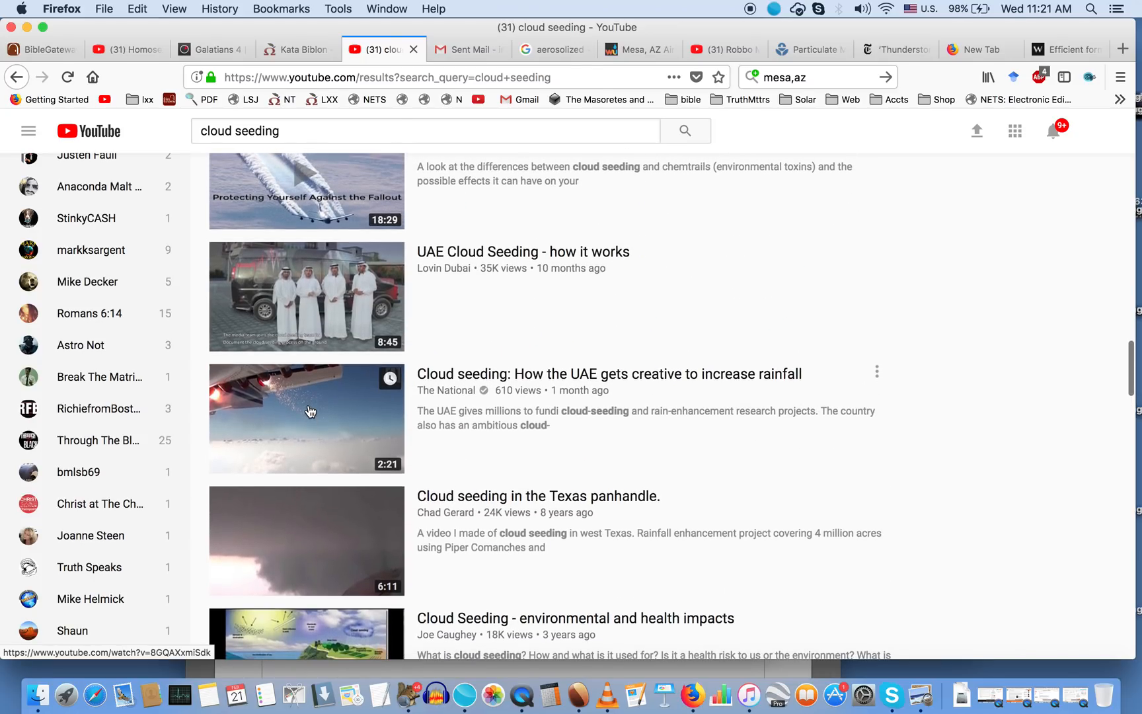
mouse_move(286, 406)
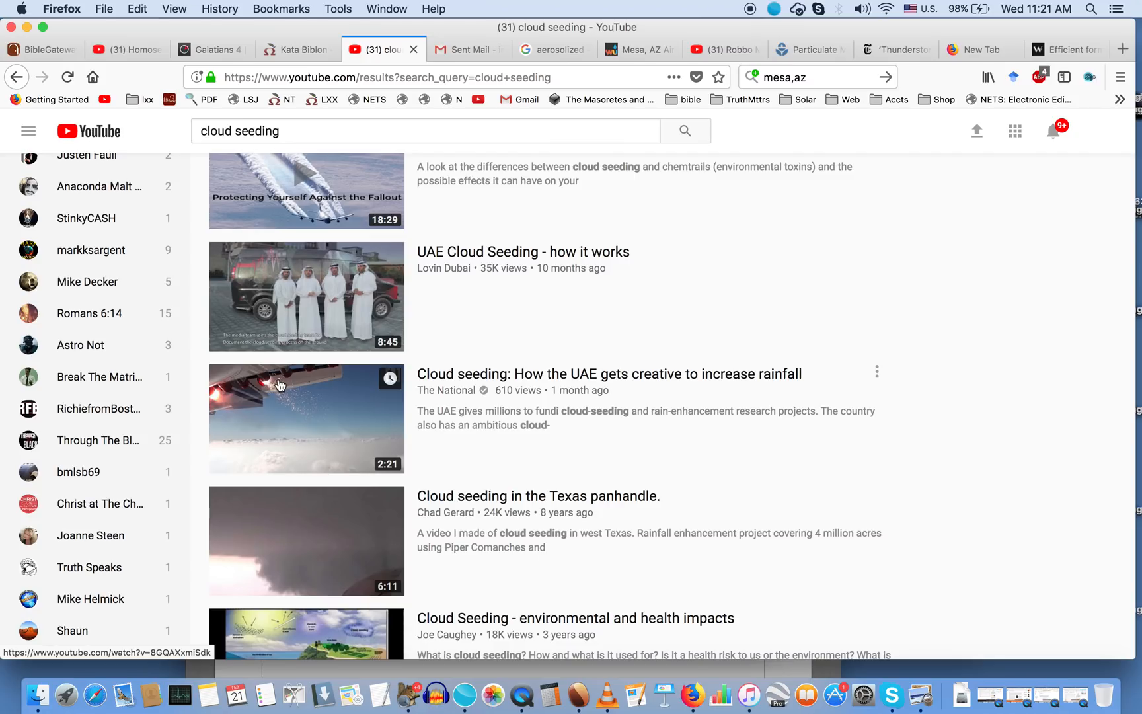
mouse_move(276, 394)
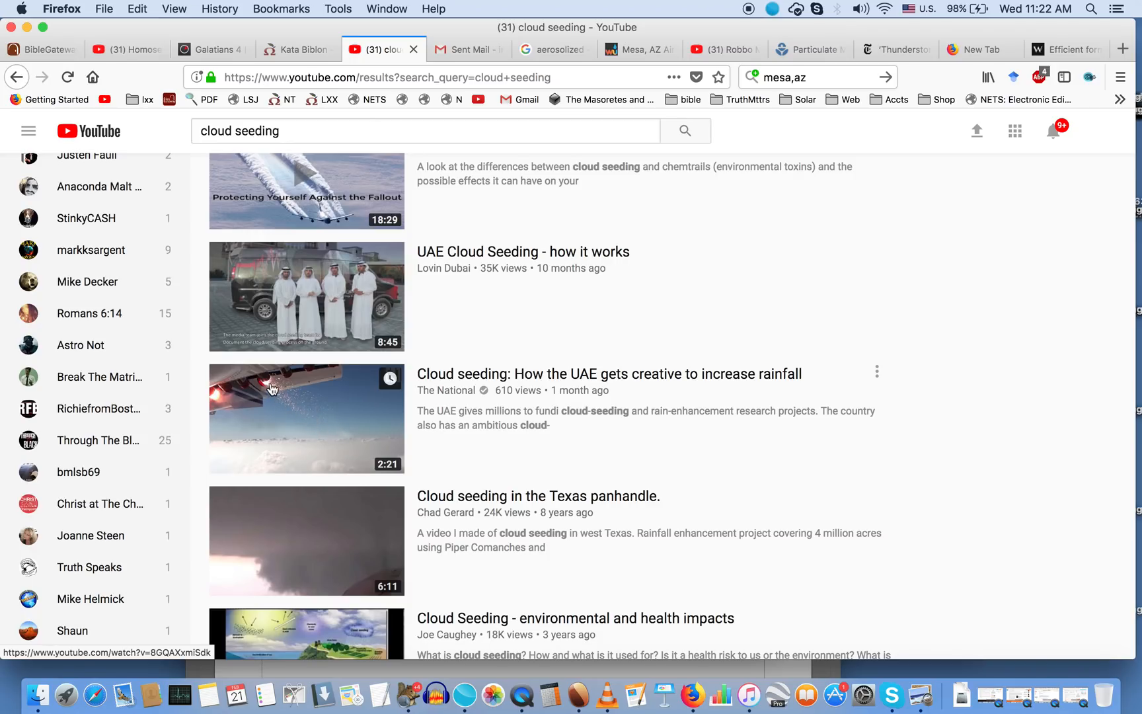
mouse_move(326, 432)
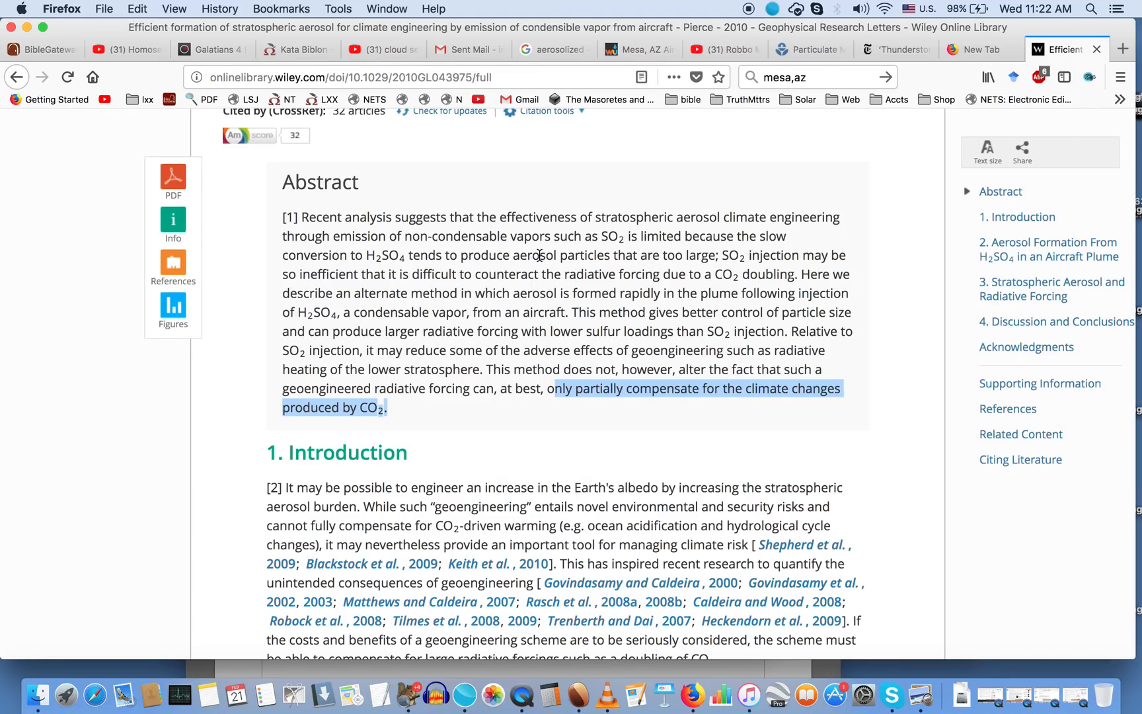
Step: Highlight 'for seasons' in Genesis 1:14 on BibleGateway, then return to the Wiley abstract
scroll("down", 3)
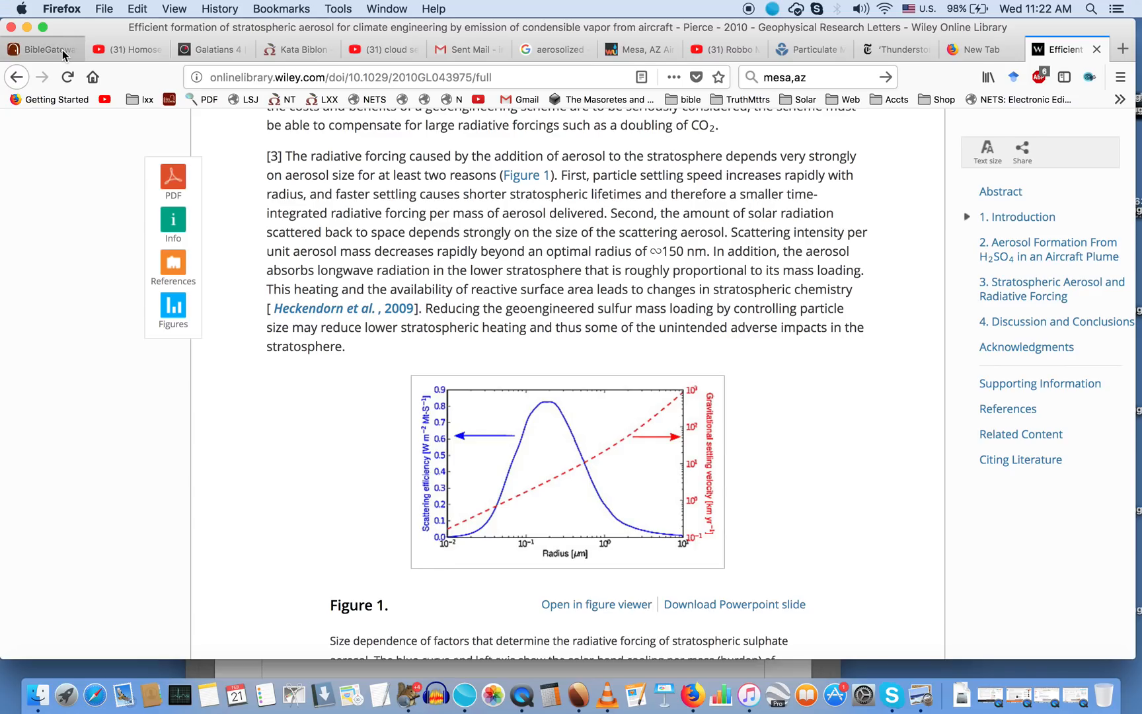
left_click(40, 49)
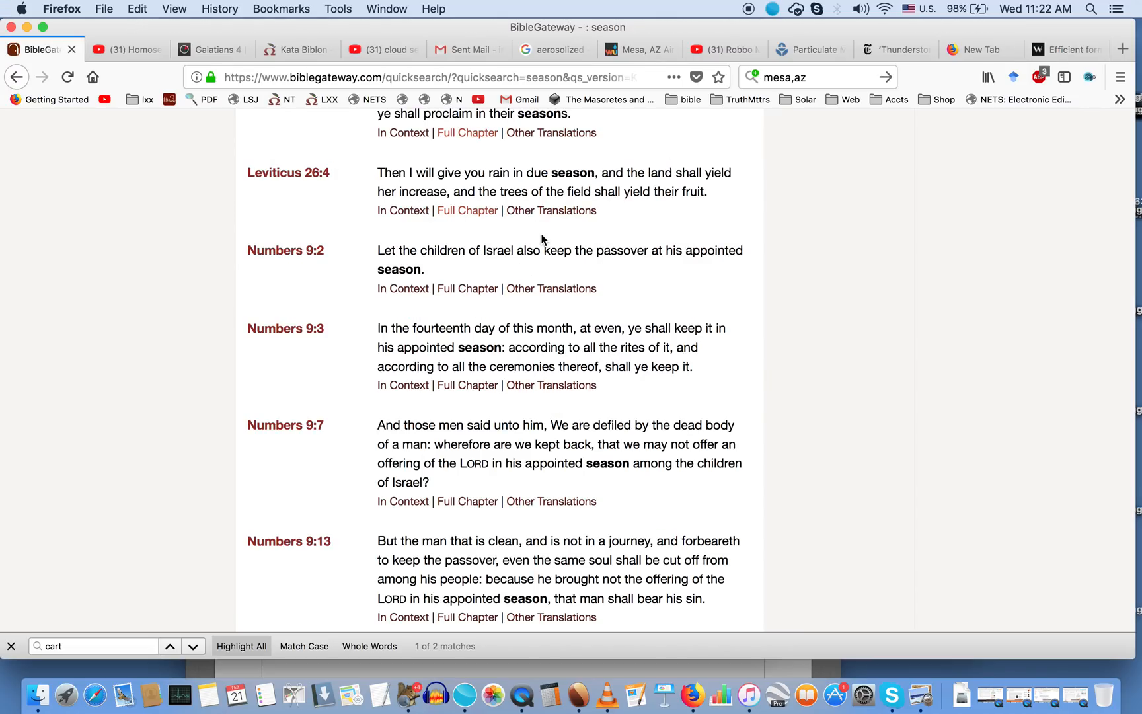
mouse_move(626, 231)
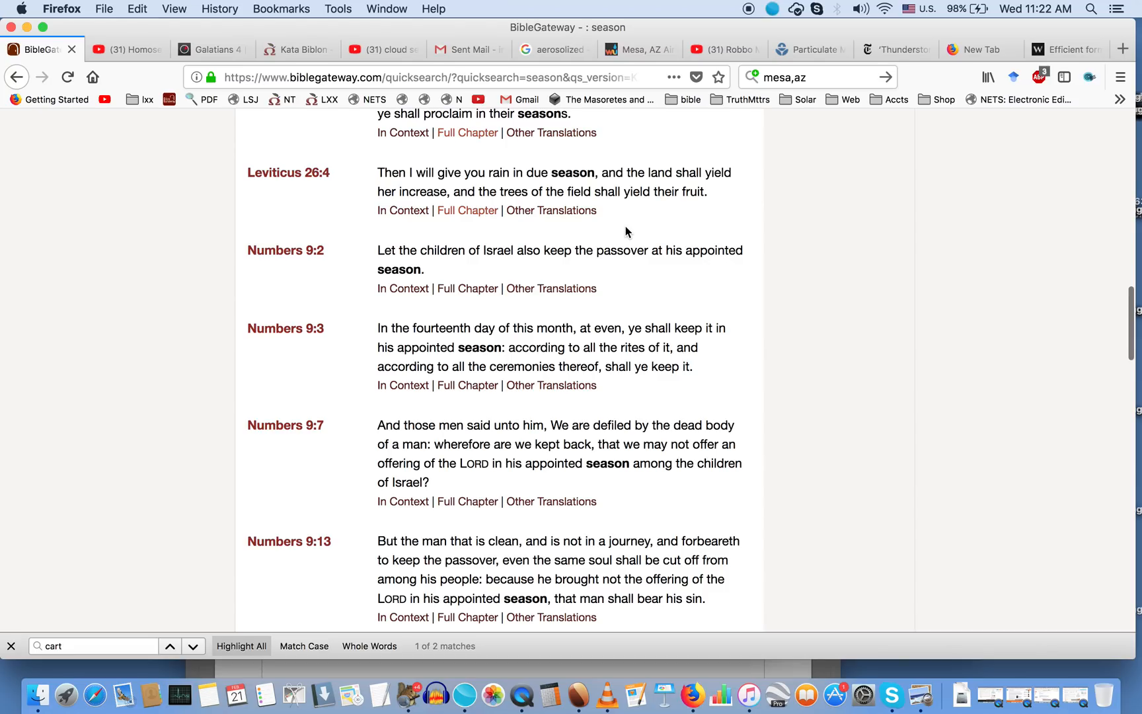
scroll("down", 3)
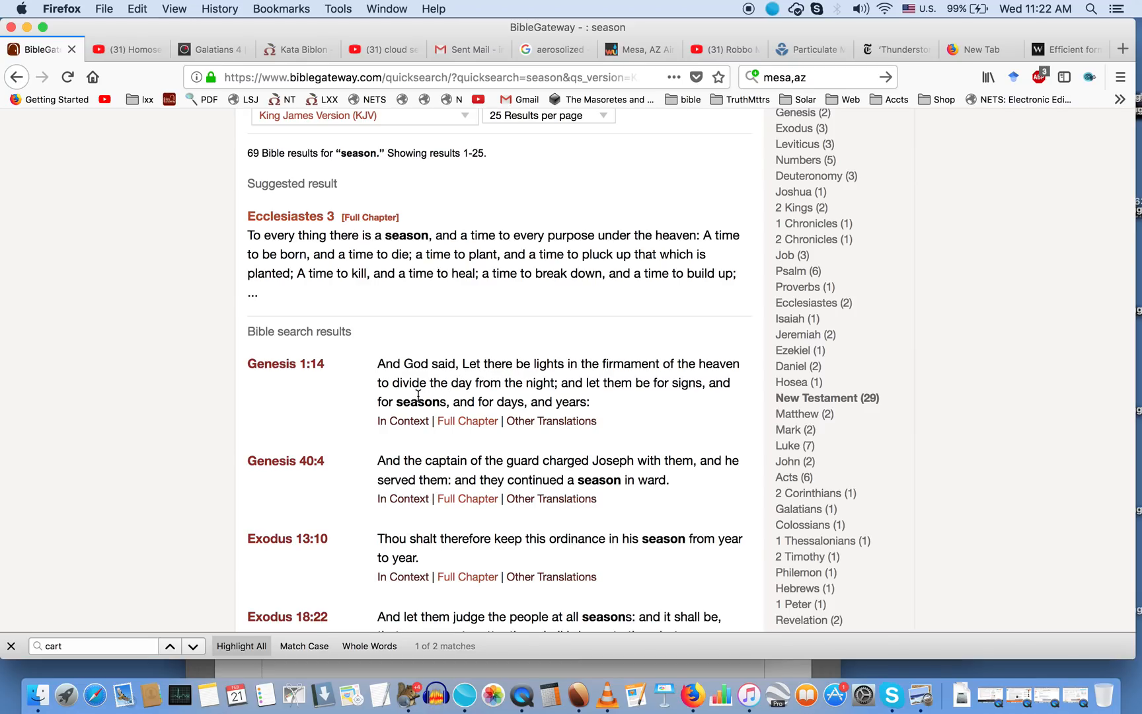
mouse_move(377, 401)
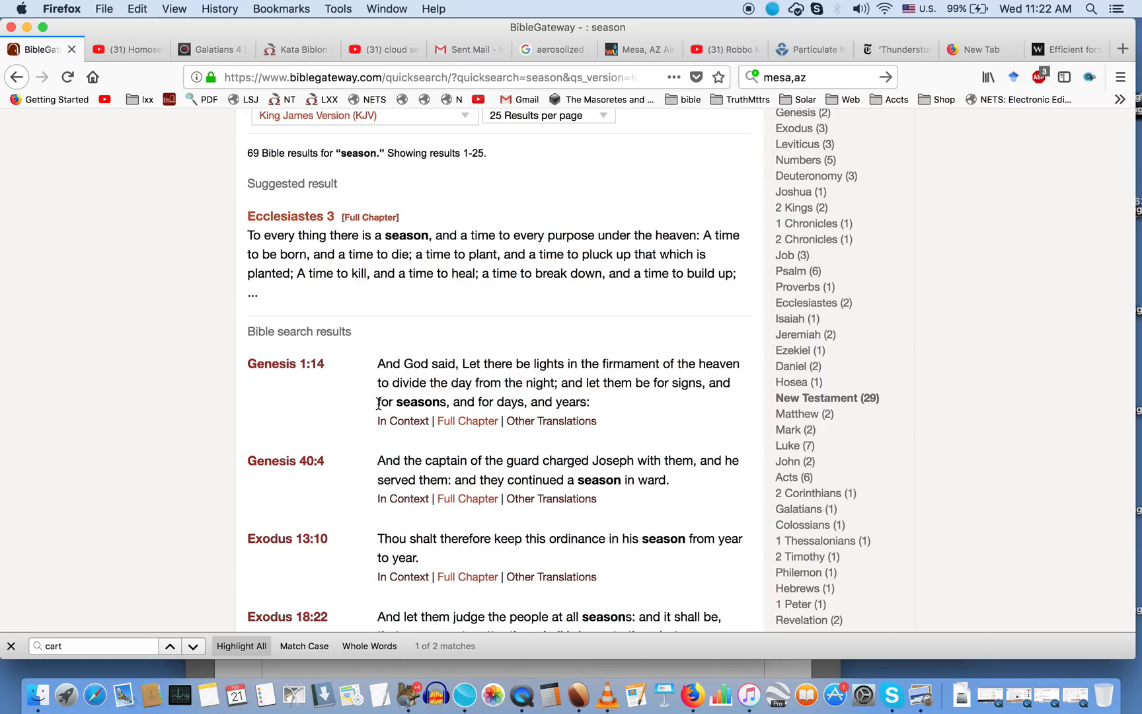
left_click_drag(376, 402, 448, 401)
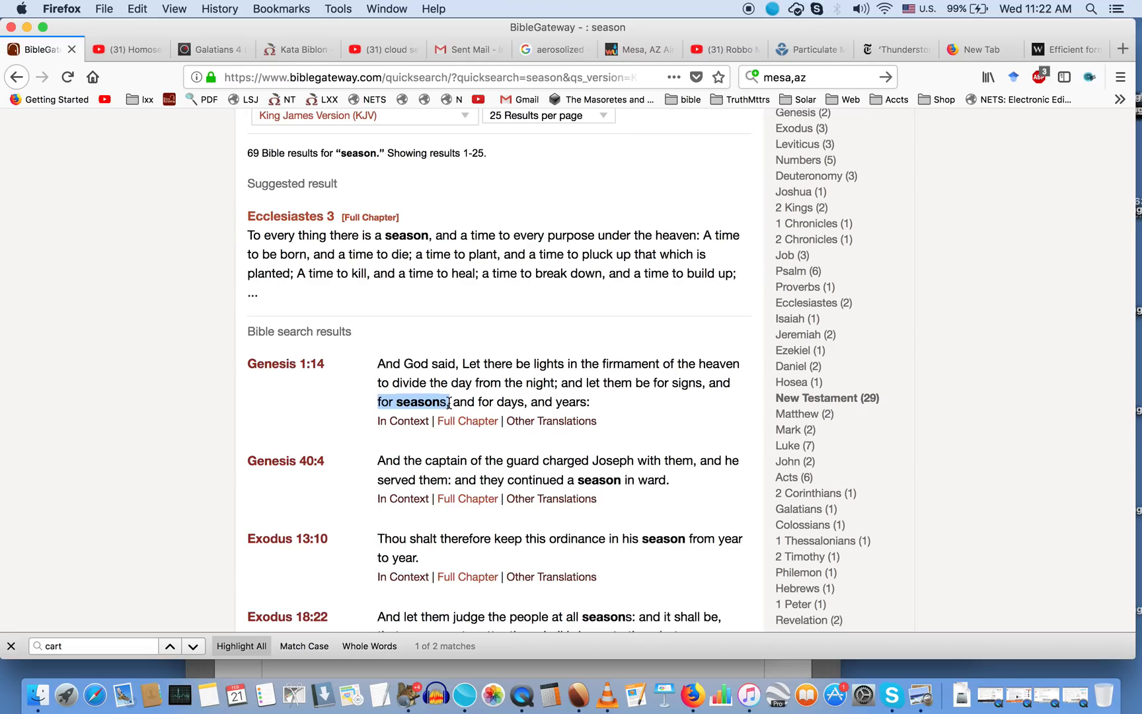
left_click(1071, 49)
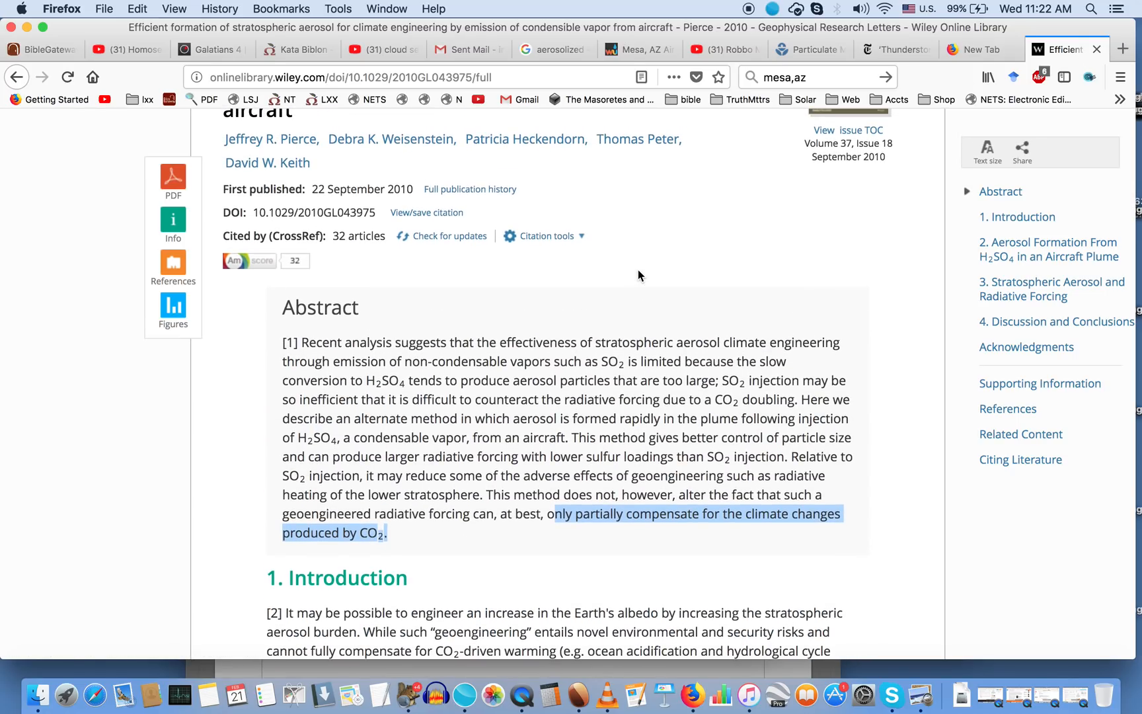
mouse_move(298, 15)
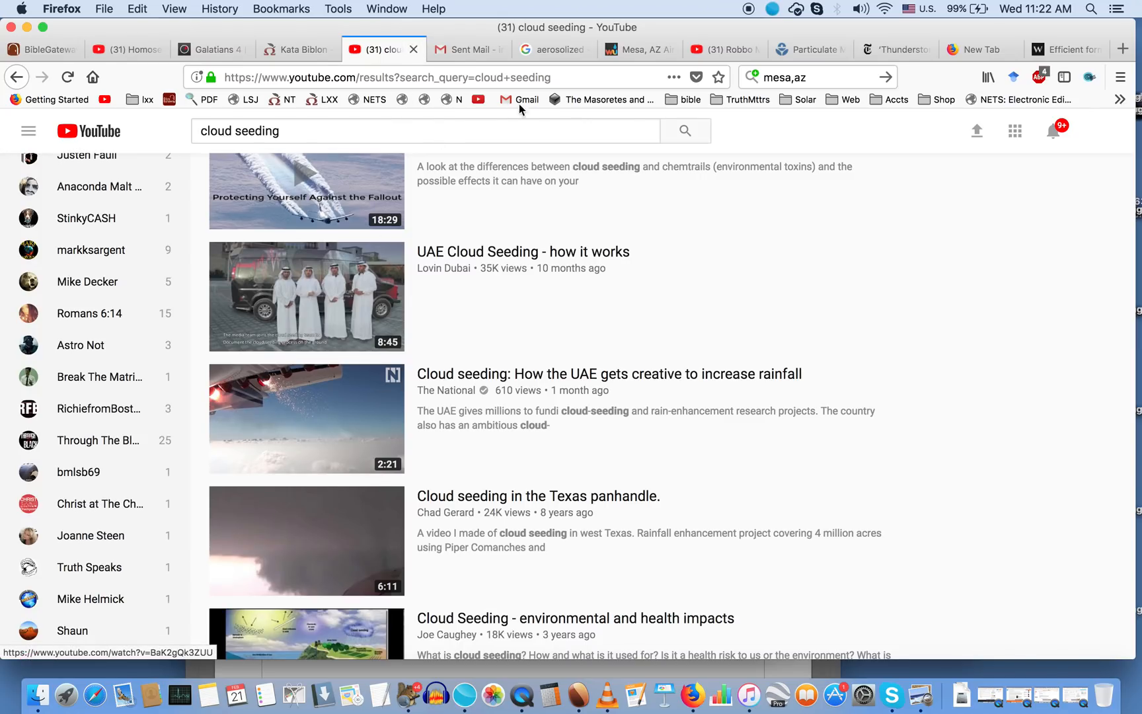
Step: Scroll to Mesa's nearby PM2.5 monitors, then glance at the EPA page and return to Wiley
left_click(638, 49)
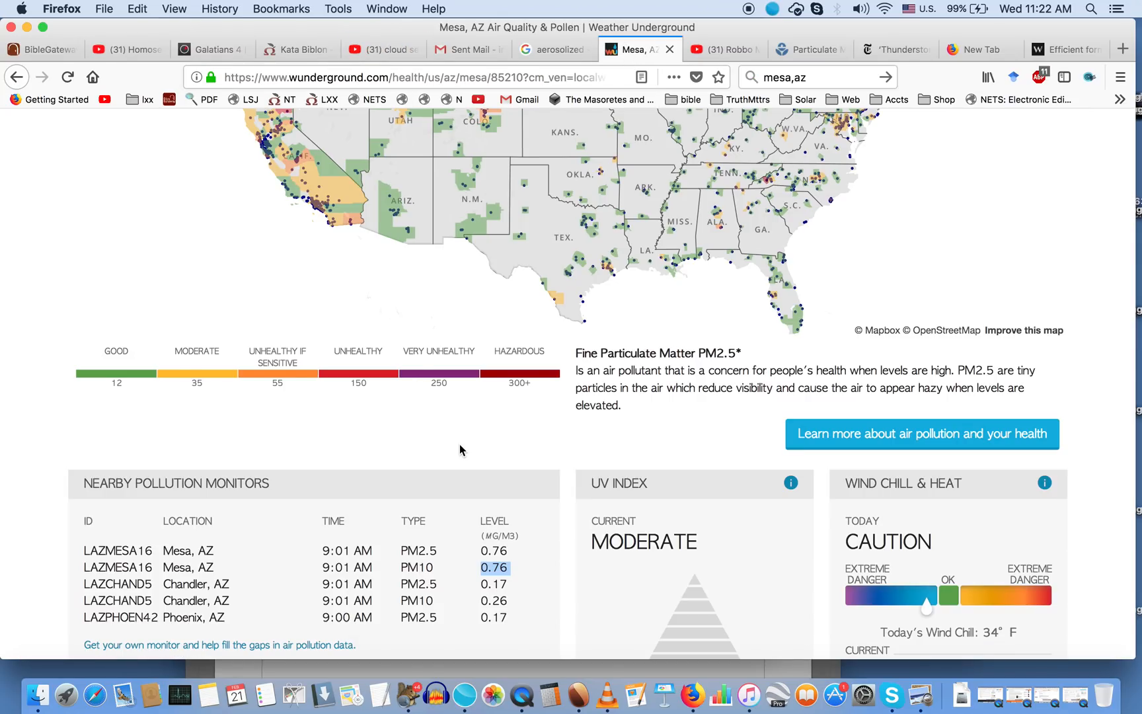
mouse_move(529, 473)
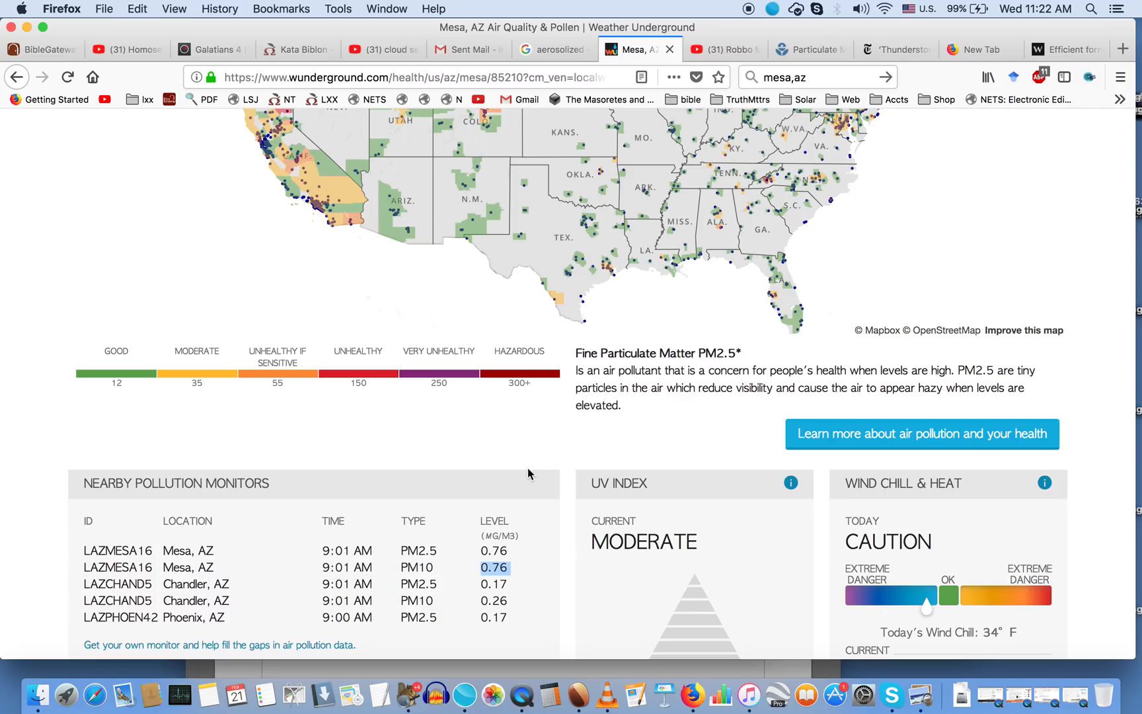
scroll("down", 3)
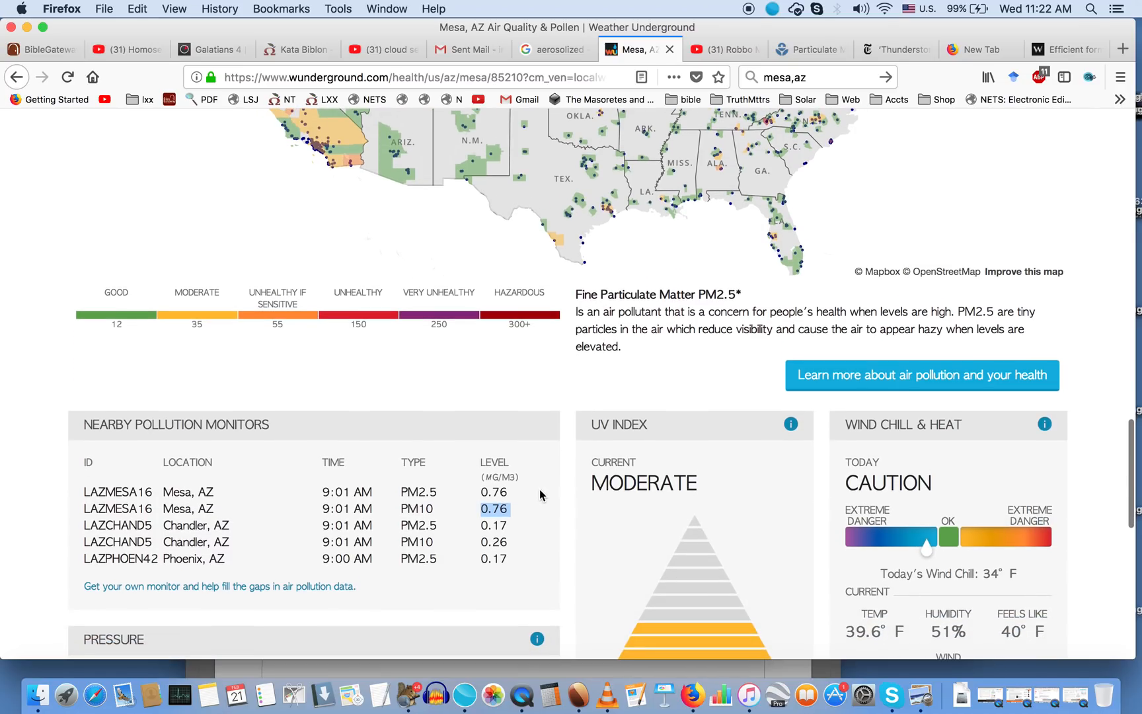
scroll("down", 3)
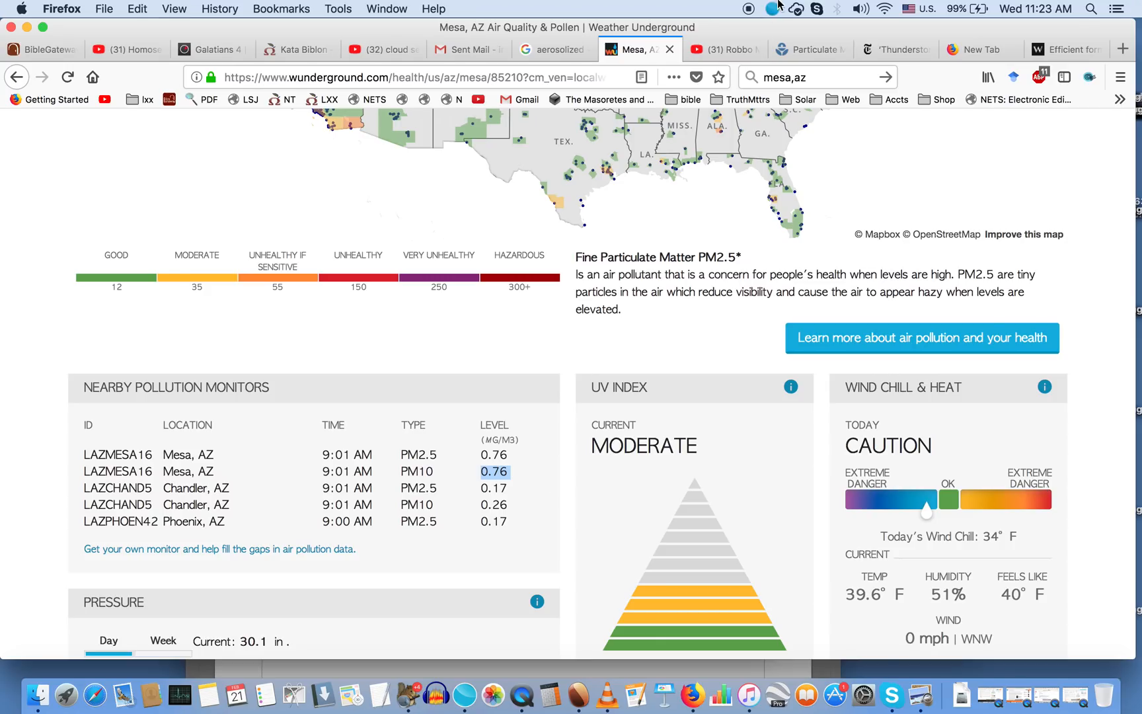
left_click(808, 49)
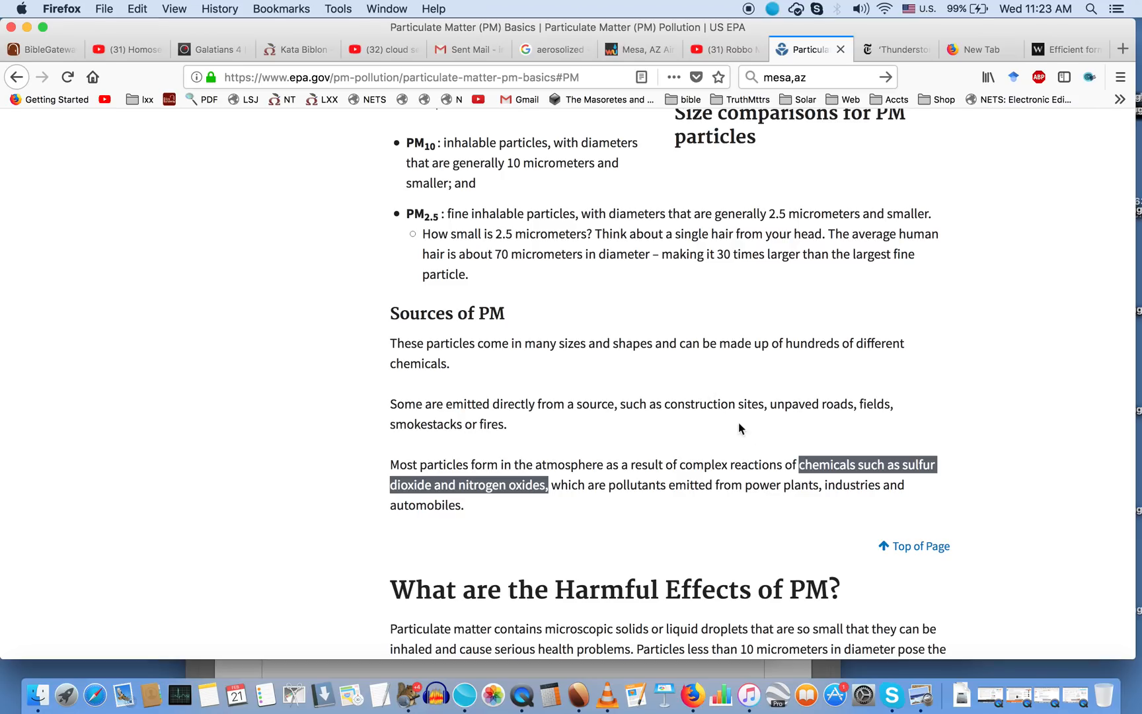
mouse_move(876, 370)
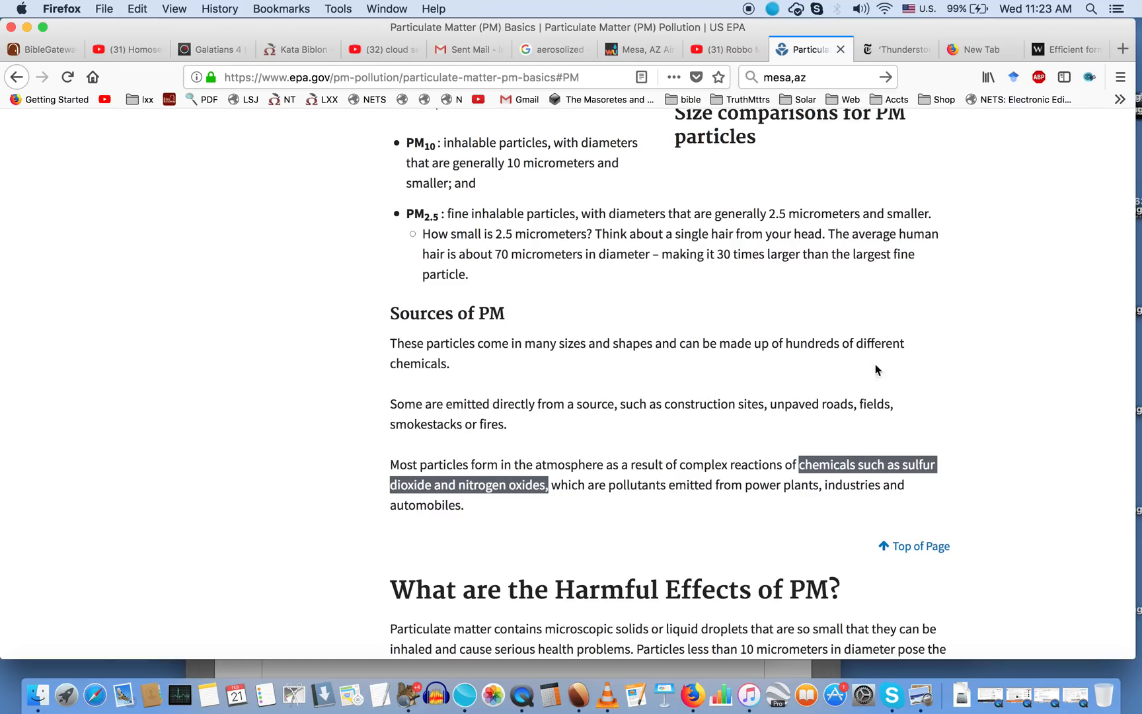
left_click(1066, 49)
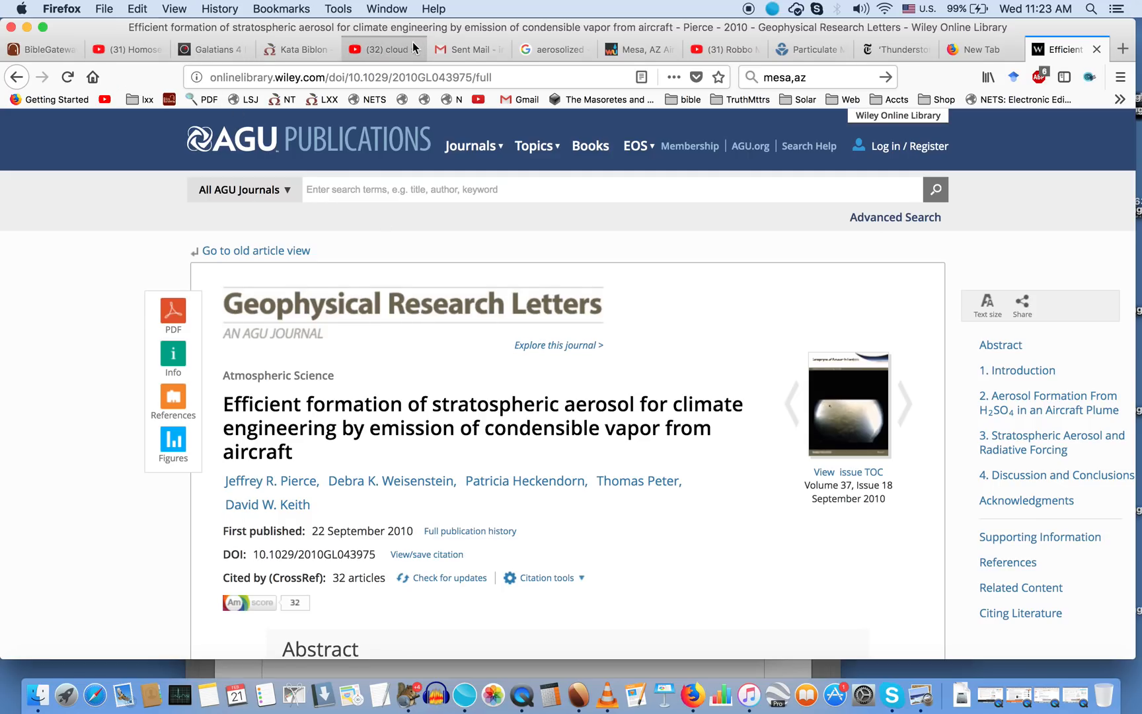
Step: Pass through YouTube and Mesa readings, then scroll BibleGateway's season results to Numbers 9 and Deuteronomy 11:14
left_click(378, 49)
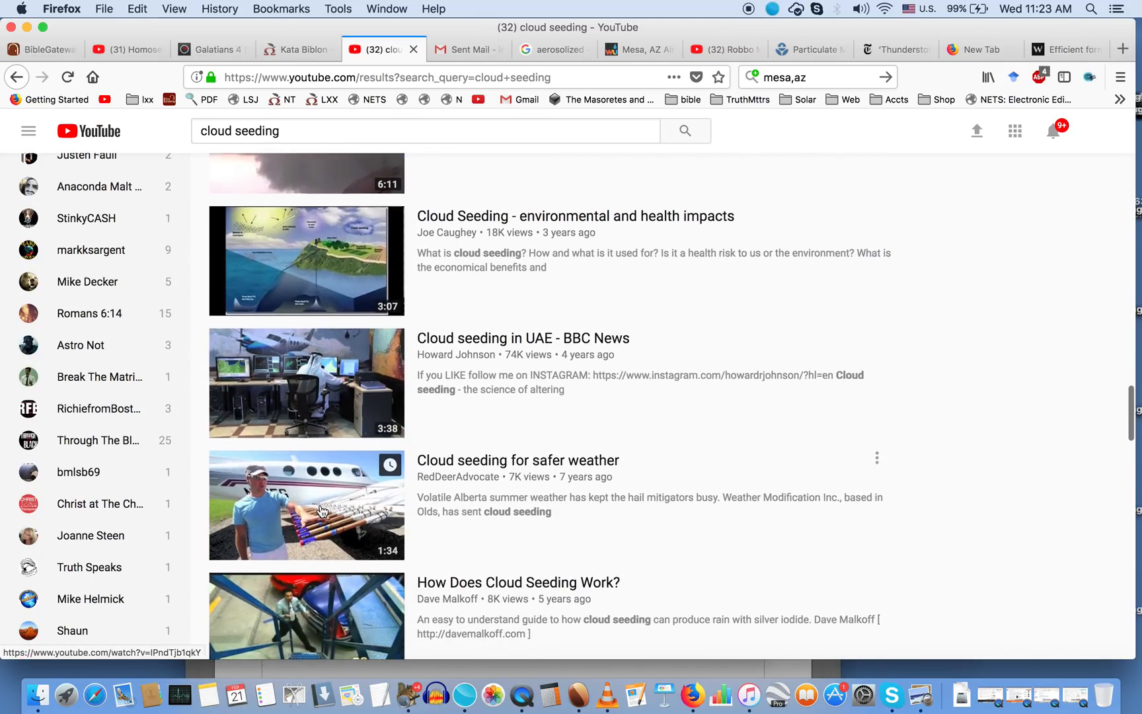
left_click(633, 49)
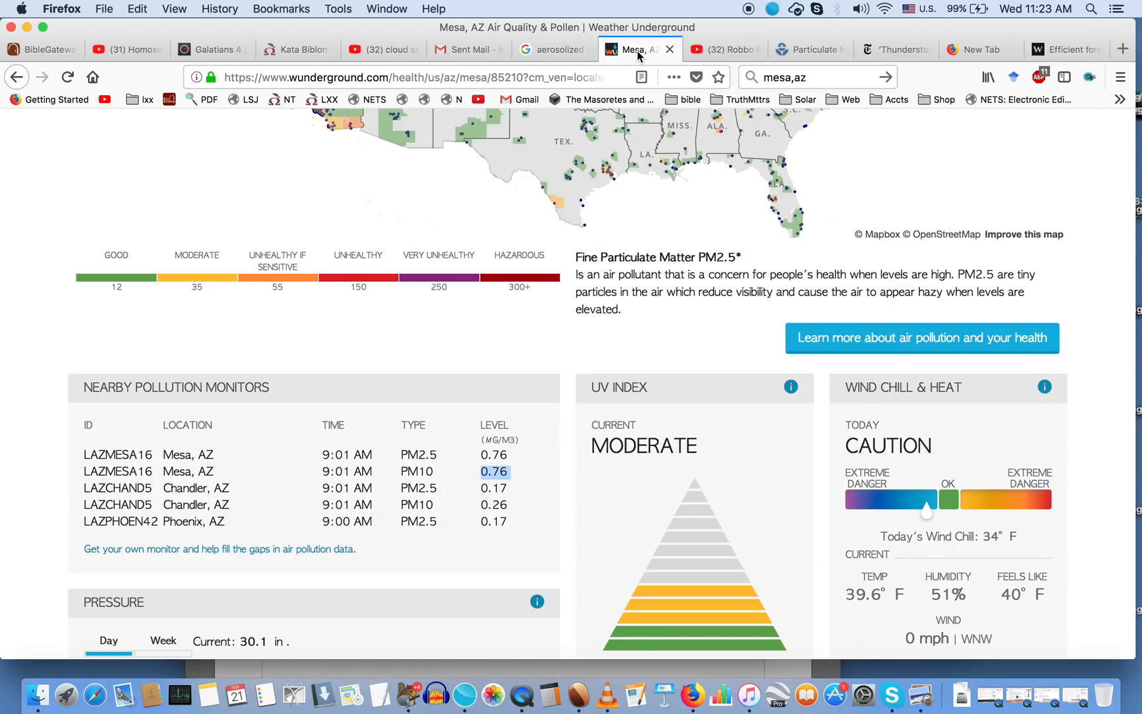
mouse_move(100, 450)
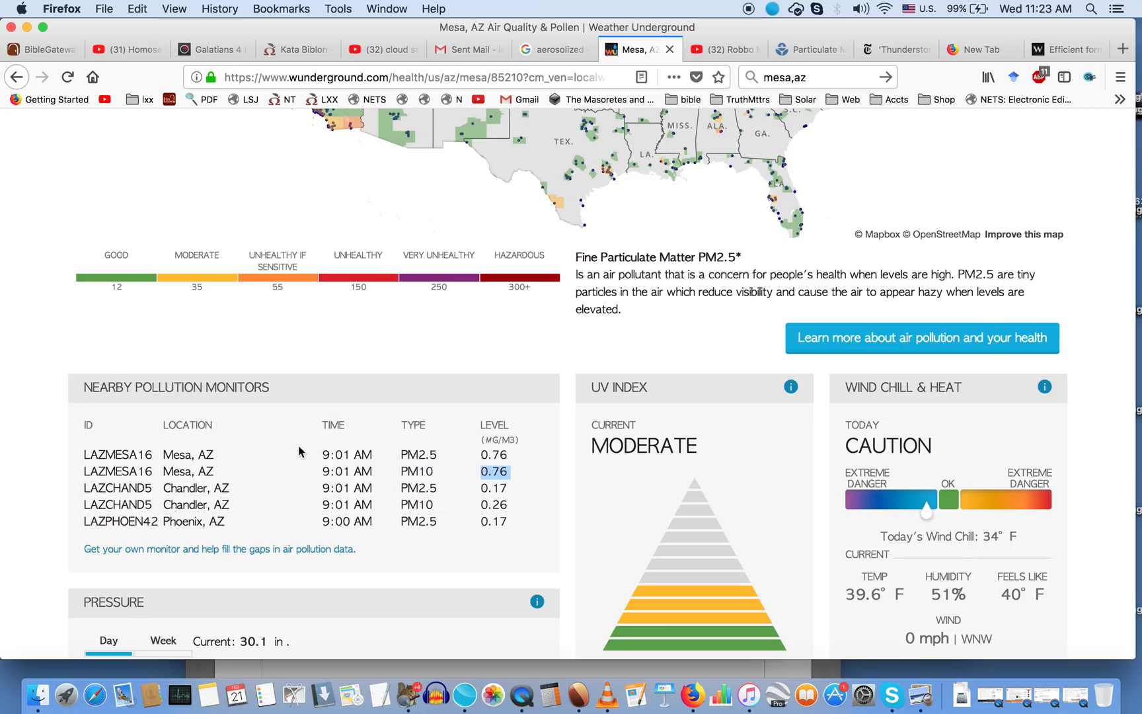
mouse_move(379, 457)
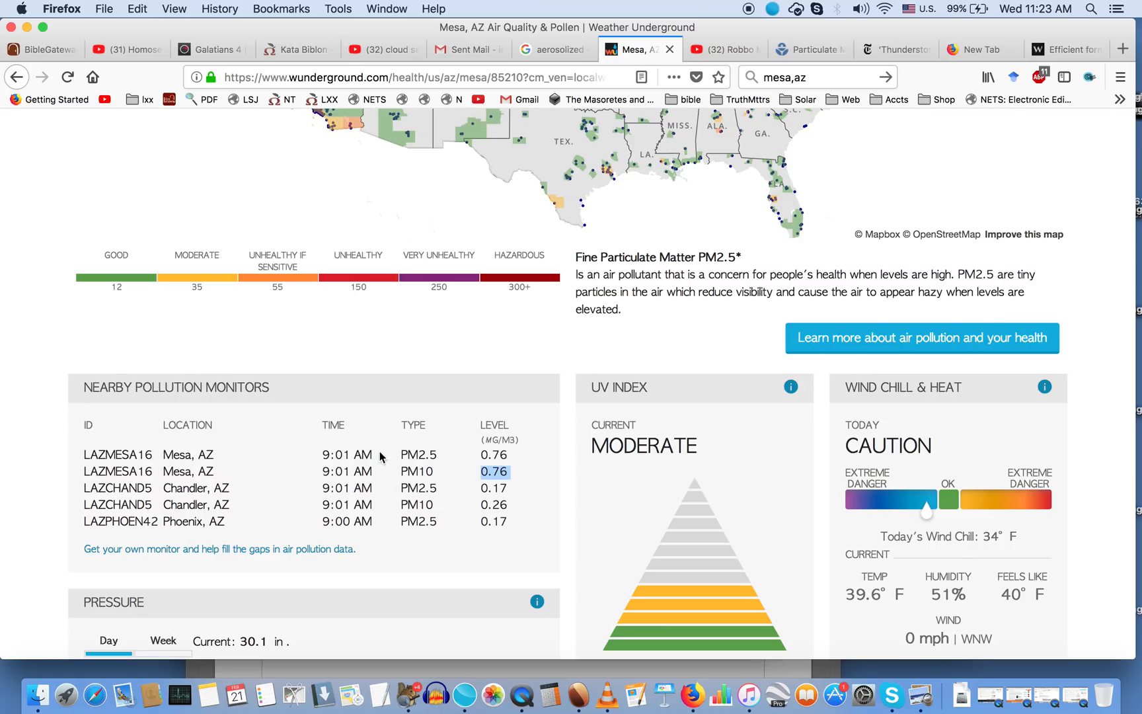
mouse_move(542, 473)
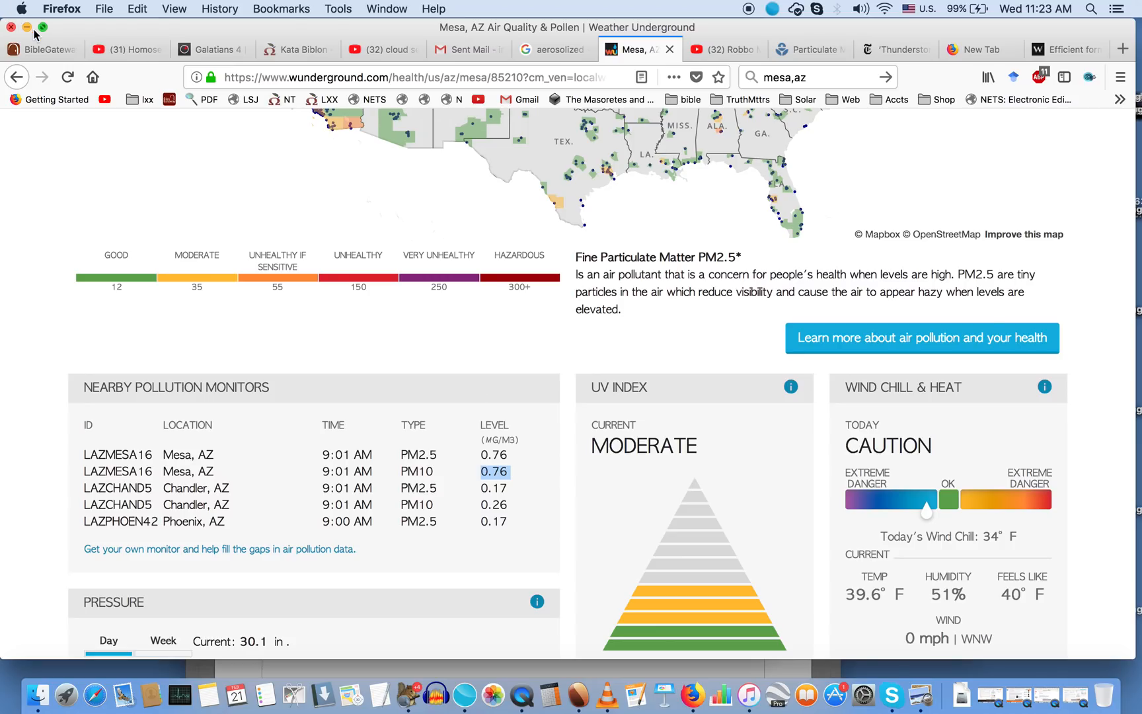
left_click(36, 49)
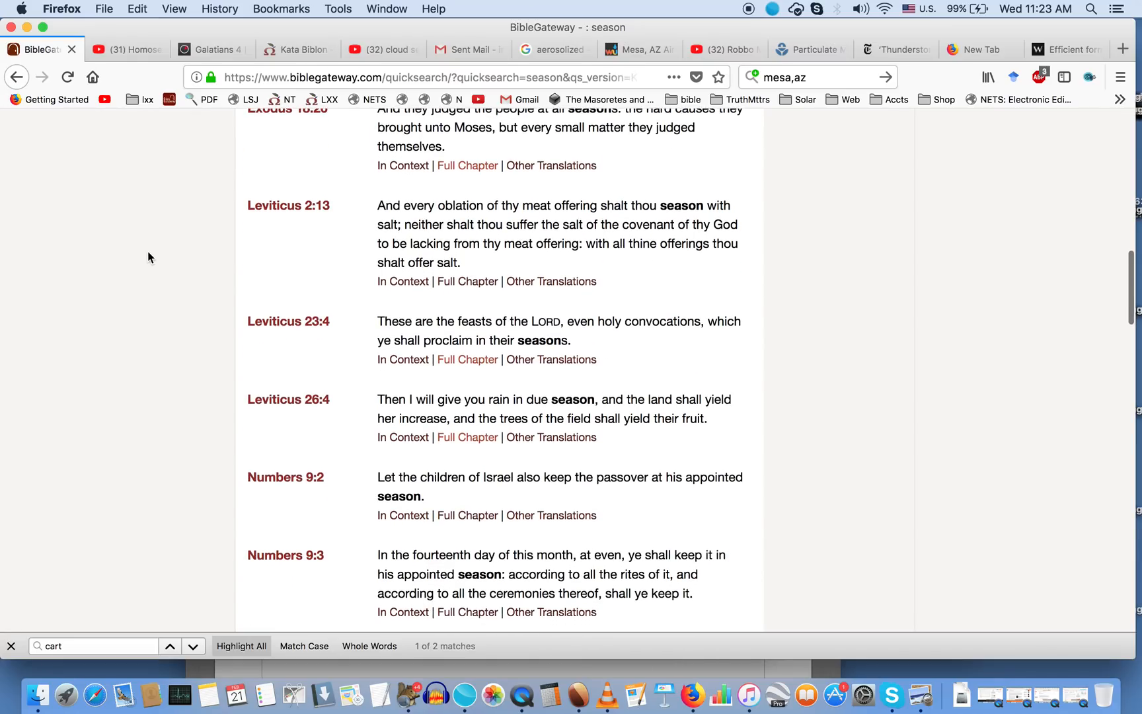
scroll("down", 3)
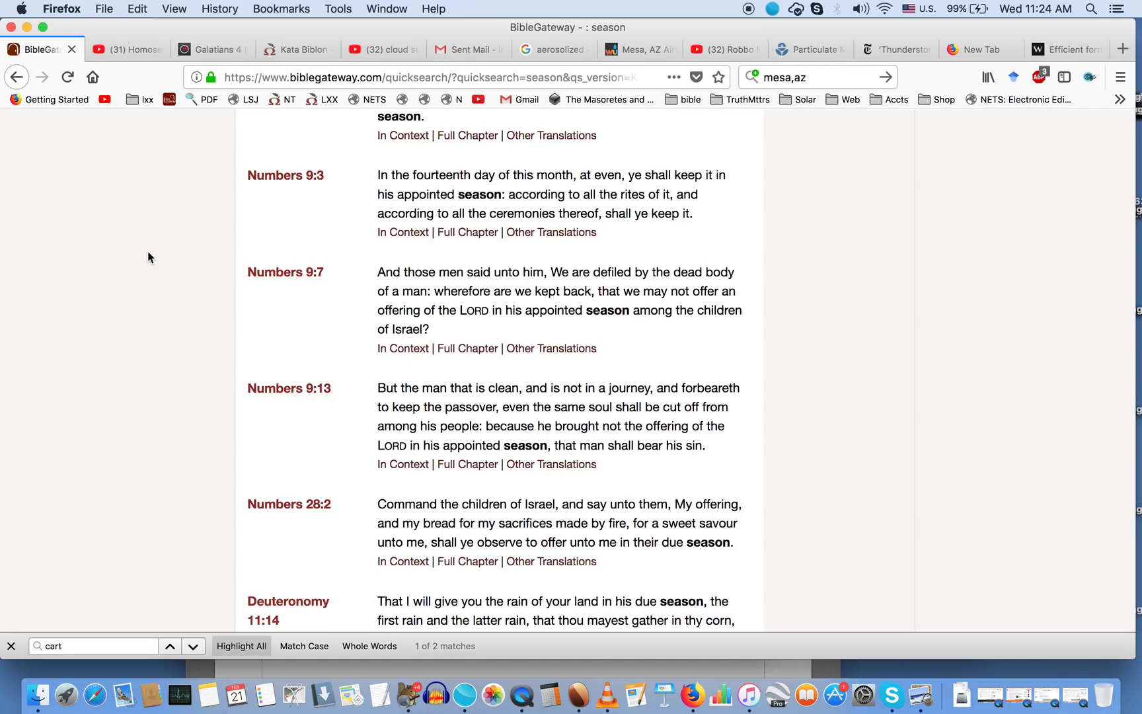
Step: Scroll the Wiley abstract, glance at YouTube cloud seeding results, then return to Mesa readings
left_click(1064, 49)
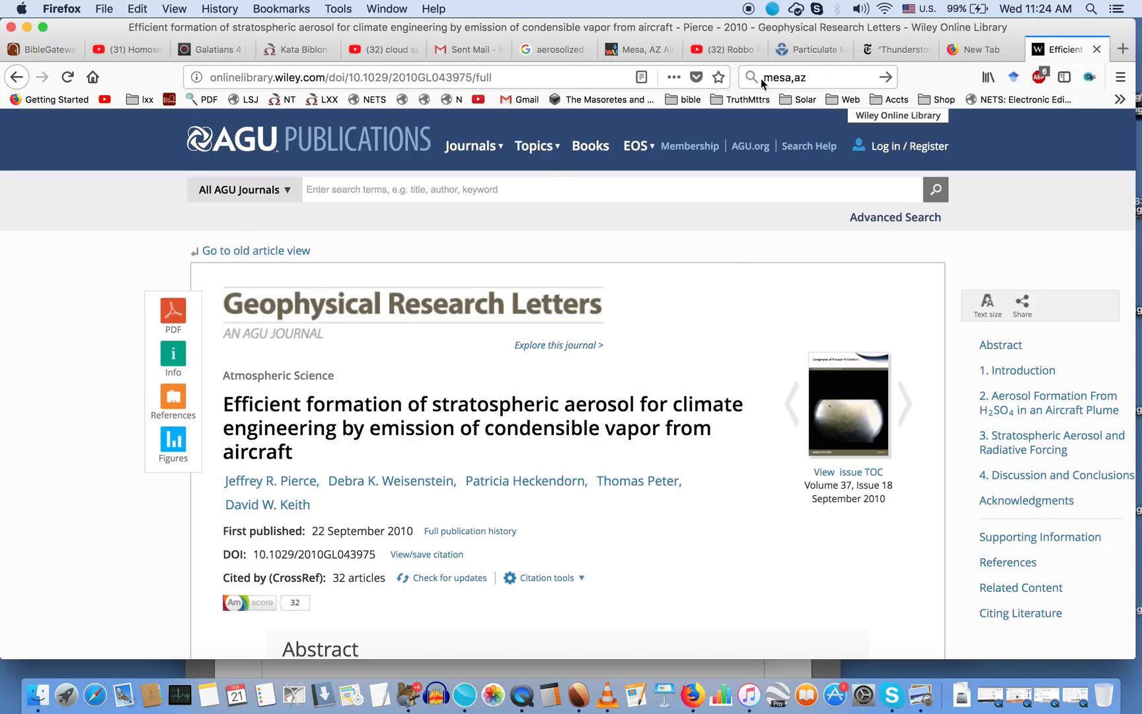
scroll("down", 3)
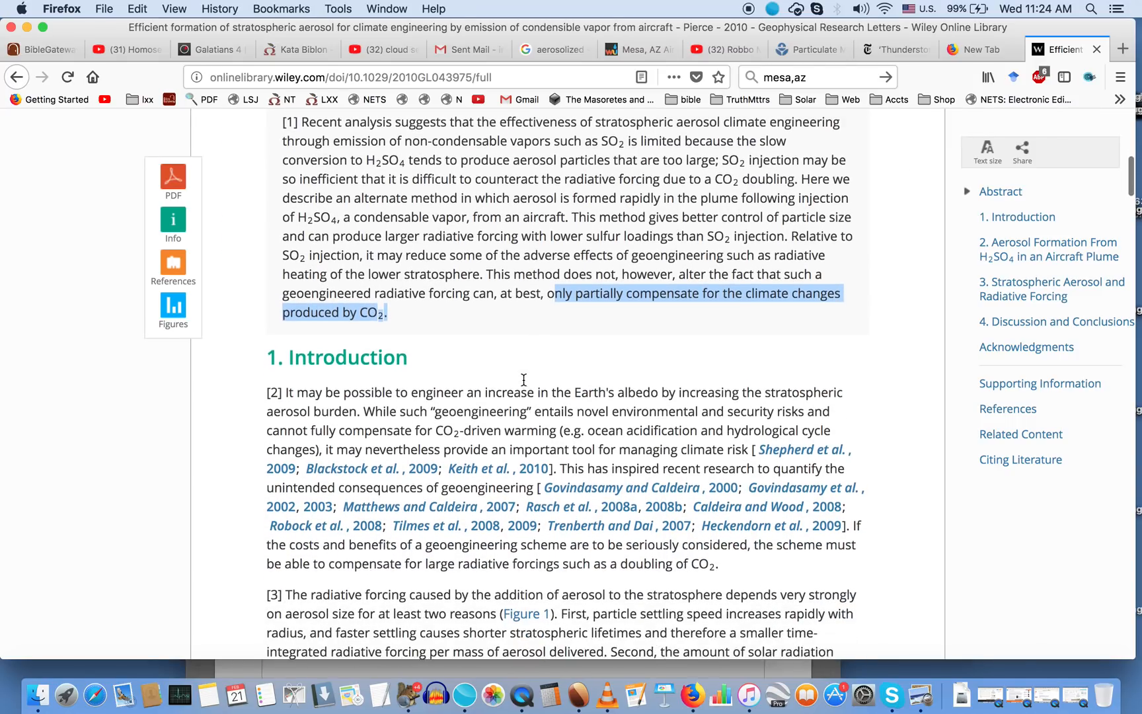
scroll("down", 3)
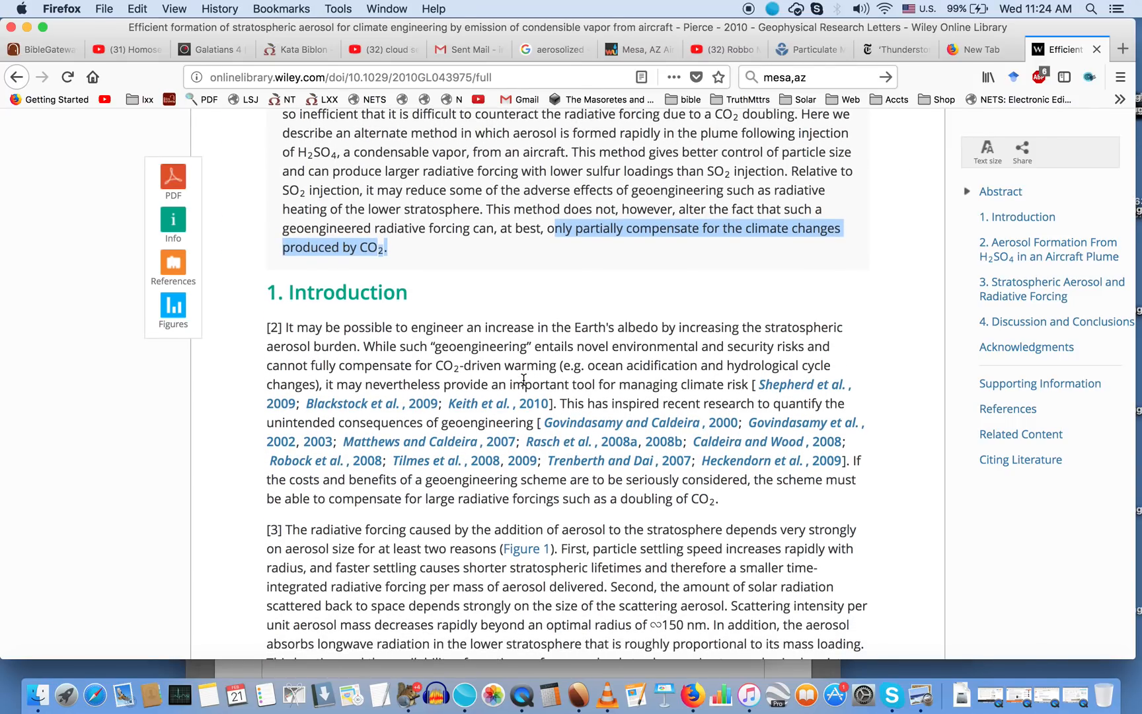
left_click(379, 49)
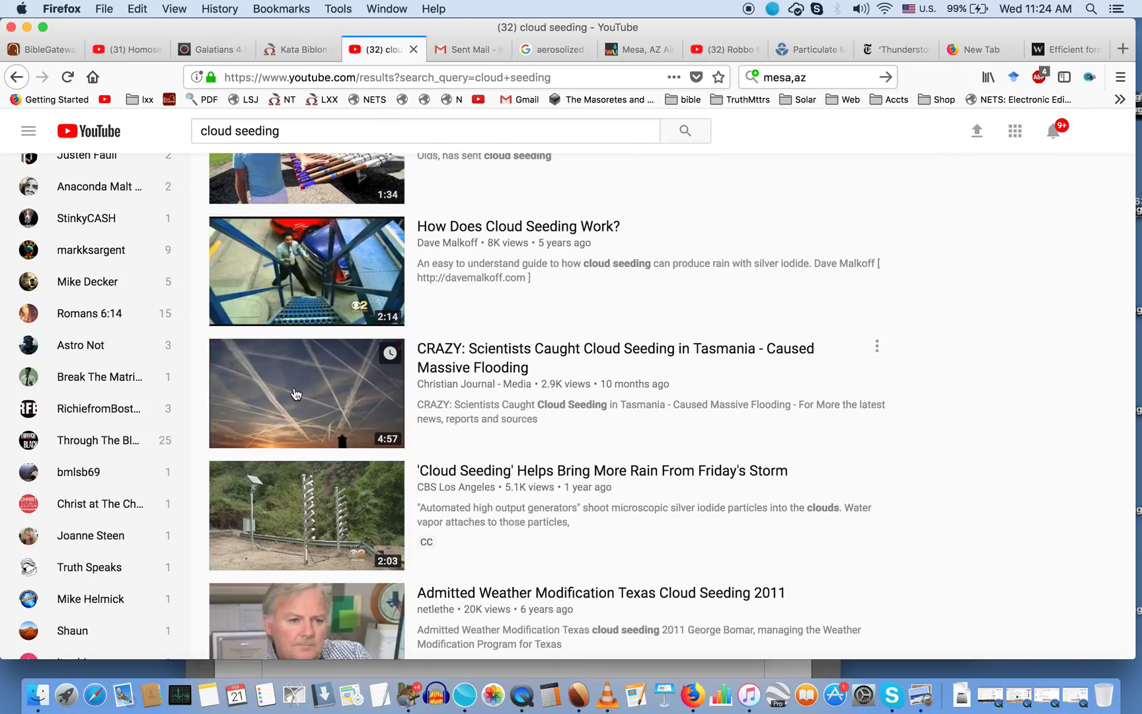
mouse_move(327, 406)
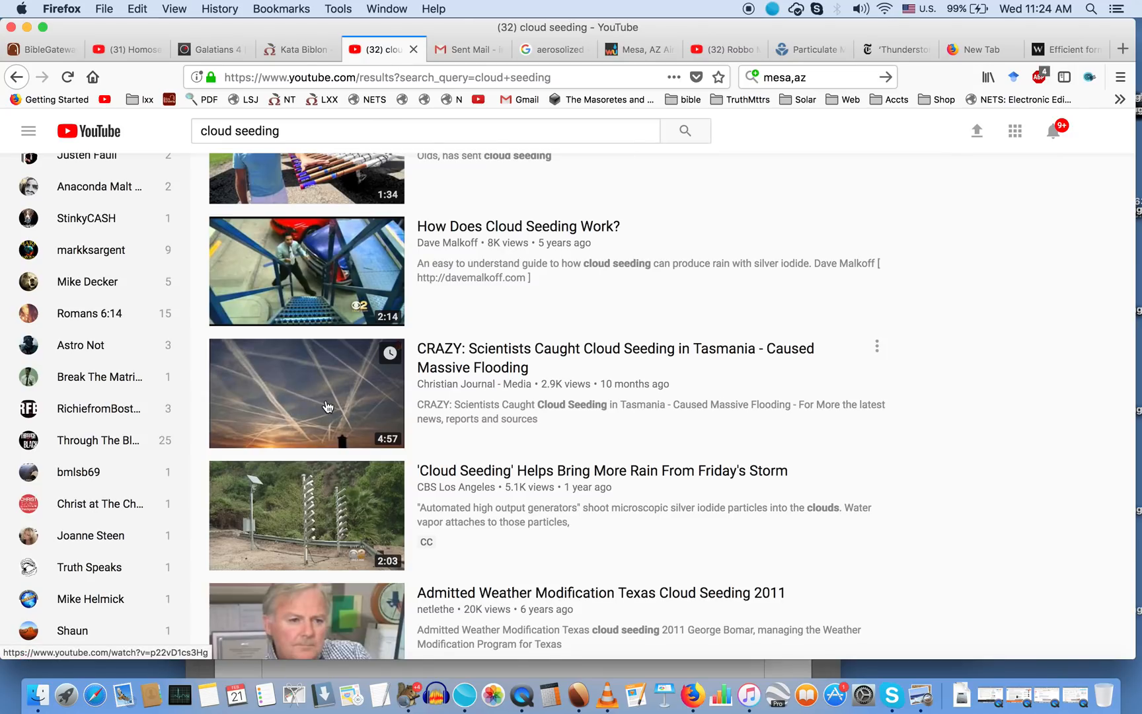
mouse_move(673, 350)
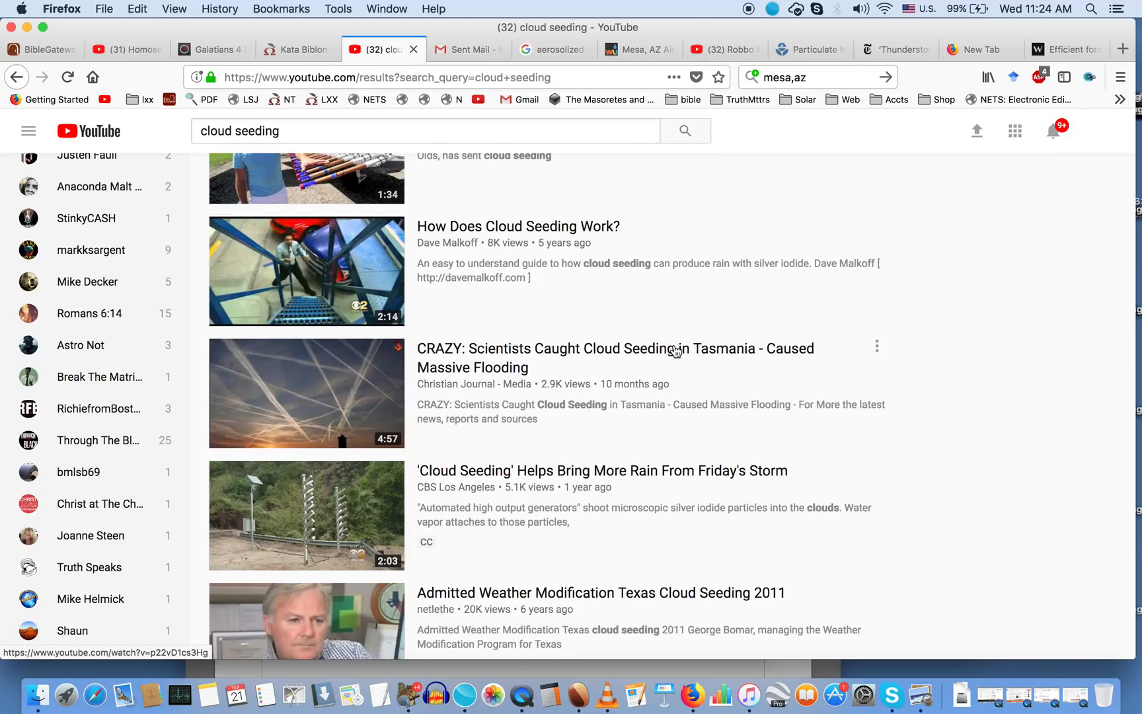
mouse_move(859, 368)
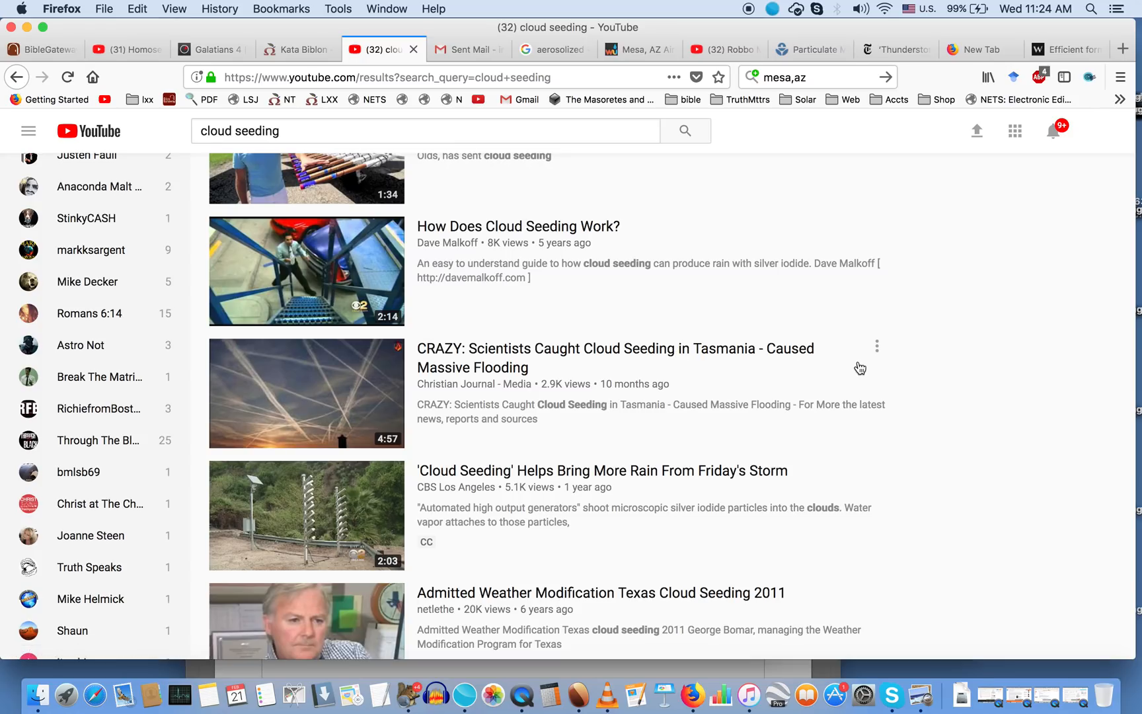
mouse_move(947, 356)
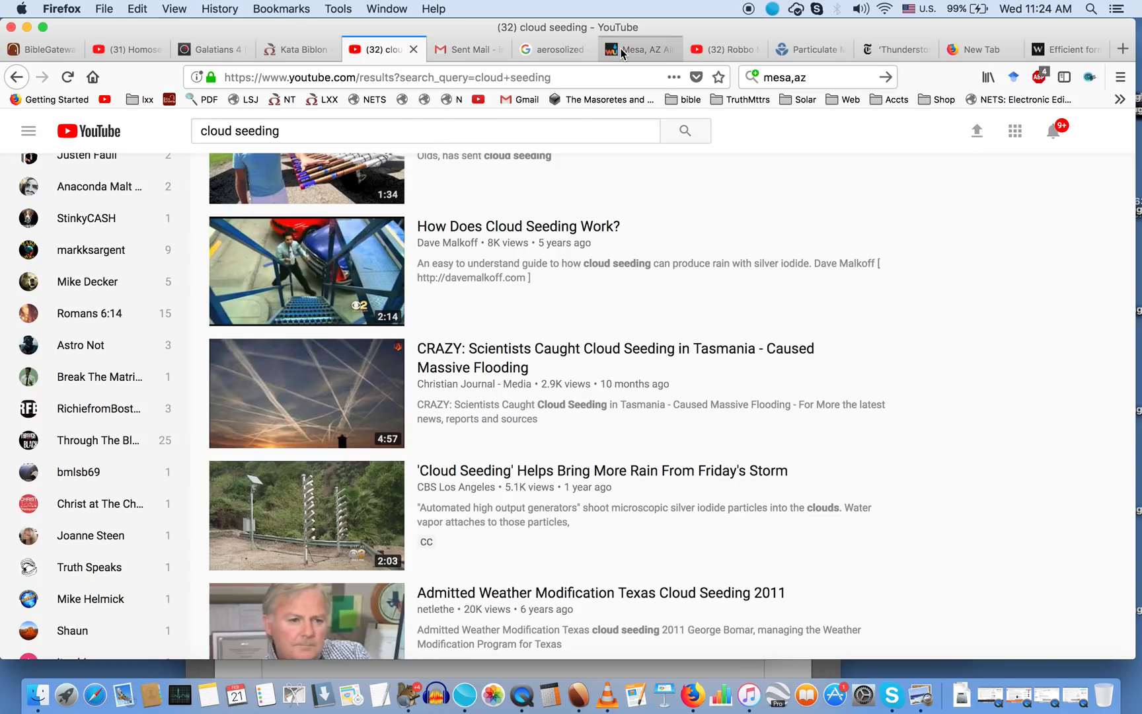
left_click(638, 49)
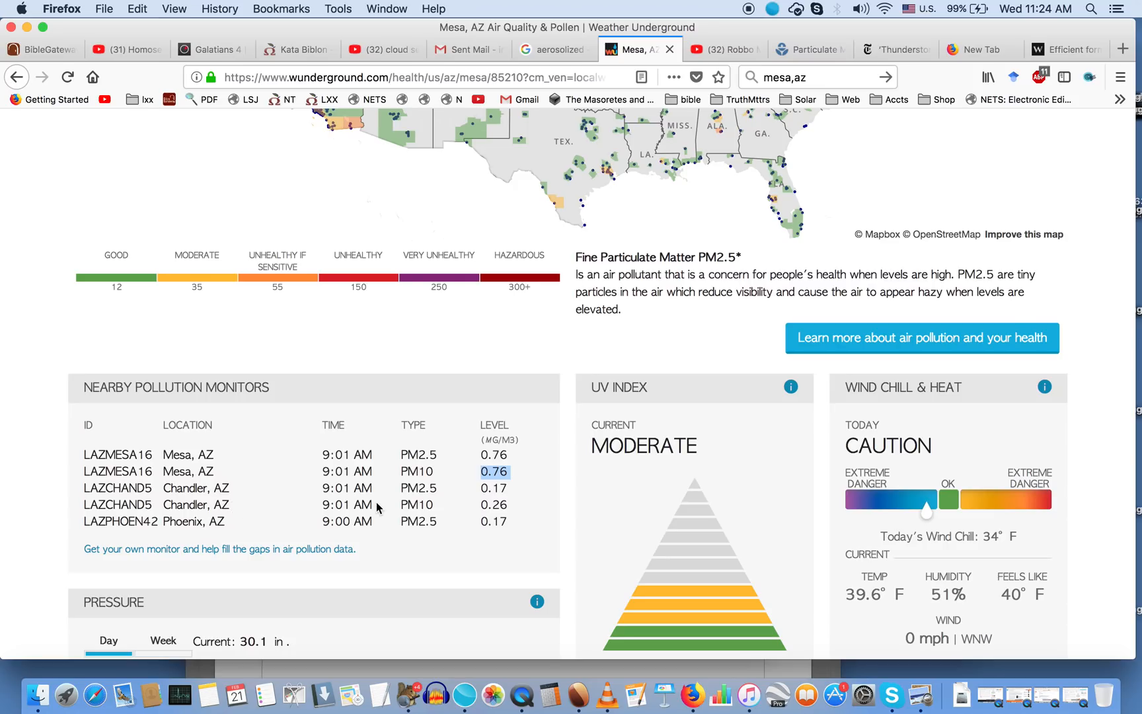
mouse_move(452, 322)
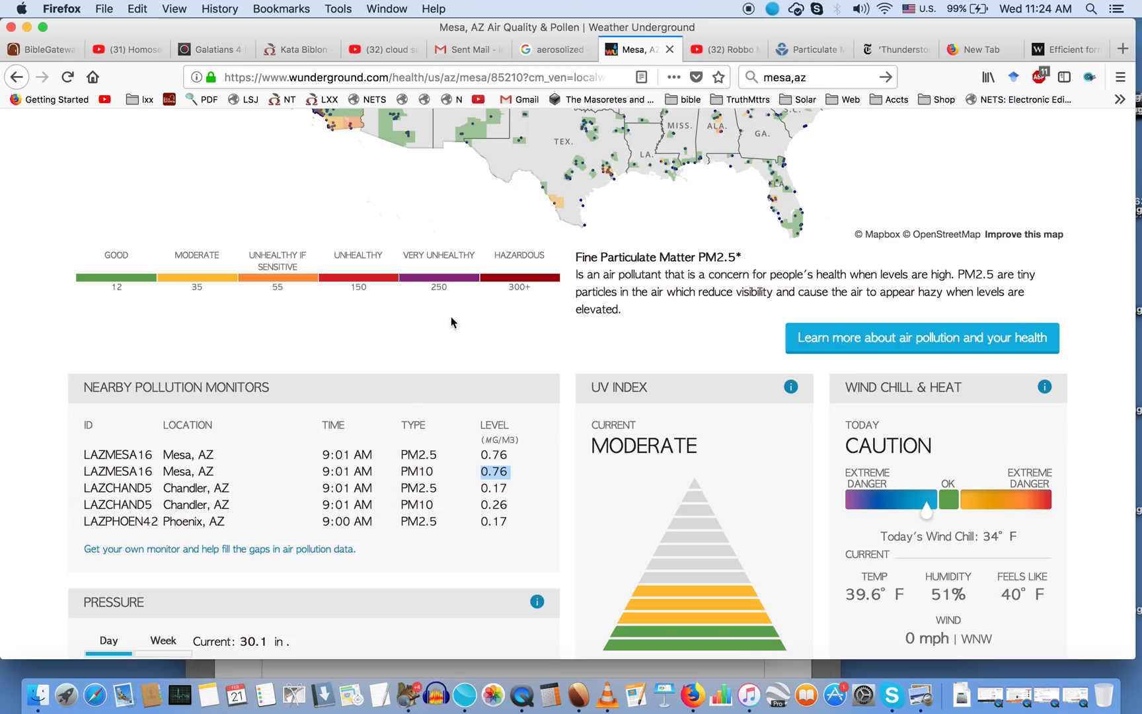